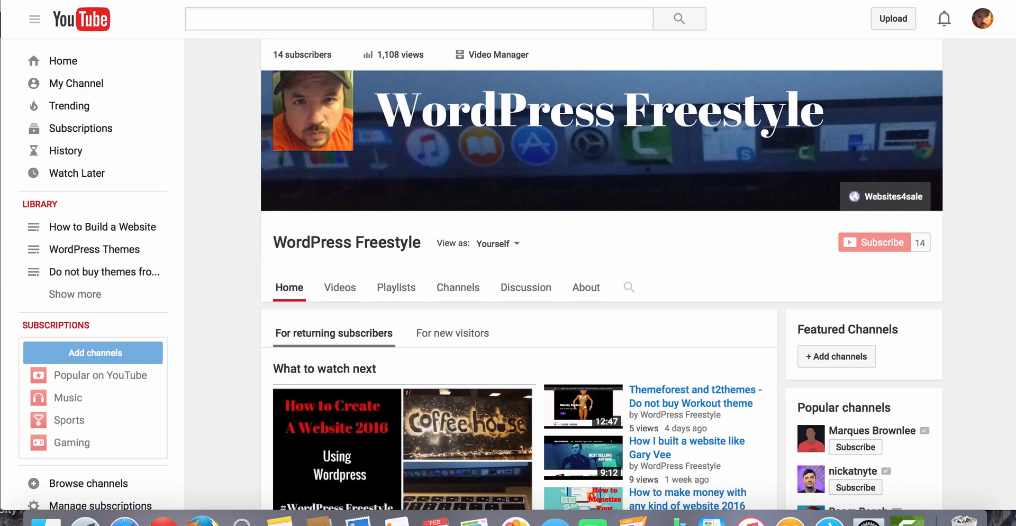
pyautogui.moveTo(128, 524)
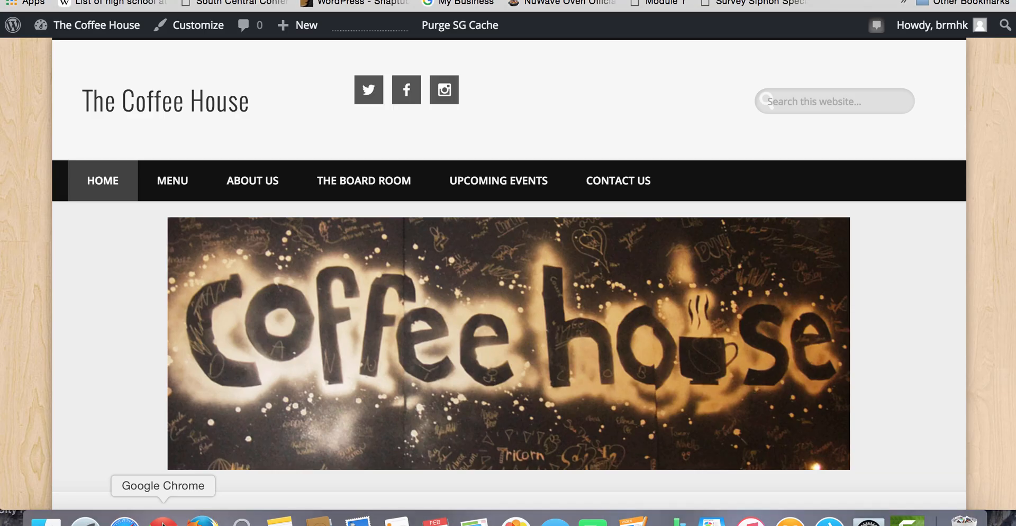
pyautogui.moveTo(186, 408)
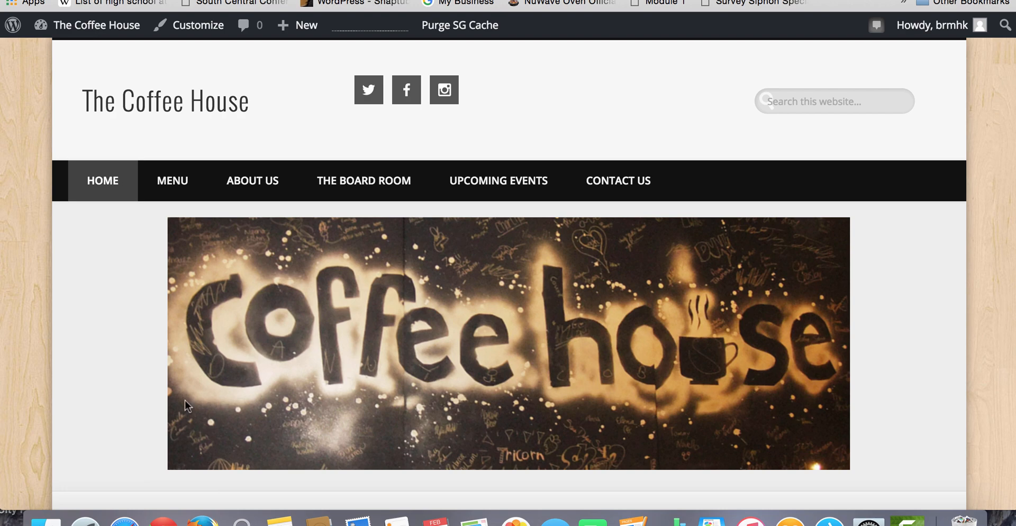
# Scroll down the Coffee House homepage past the menu, board room and events sections
pyautogui.scroll(-3)
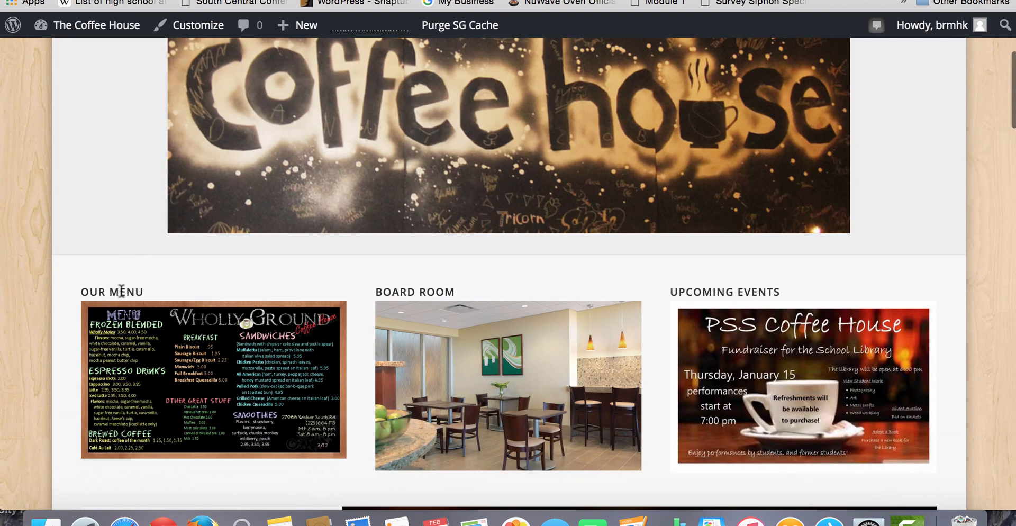
pyautogui.scroll(-3)
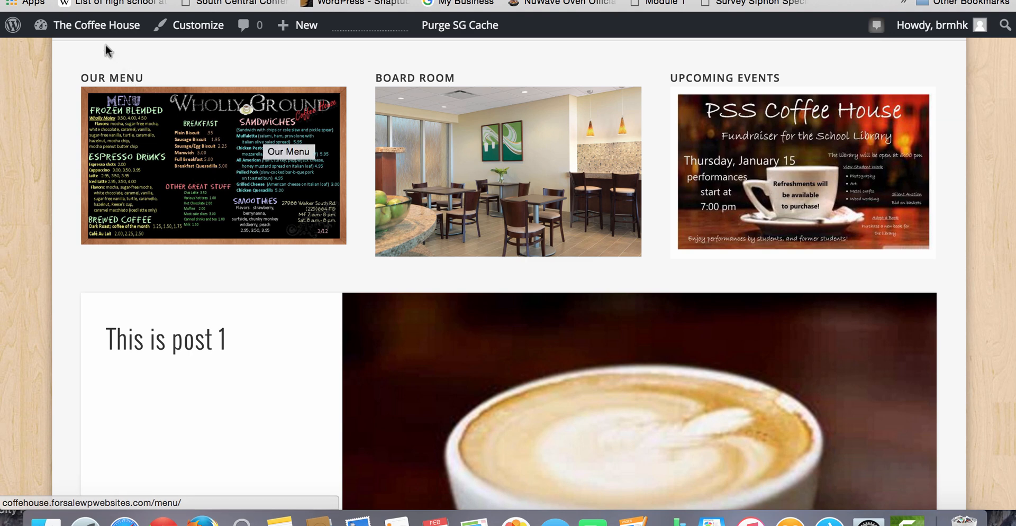
# Reach the wp-admin Dashboard via the admin bar's site-name menu, after a detour to the public site
pyautogui.click(95, 26)
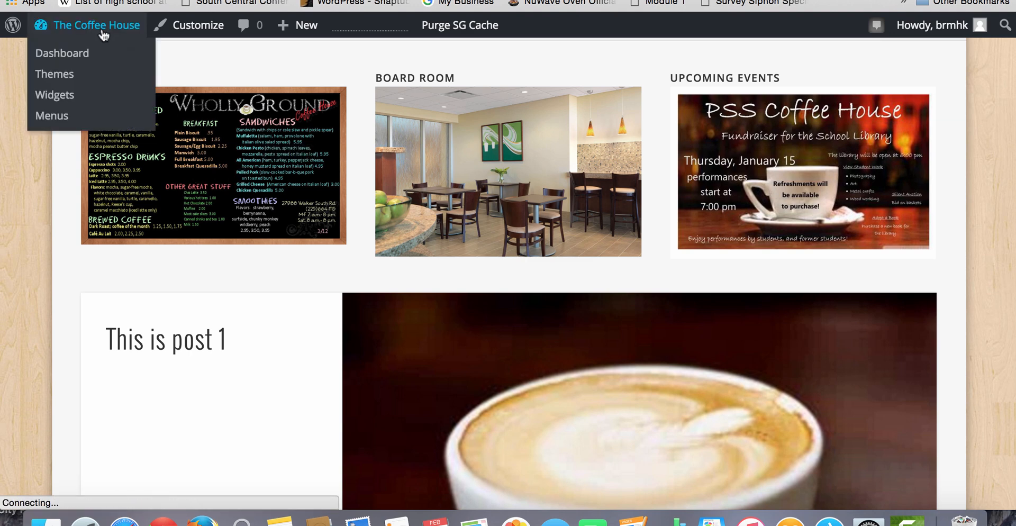
pyautogui.click(62, 53)
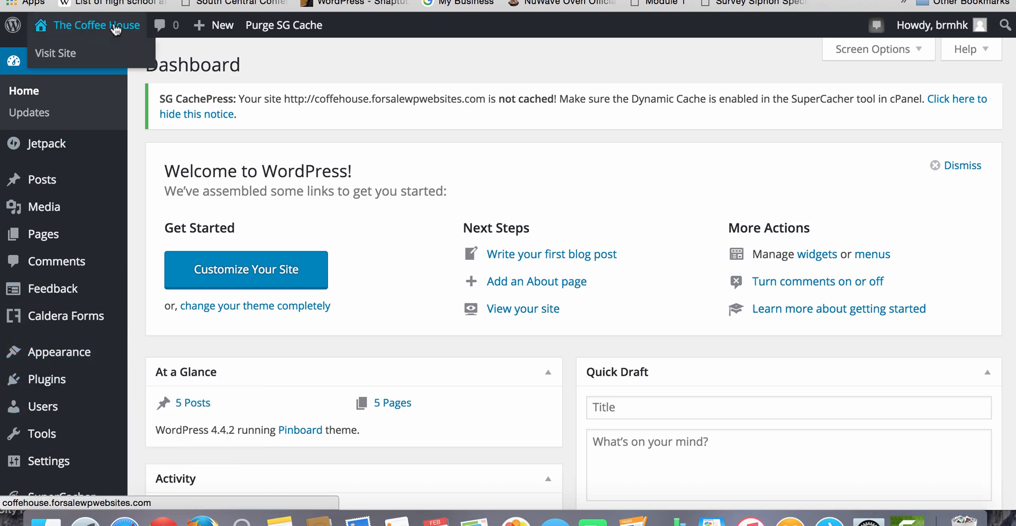
pyautogui.click(55, 53)
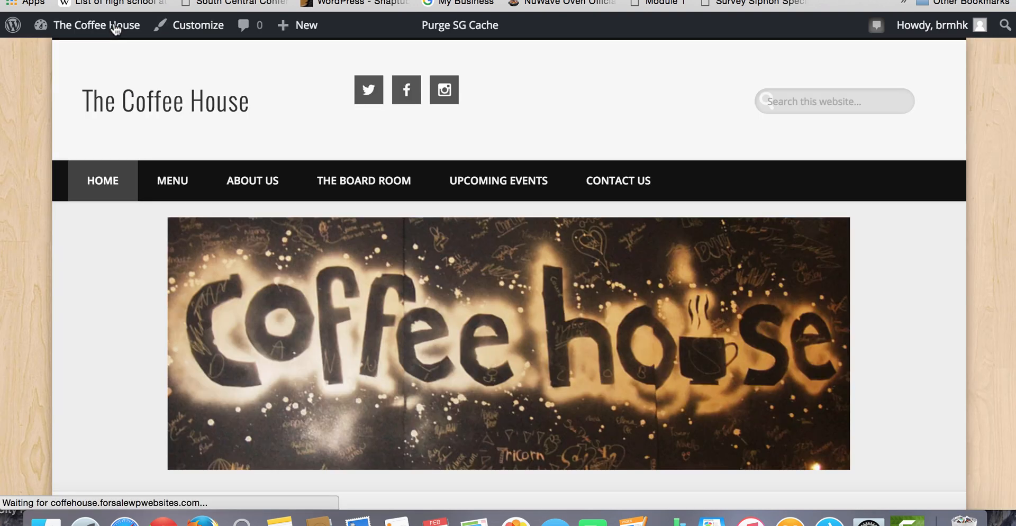
pyautogui.click(98, 26)
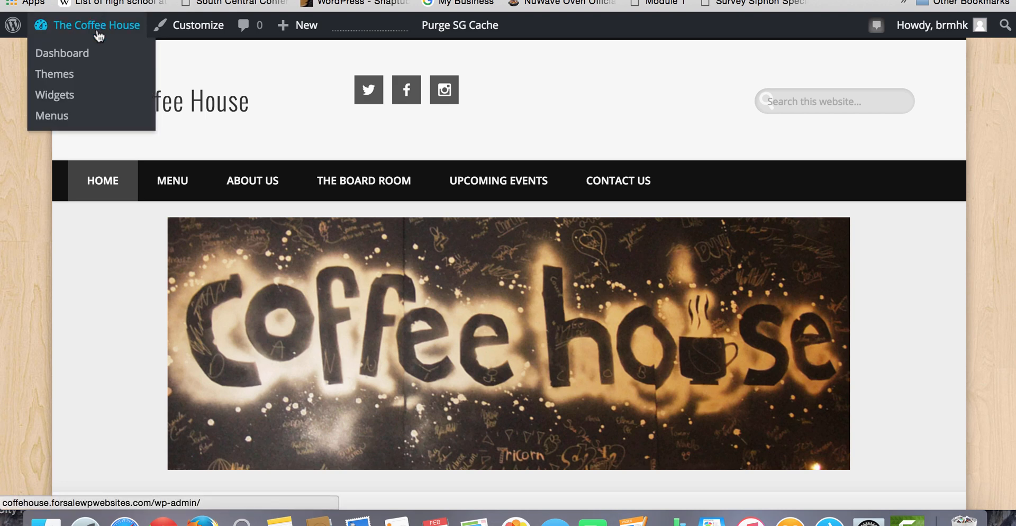
pyautogui.click(61, 53)
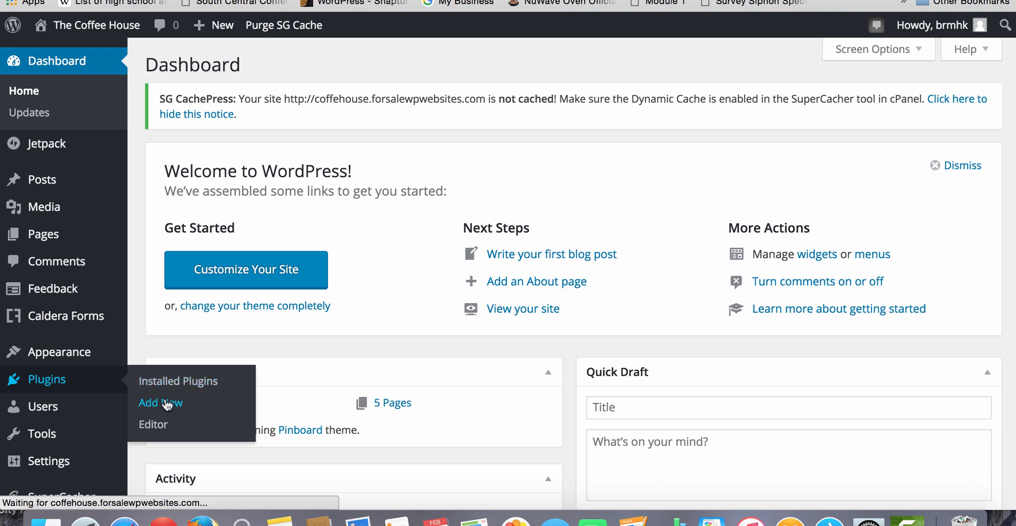
# Search the Add Plugins directory for 'wordfence' so Wordfence Security lists first
pyautogui.click(161, 402)
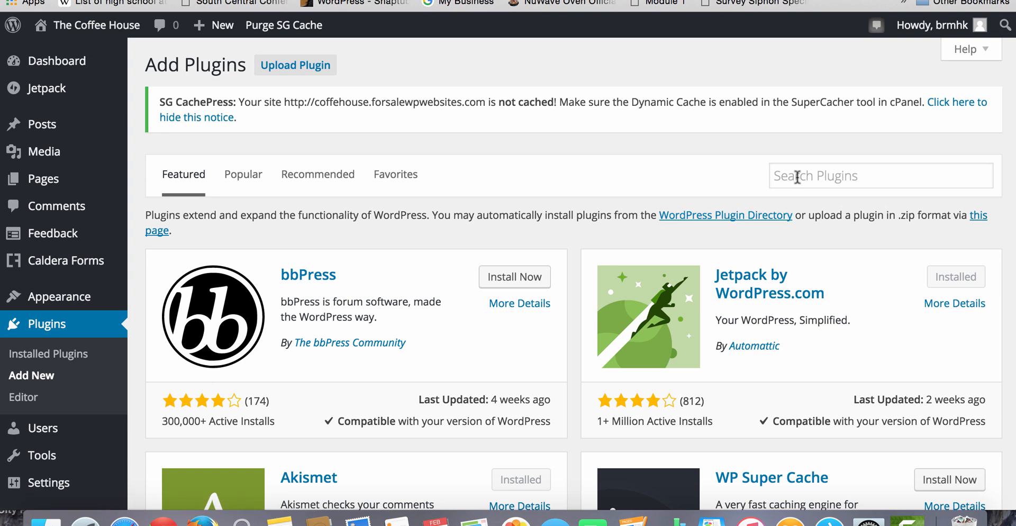
pyautogui.click(880, 176)
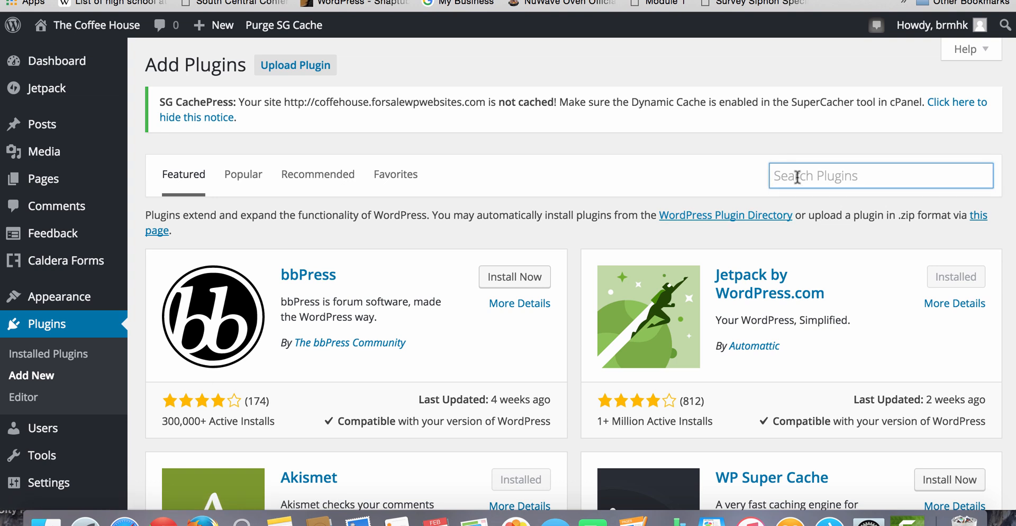
pyautogui.write('Wo')
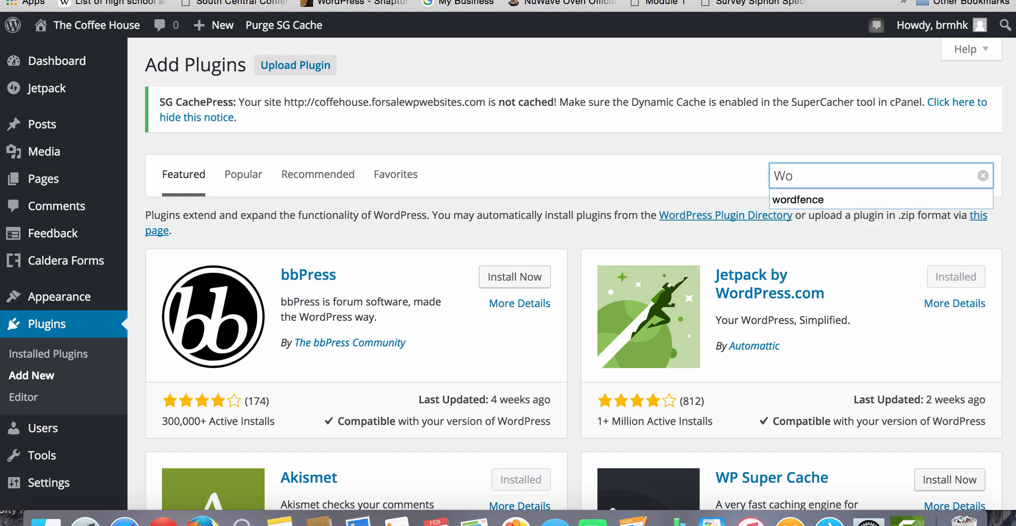
pyautogui.click(798, 199)
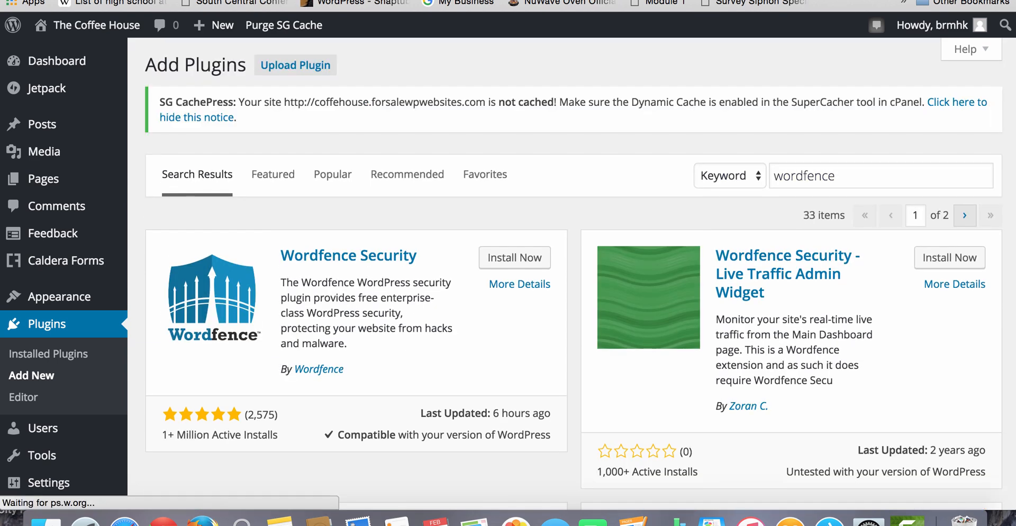
pyautogui.moveTo(410, 350)
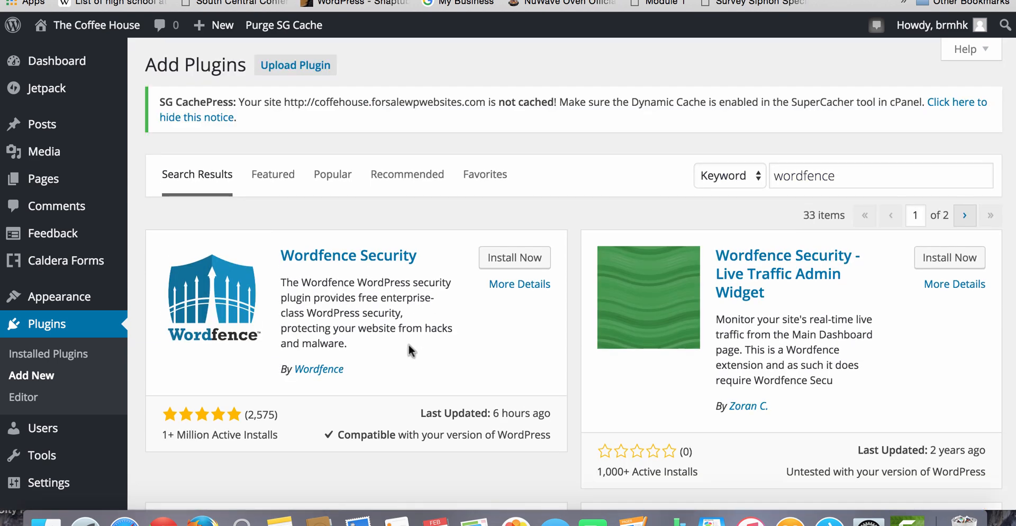
pyautogui.moveTo(424, 380)
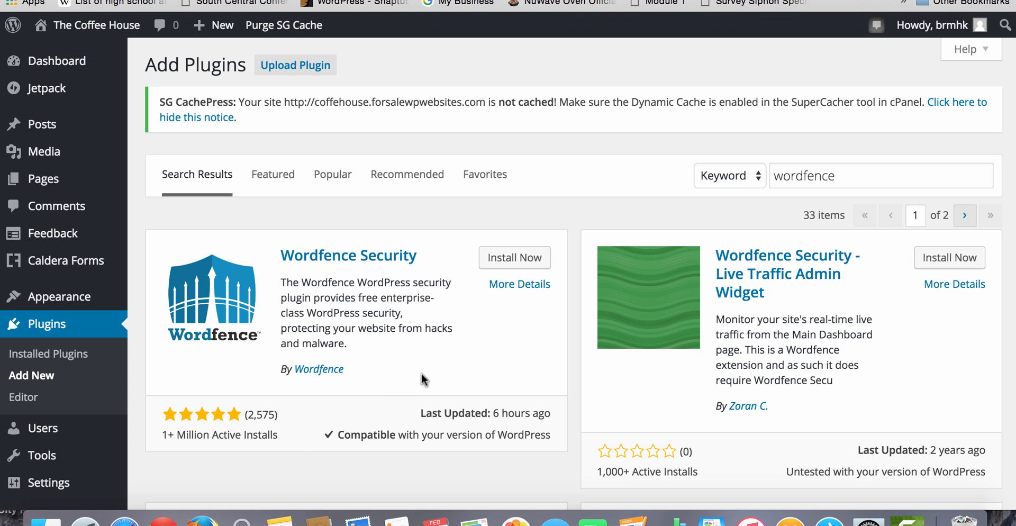
pyautogui.click(514, 257)
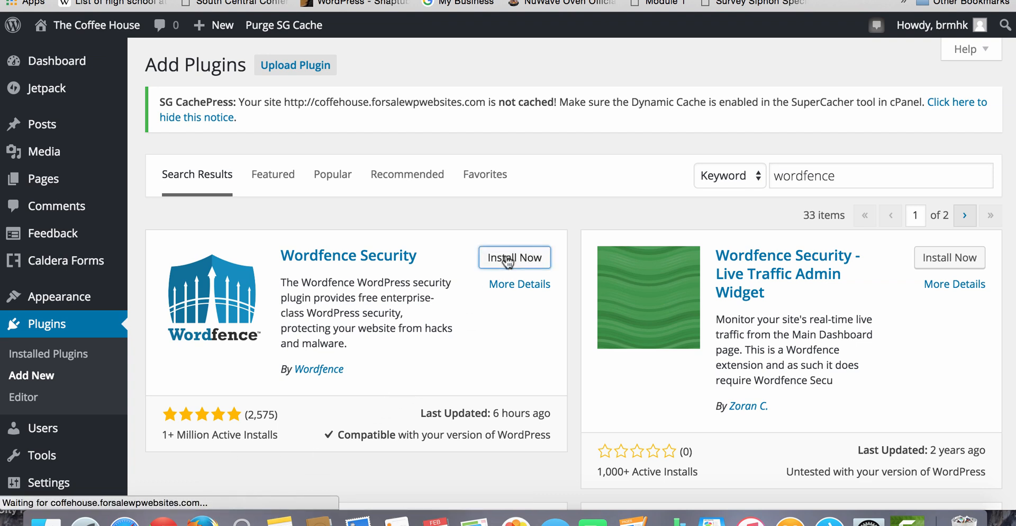
# Install Wordfence Security 6.0.24 and activate it from the plugins list
pyautogui.click(514, 257)
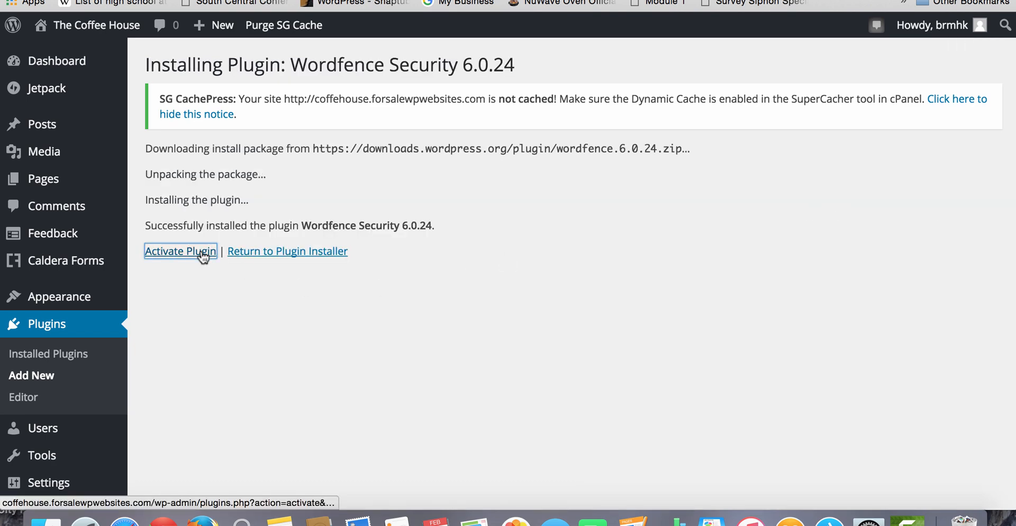
pyautogui.click(180, 251)
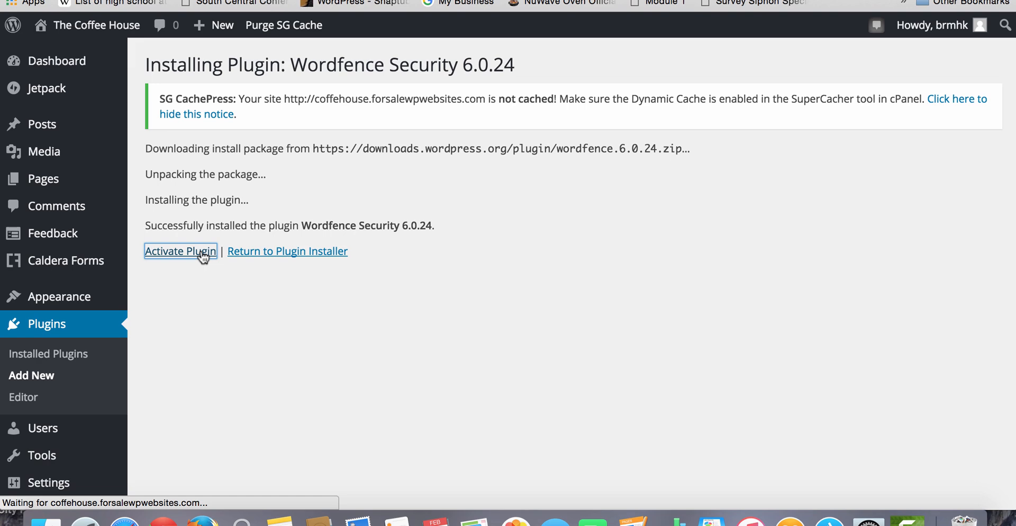
pyautogui.click(180, 251)
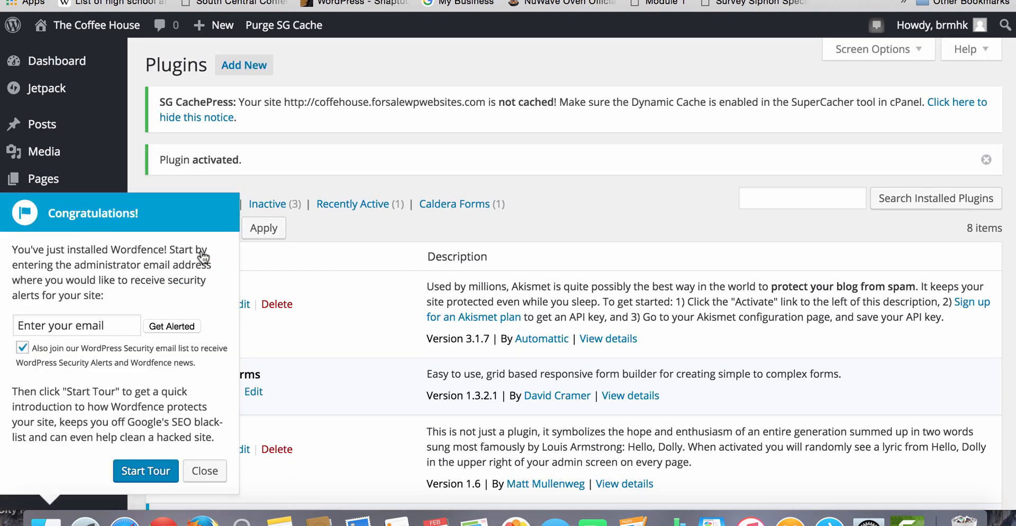
pyautogui.moveTo(87, 341)
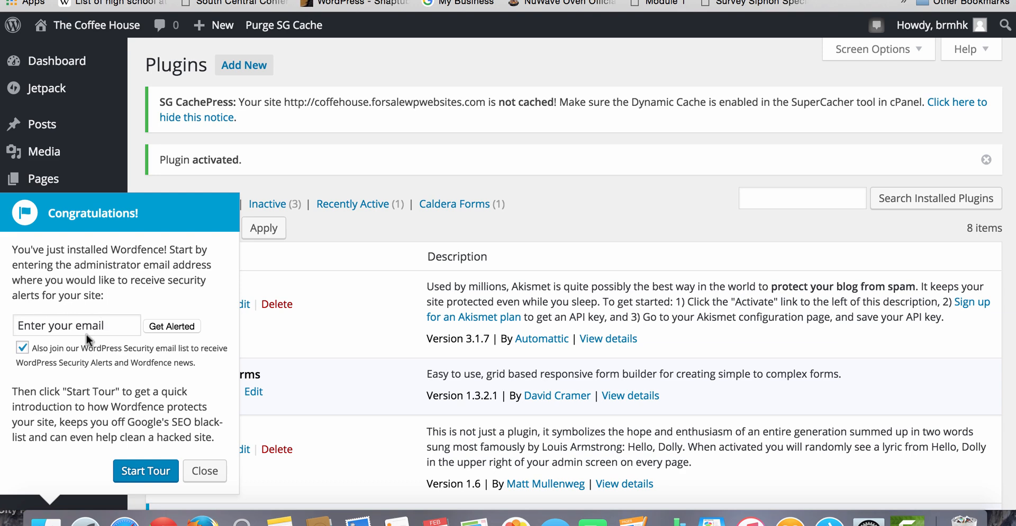
pyautogui.click(76, 325)
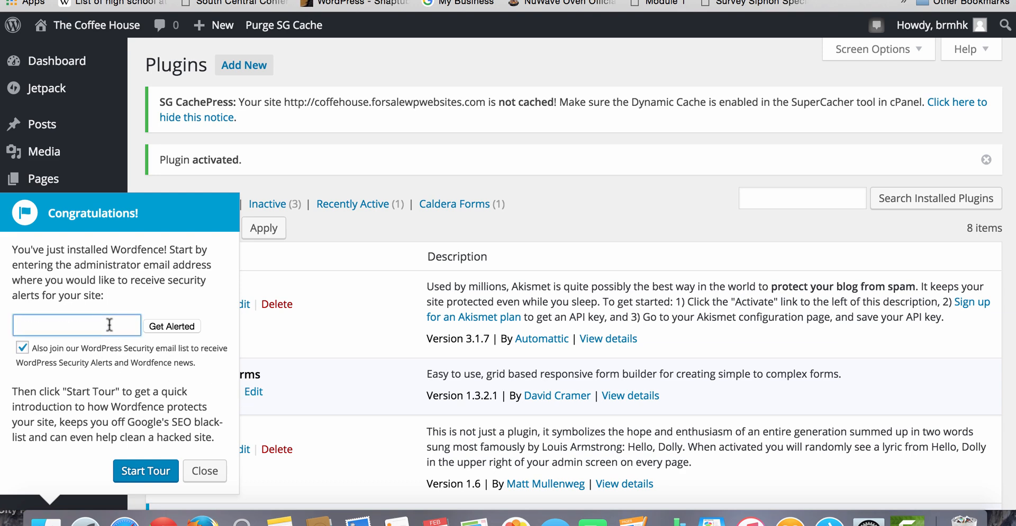
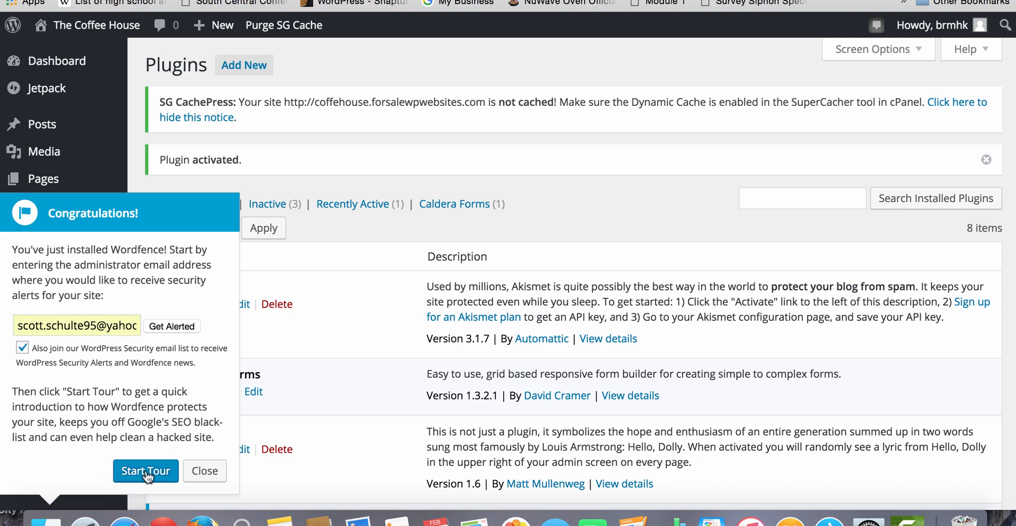
pyautogui.click(146, 469)
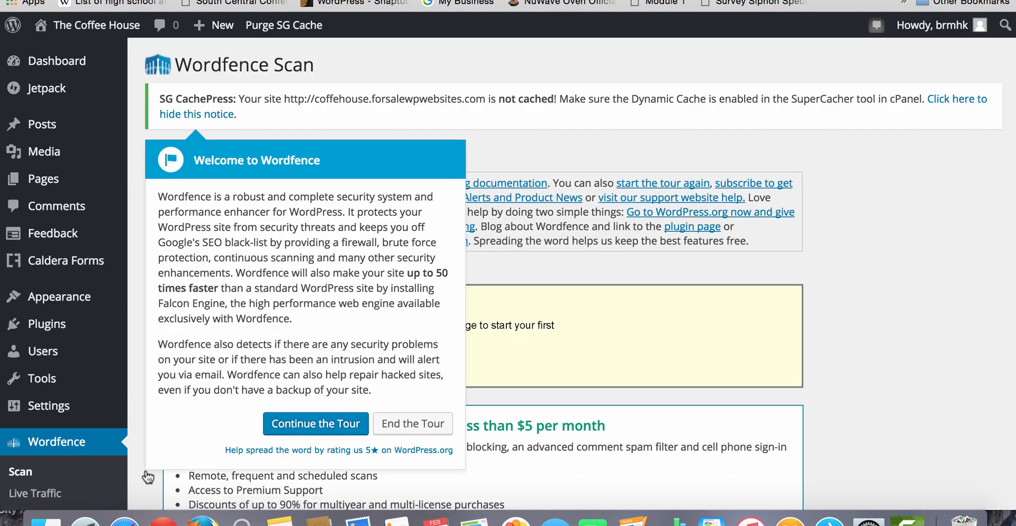
pyautogui.moveTo(407, 422)
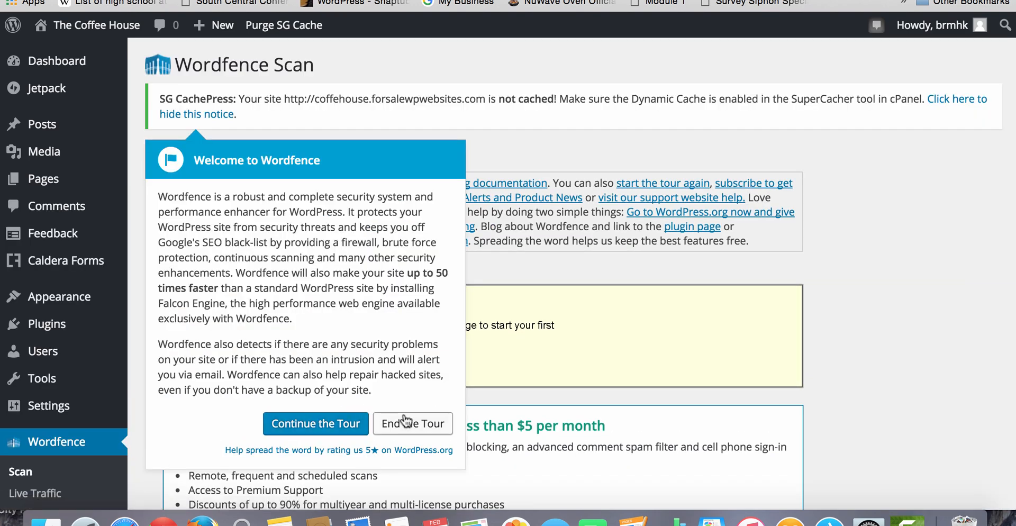
pyautogui.click(413, 423)
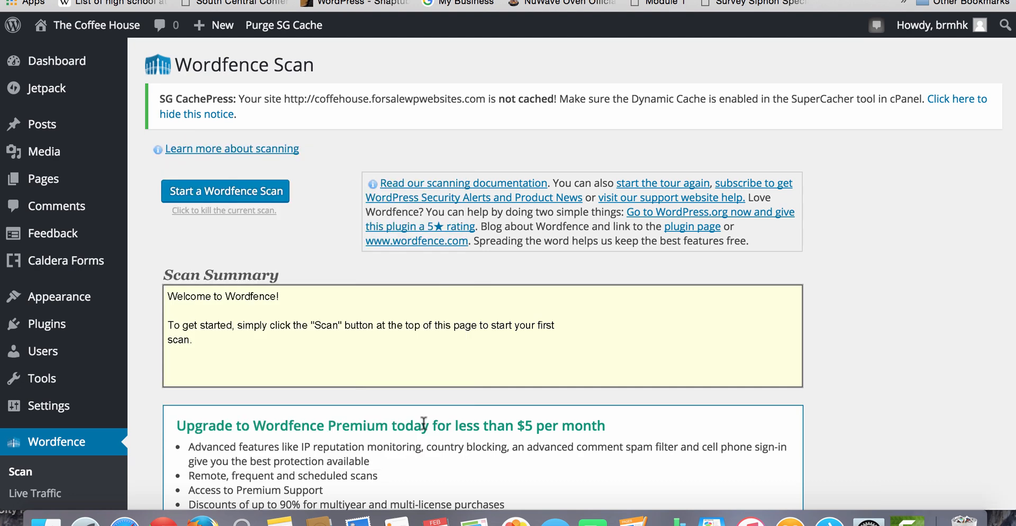
pyautogui.scroll(-3)
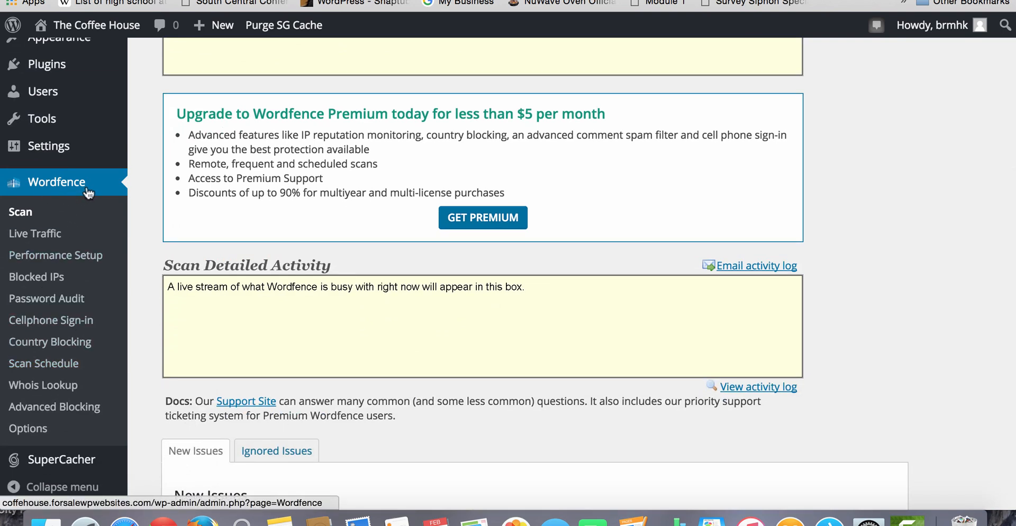
pyautogui.moveTo(35, 429)
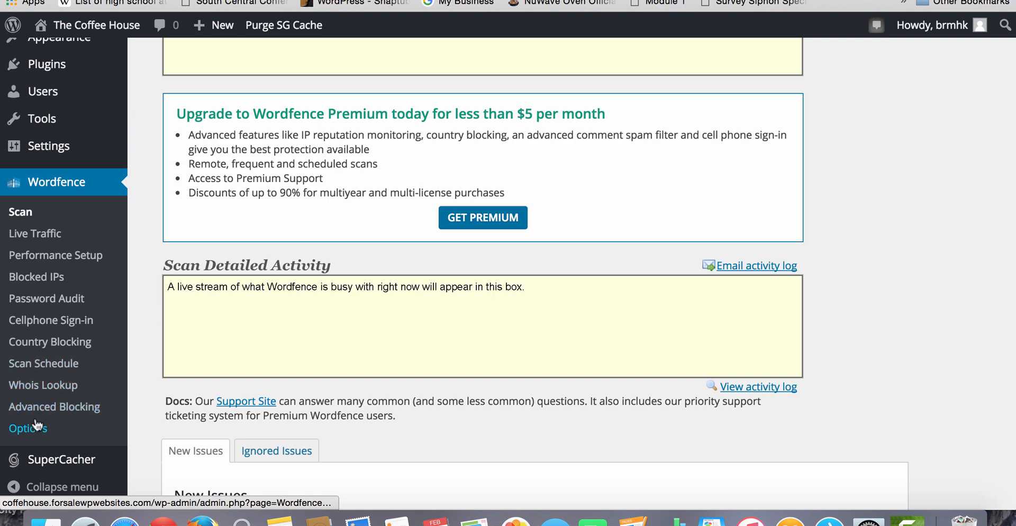
pyautogui.click(28, 427)
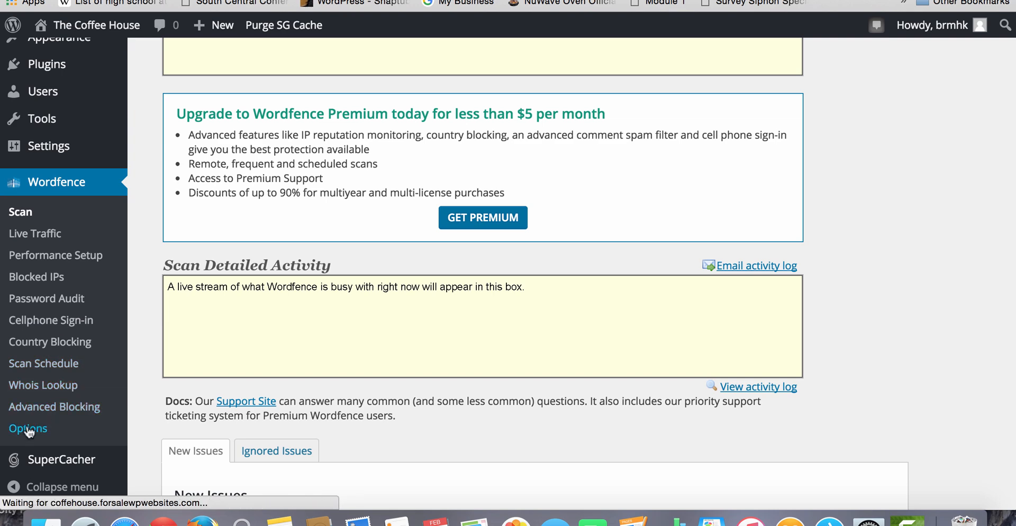
# Go to Wordfence Options and answer the automatic-update notice
pyautogui.click(27, 428)
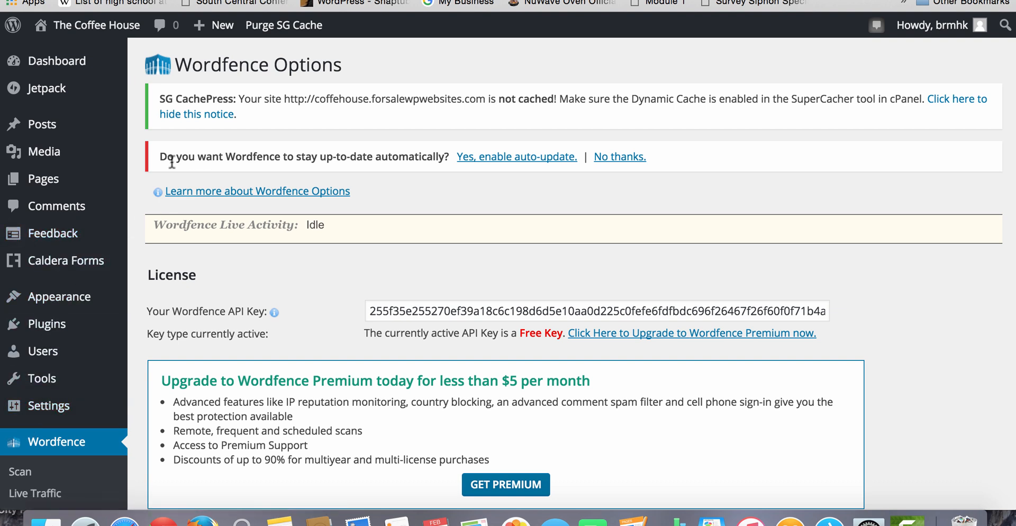
pyautogui.moveTo(322, 171)
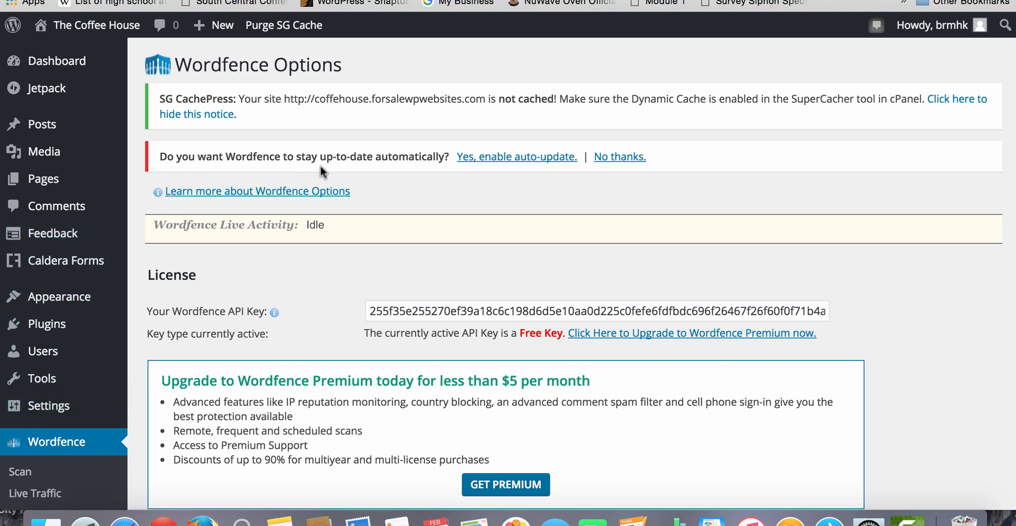
pyautogui.moveTo(524, 159)
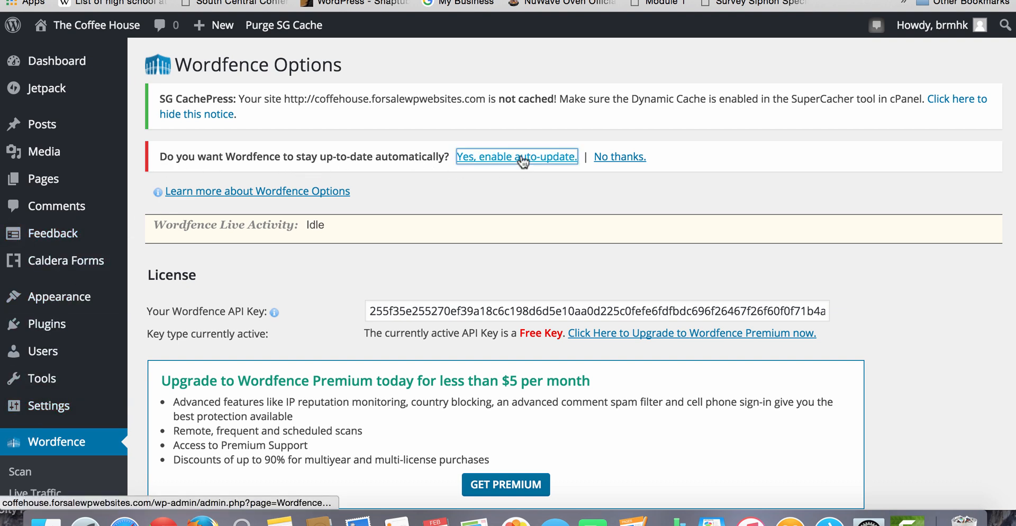
pyautogui.click(523, 156)
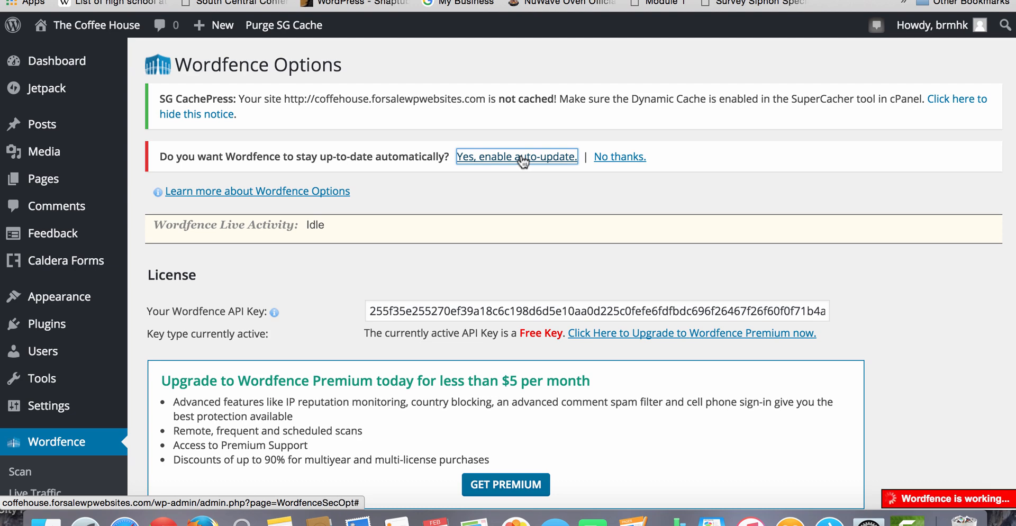
pyautogui.click(517, 157)
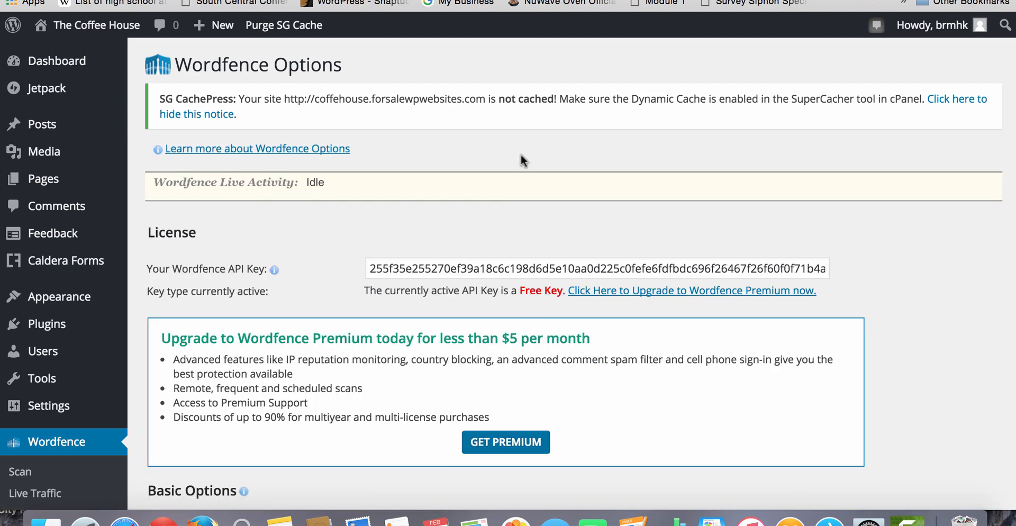
pyautogui.moveTo(367, 352)
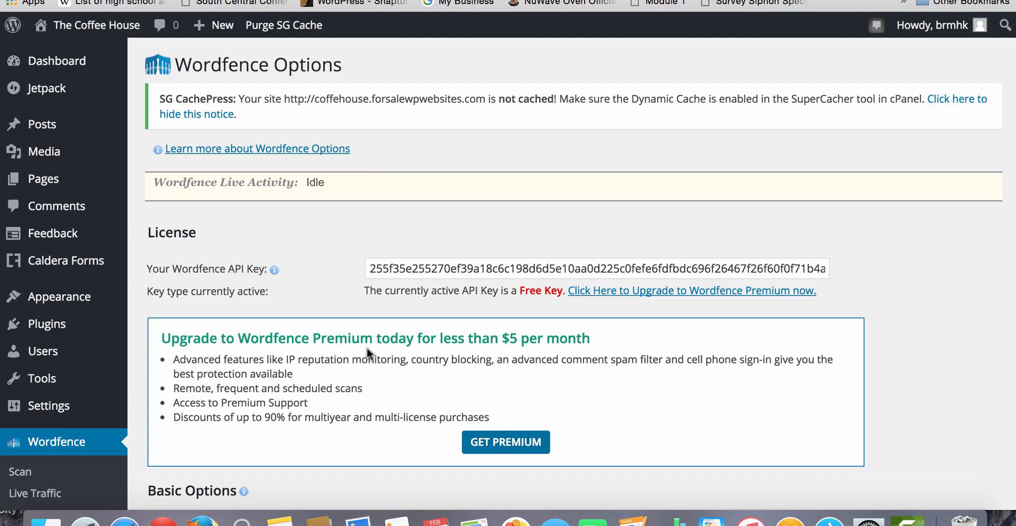
pyautogui.moveTo(549, 360)
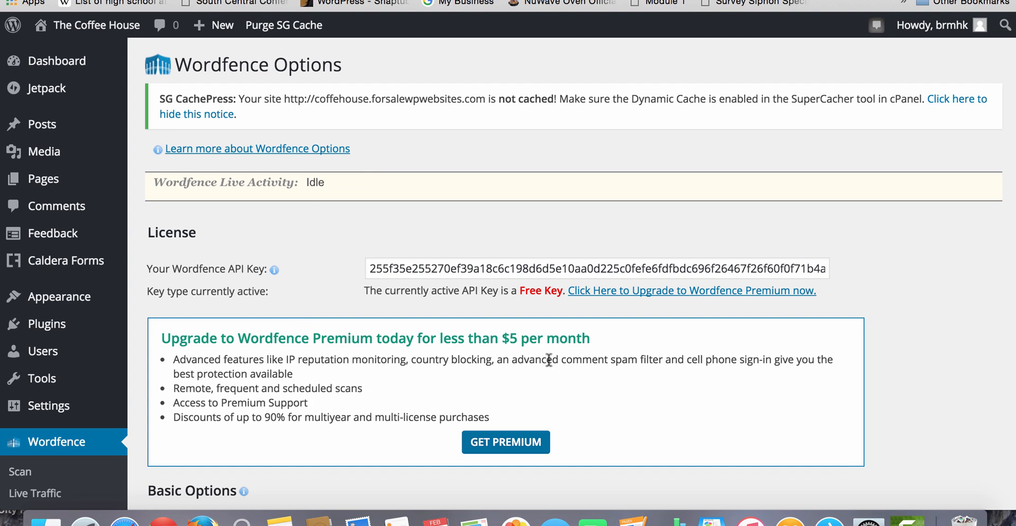
# Review the License and Basic Options sections of the Options page
pyautogui.scroll(-3)
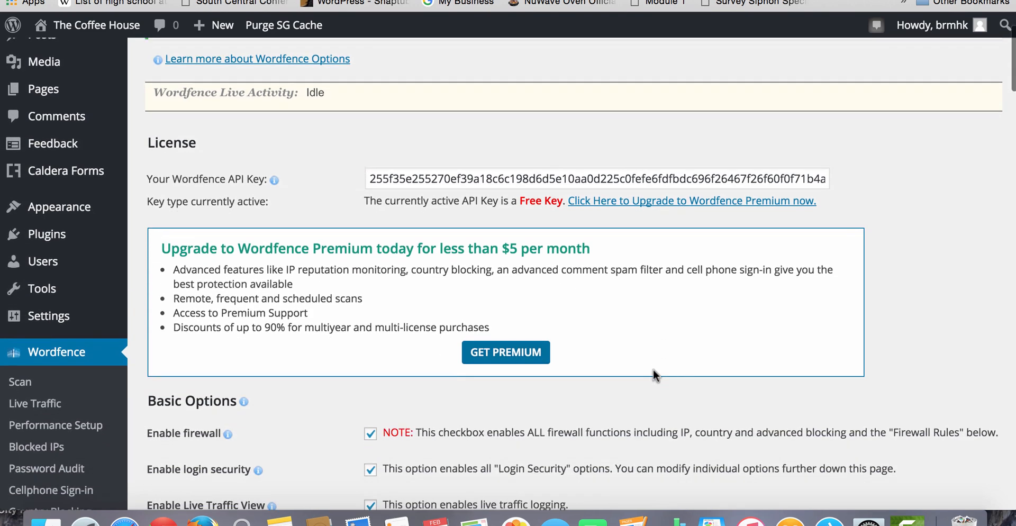
pyautogui.scroll(-3)
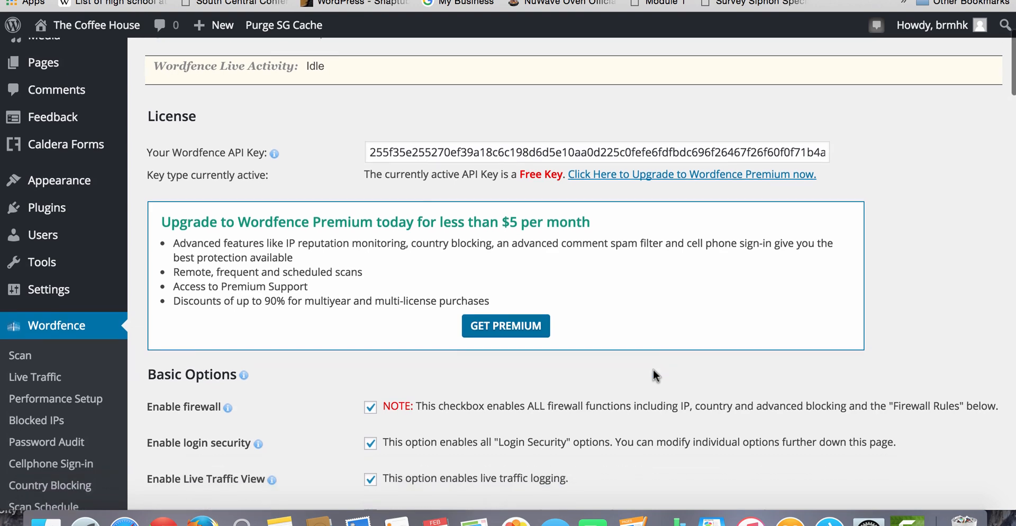
pyautogui.scroll(-3)
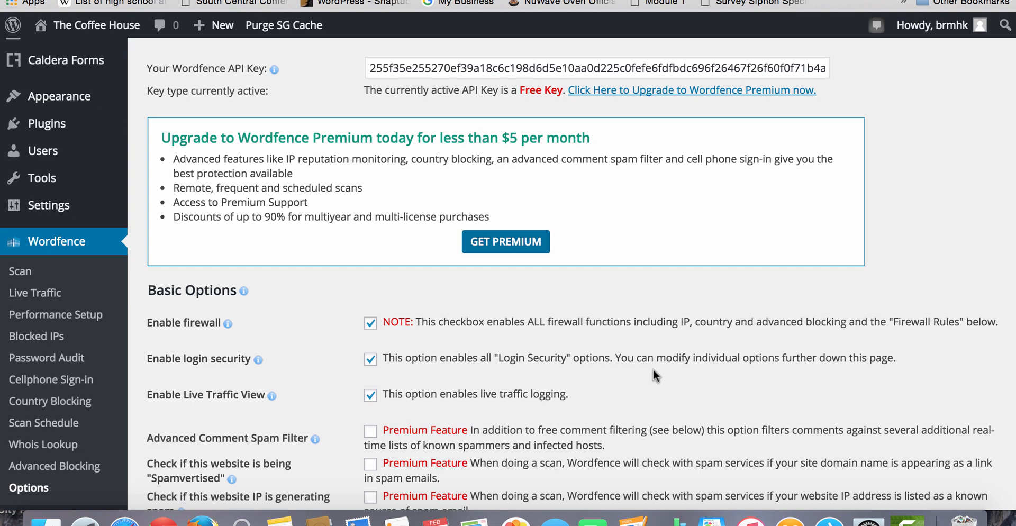
pyautogui.scroll(-3)
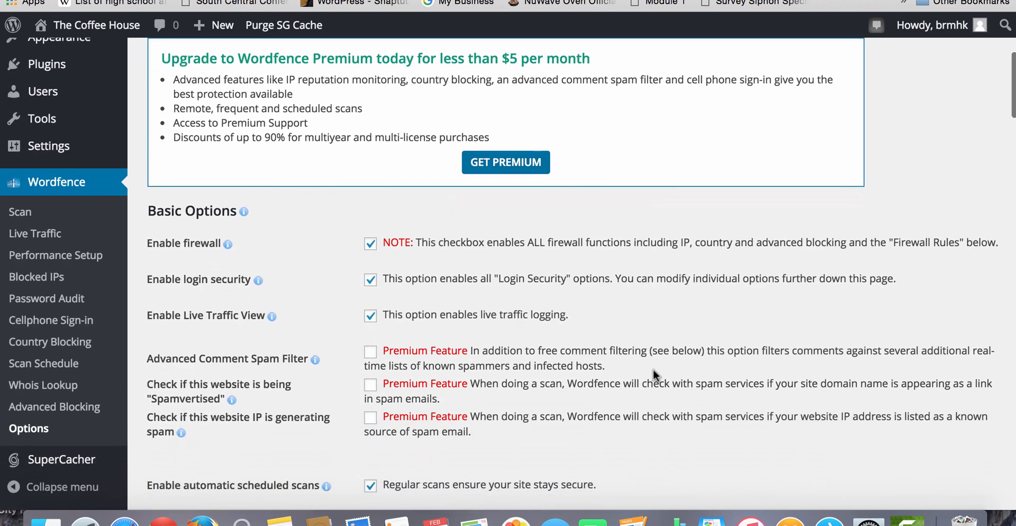
pyautogui.moveTo(690, 100)
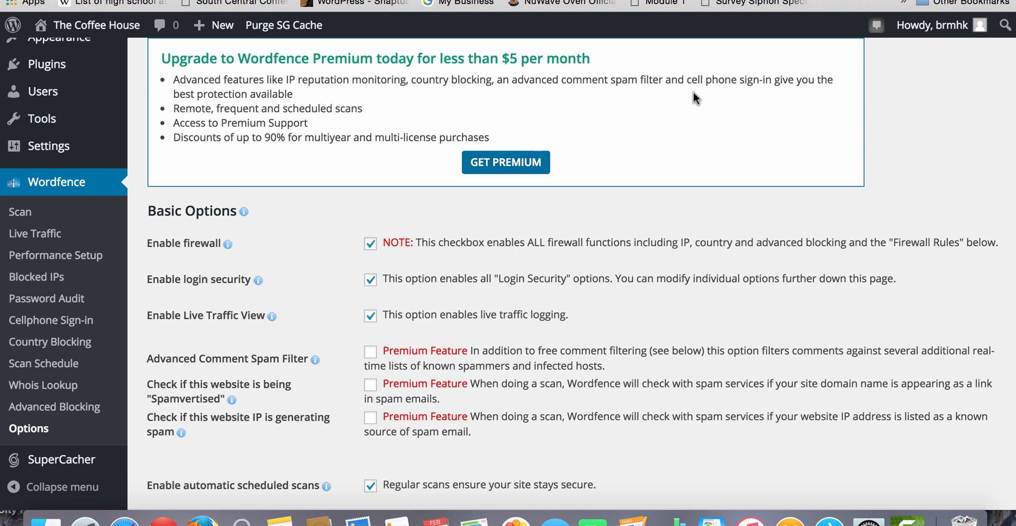
pyautogui.moveTo(546, 75)
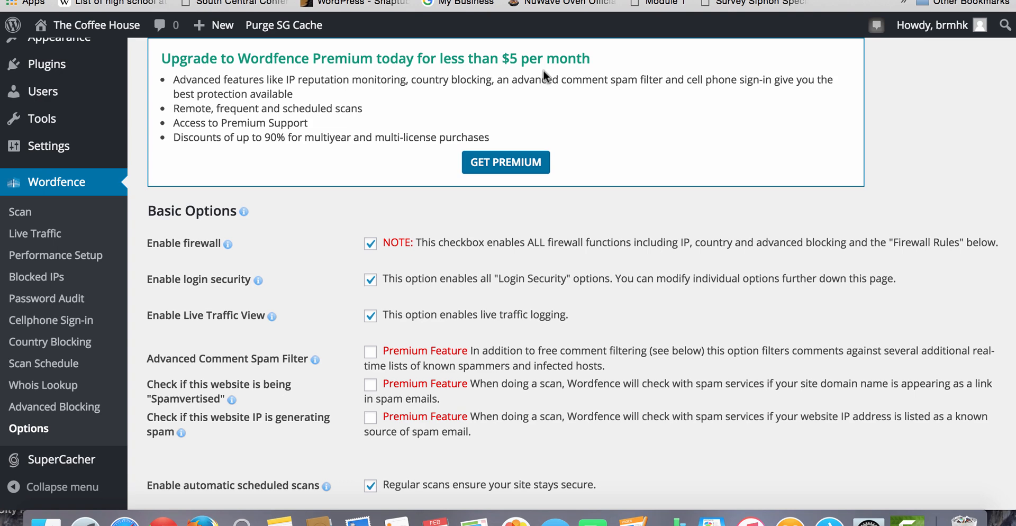
pyautogui.moveTo(679, 147)
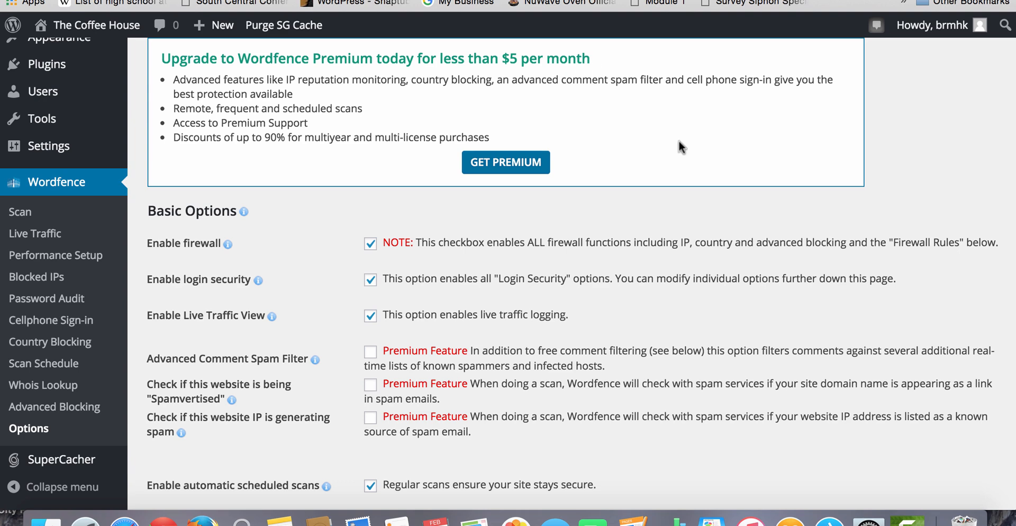
pyautogui.scroll(-3)
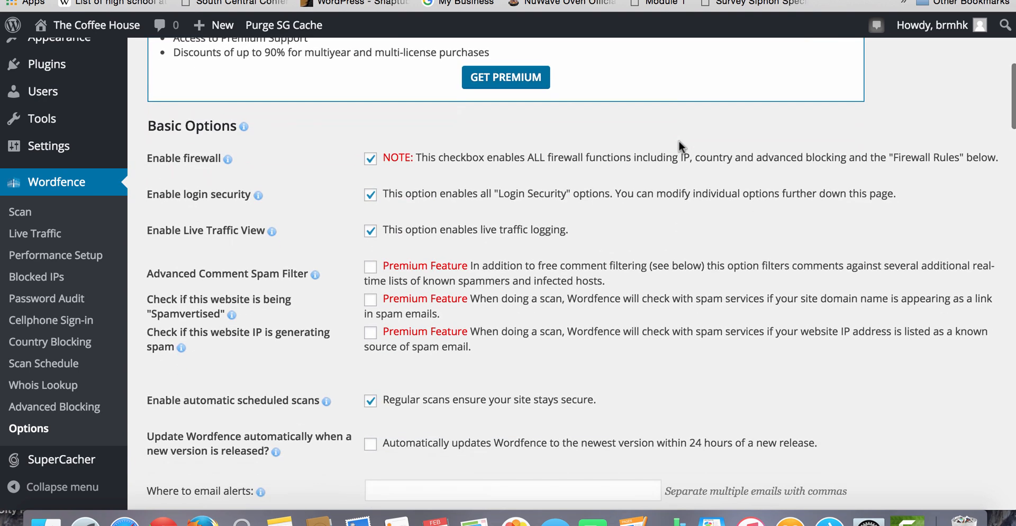
pyautogui.scroll(-3)
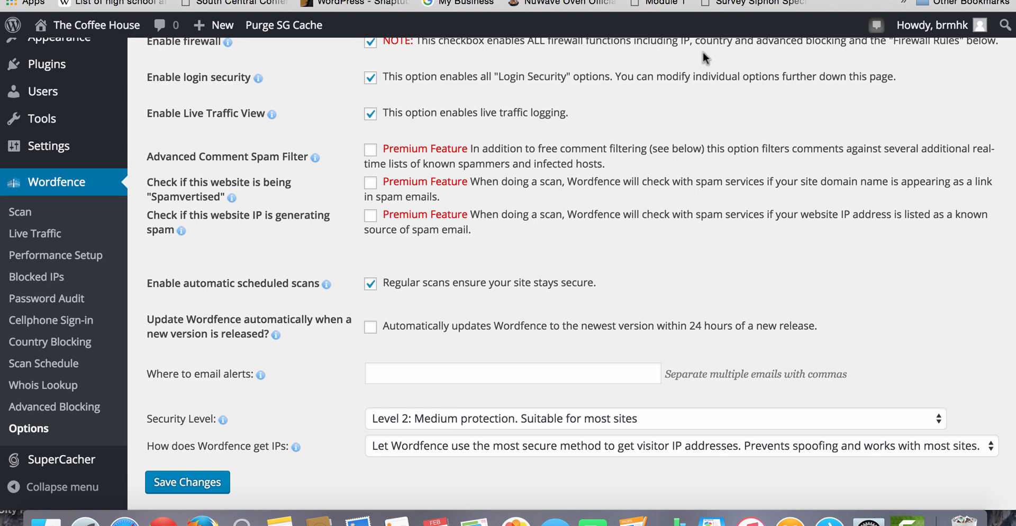
# Fill 'Where to email alerts' with the suggested address and save the basic options
pyautogui.scroll(-3)
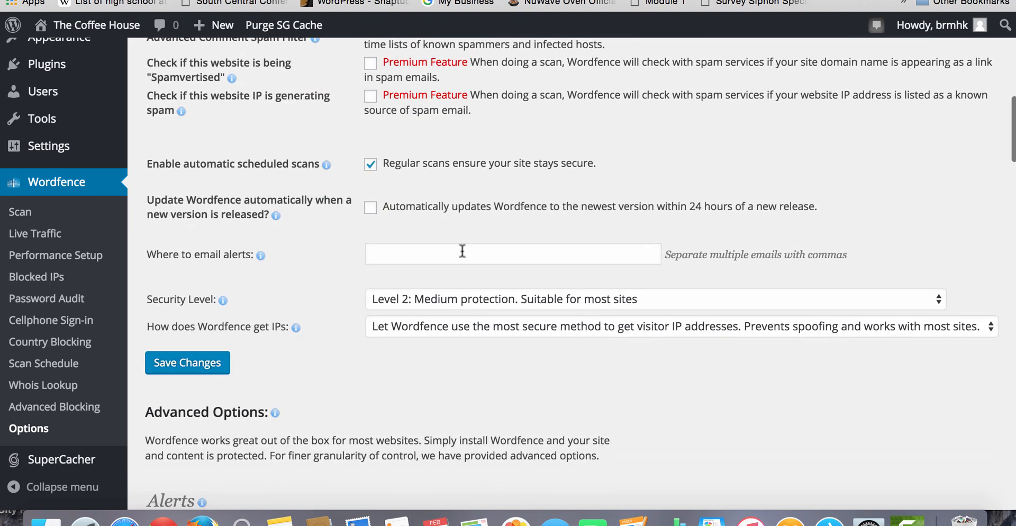
pyautogui.write('sc')
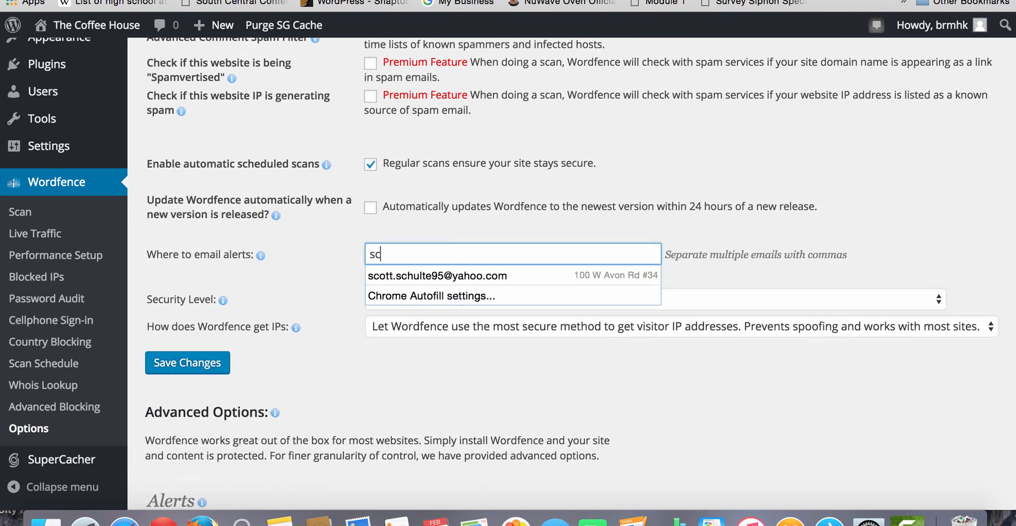
pyautogui.click(428, 275)
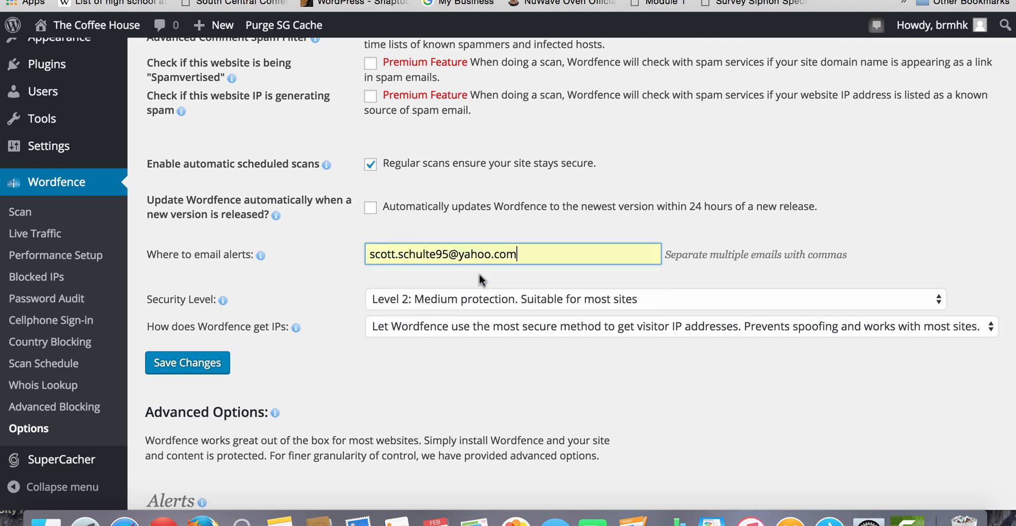
pyautogui.click(187, 362)
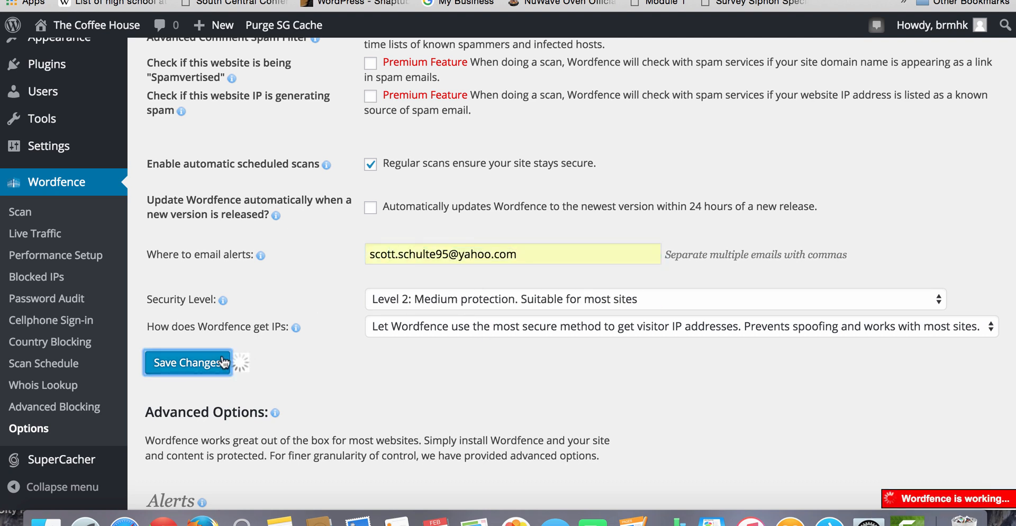
pyautogui.click(187, 362)
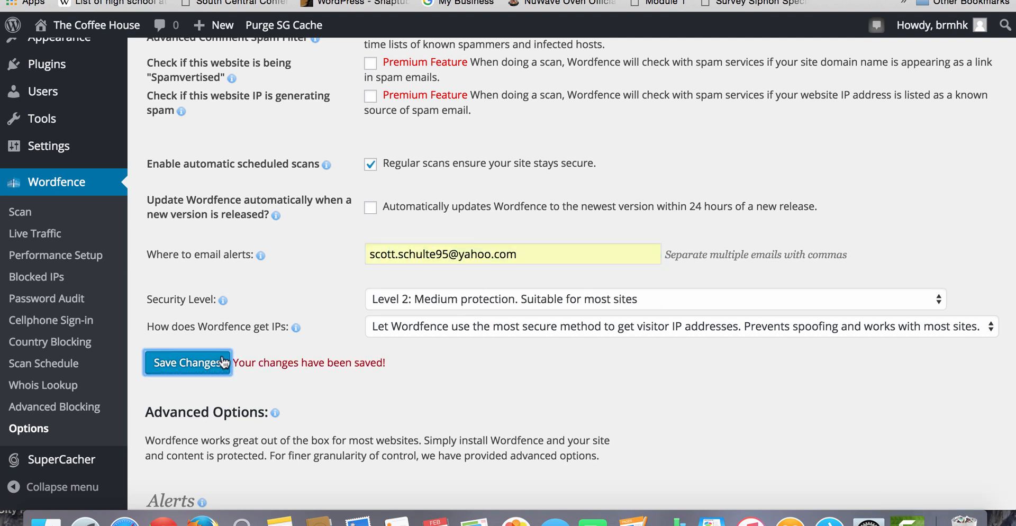
pyautogui.scroll(-3)
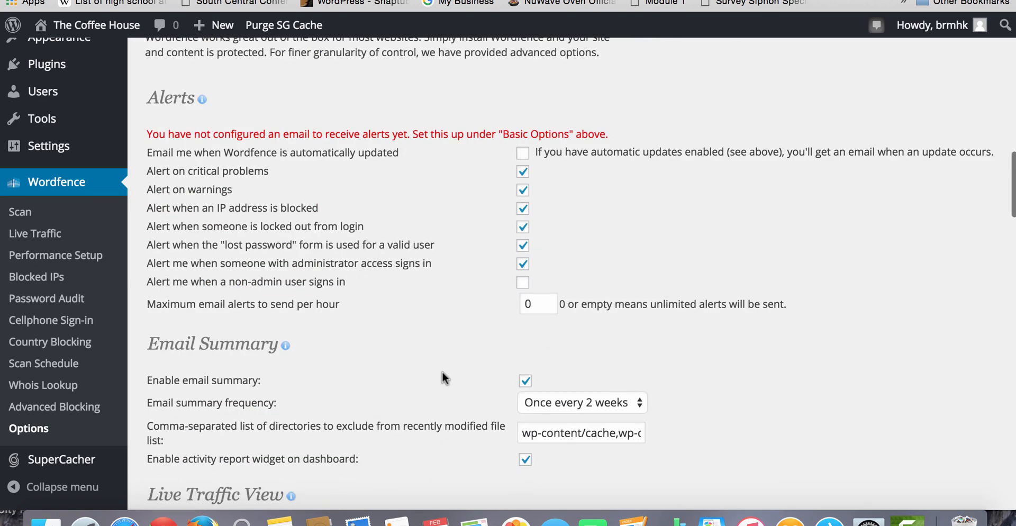
pyautogui.scroll(-3)
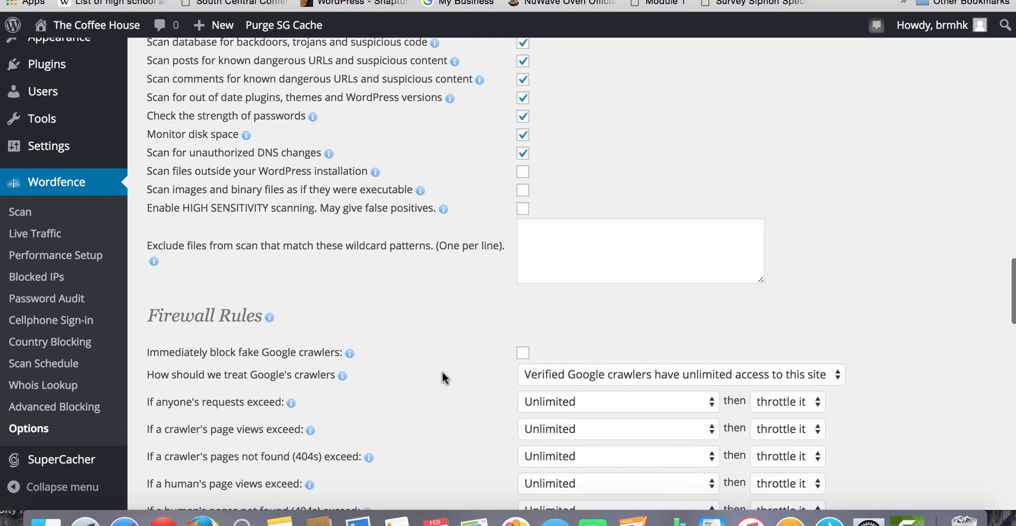
pyautogui.scroll(-3)
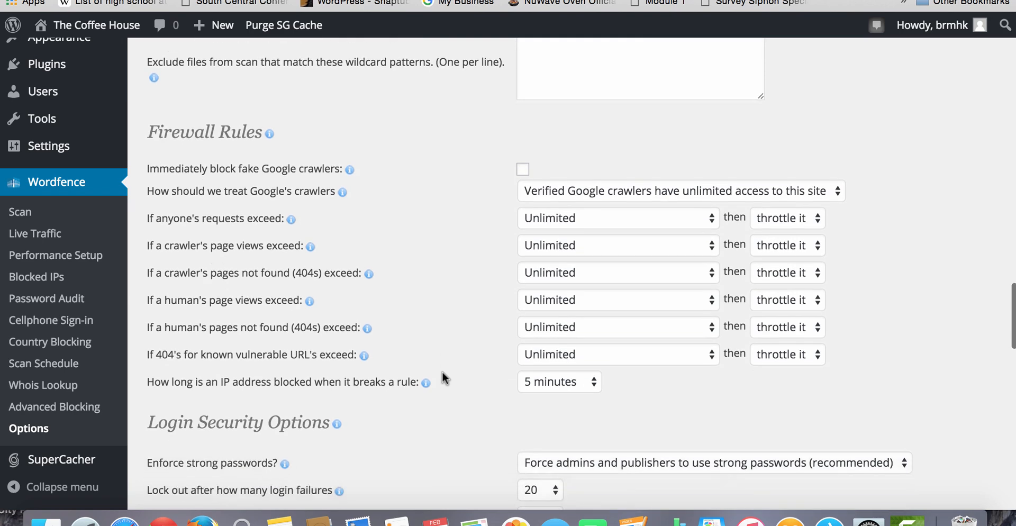
pyautogui.scroll(-3)
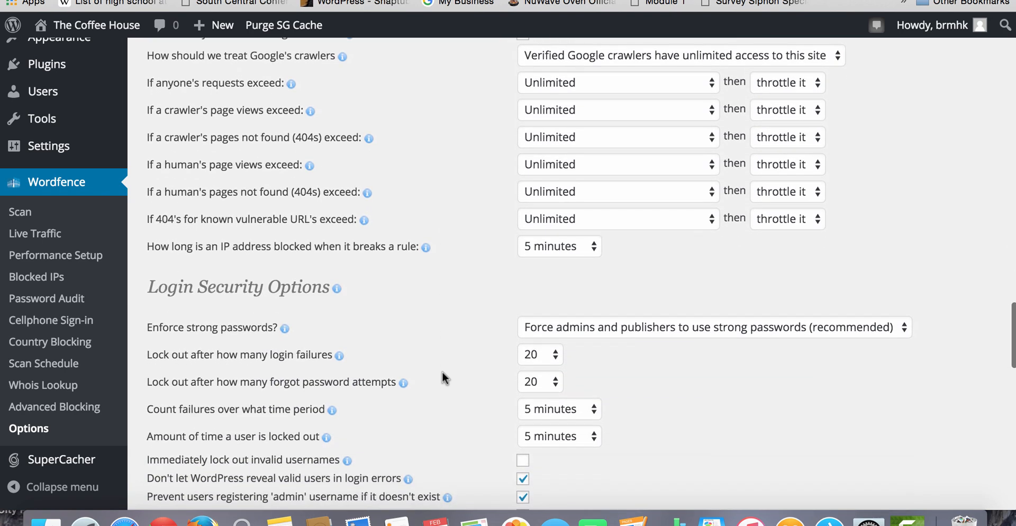
pyautogui.scroll(-3)
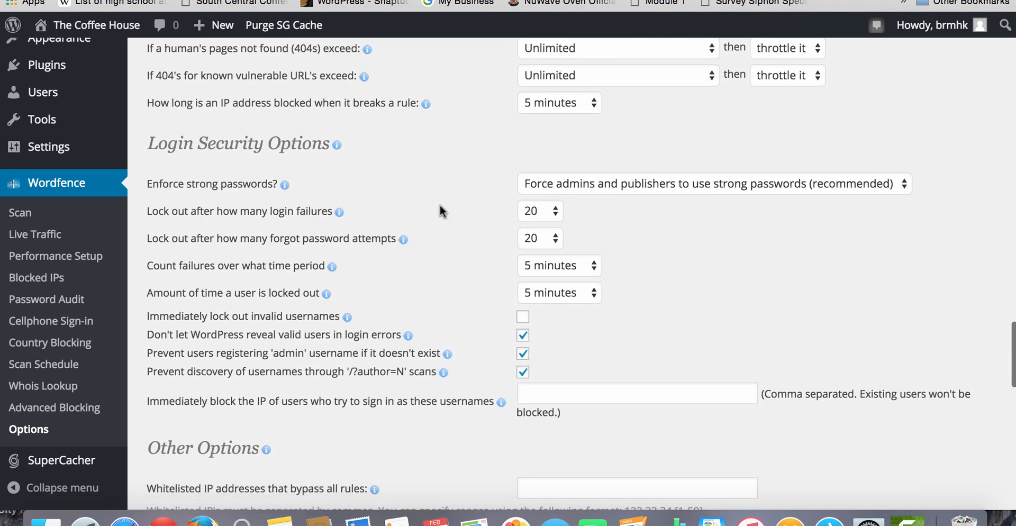
pyautogui.moveTo(206, 231)
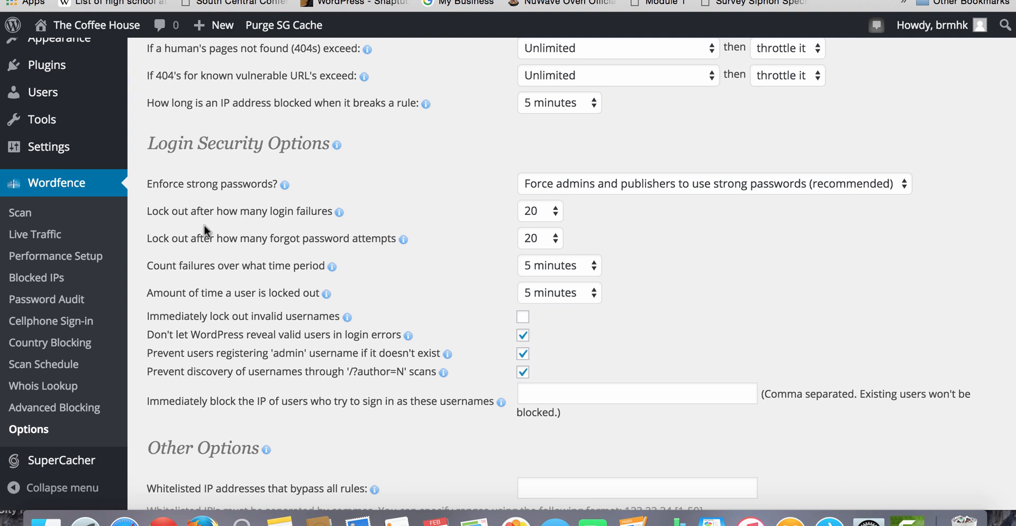
pyautogui.moveTo(283, 225)
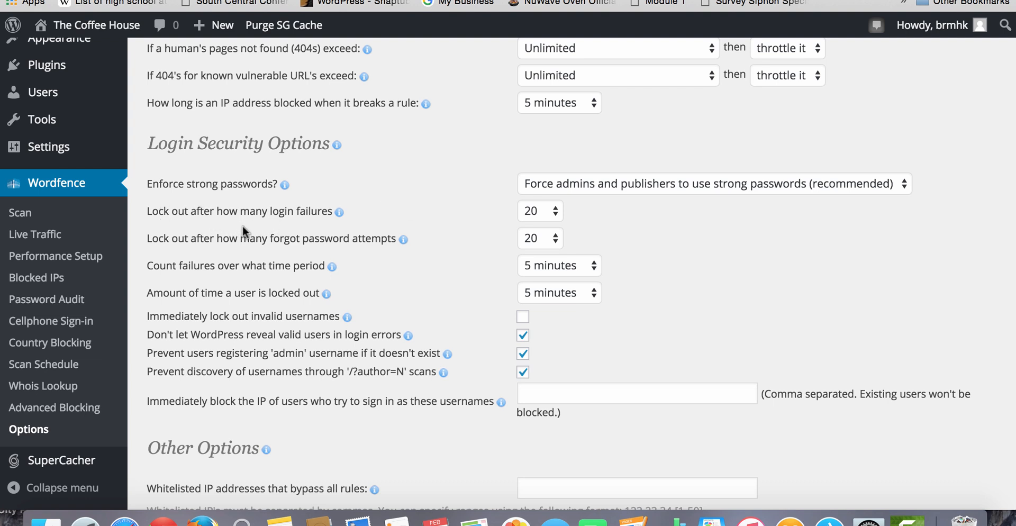
pyautogui.moveTo(544, 218)
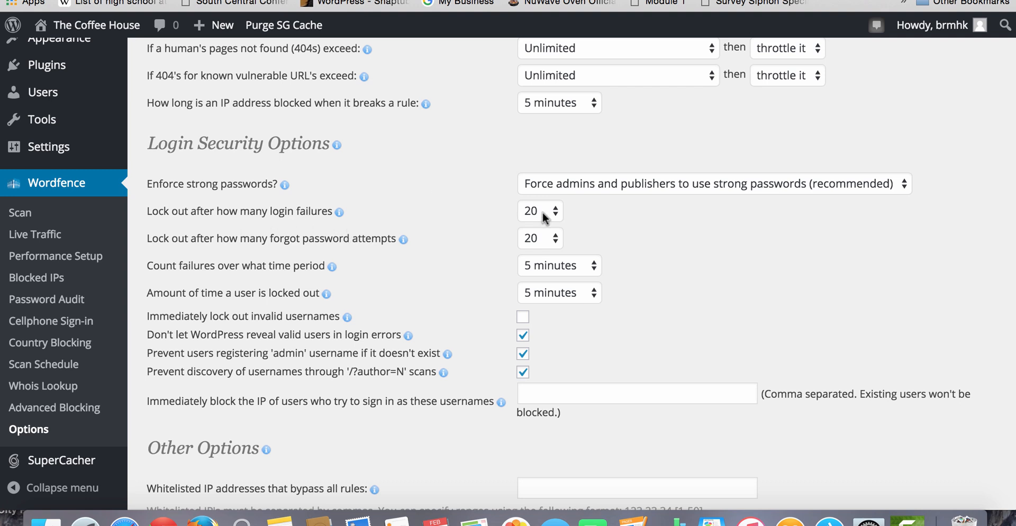
pyautogui.moveTo(557, 215)
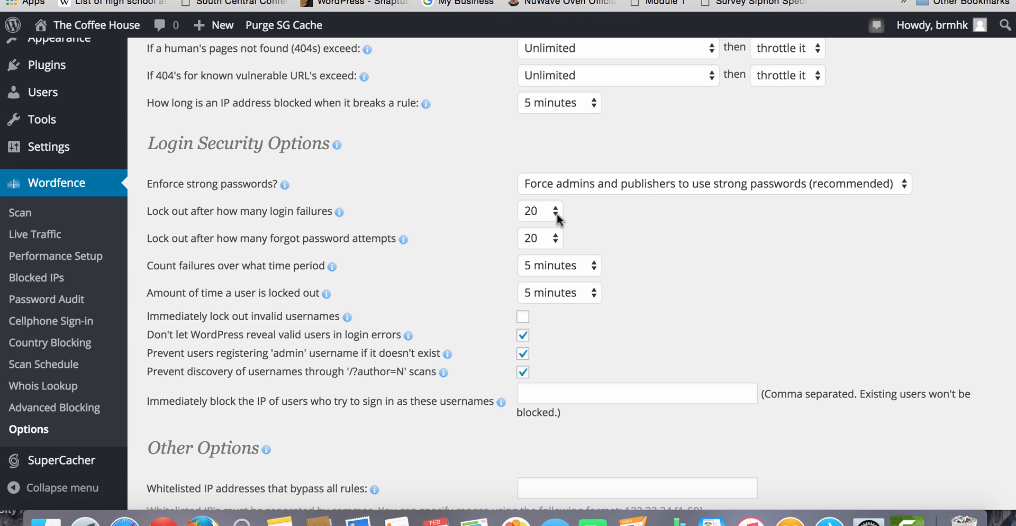
pyautogui.moveTo(555, 215)
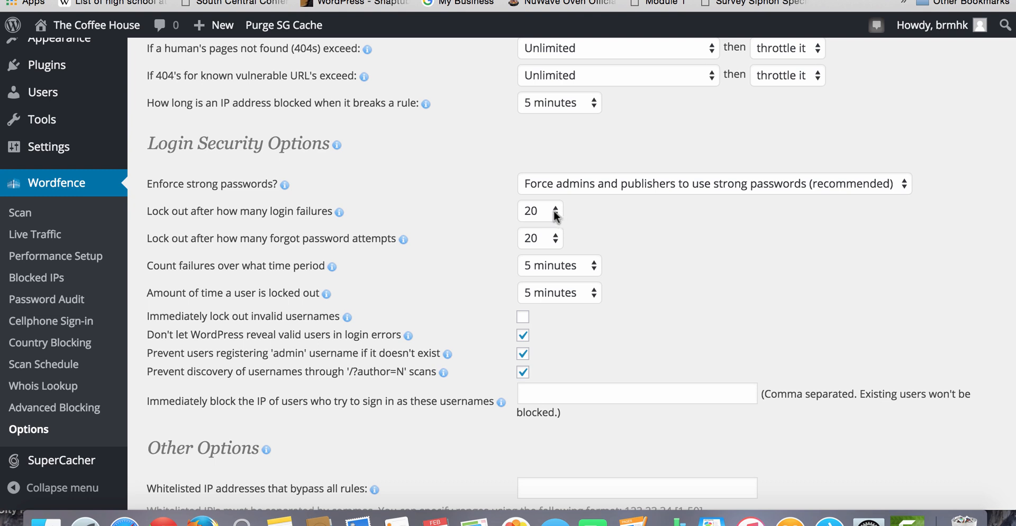
# Lock out after 3 login failures and 3 forgot-password attempts, counted over 5 minutes
pyautogui.click(540, 210)
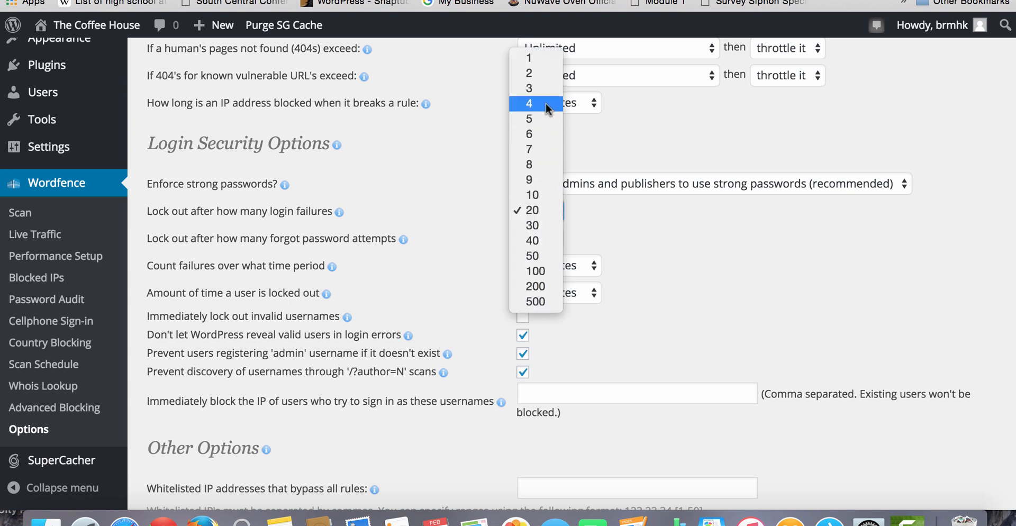
pyautogui.click(529, 88)
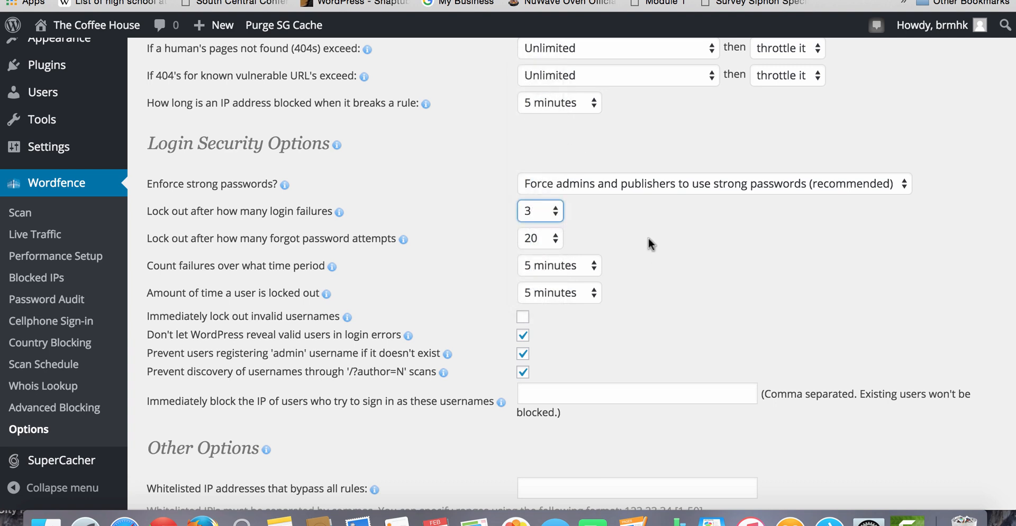
pyautogui.click(549, 238)
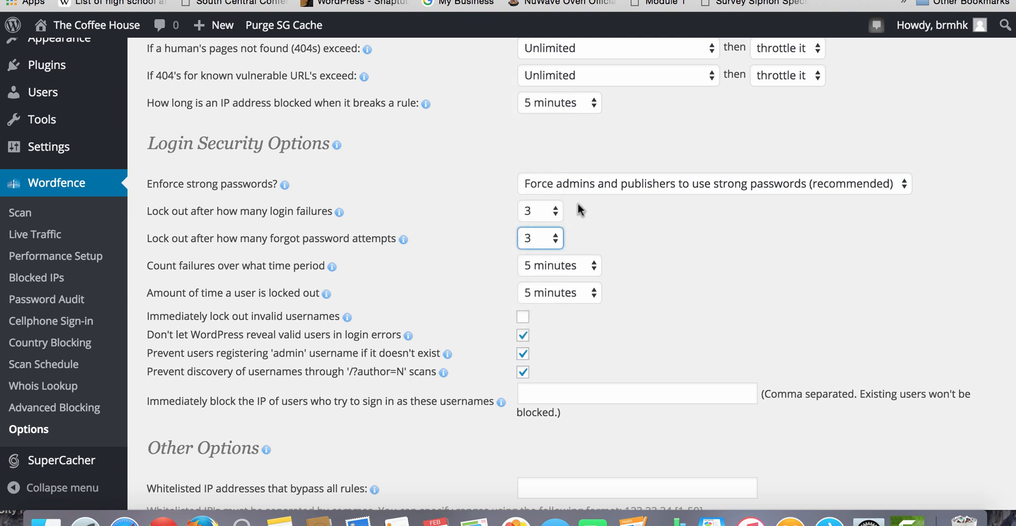
pyautogui.click(559, 265)
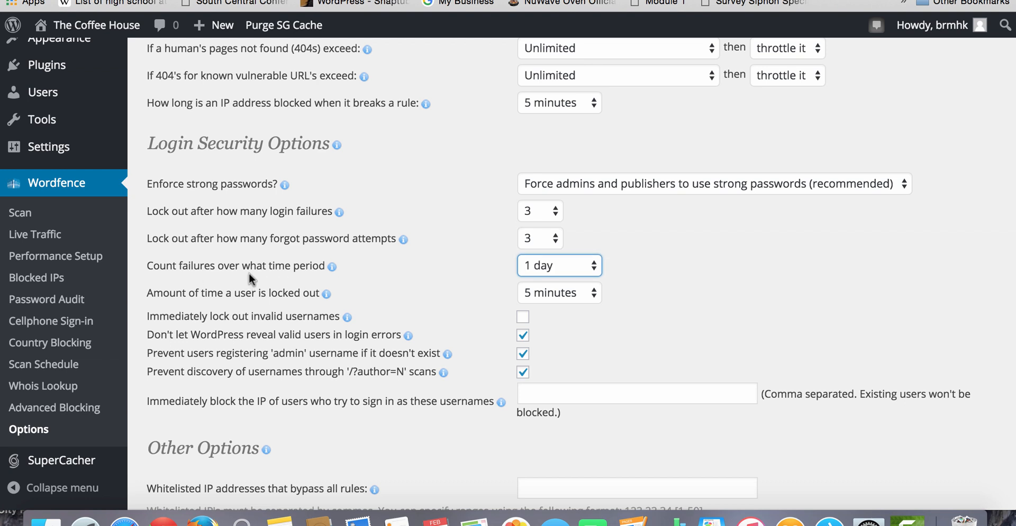
pyautogui.moveTo(579, 257)
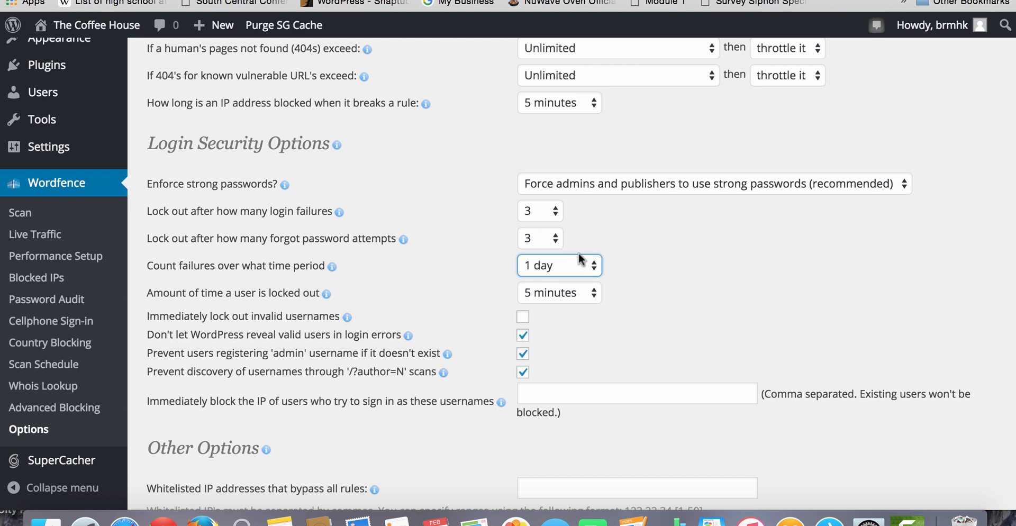
pyautogui.click(558, 266)
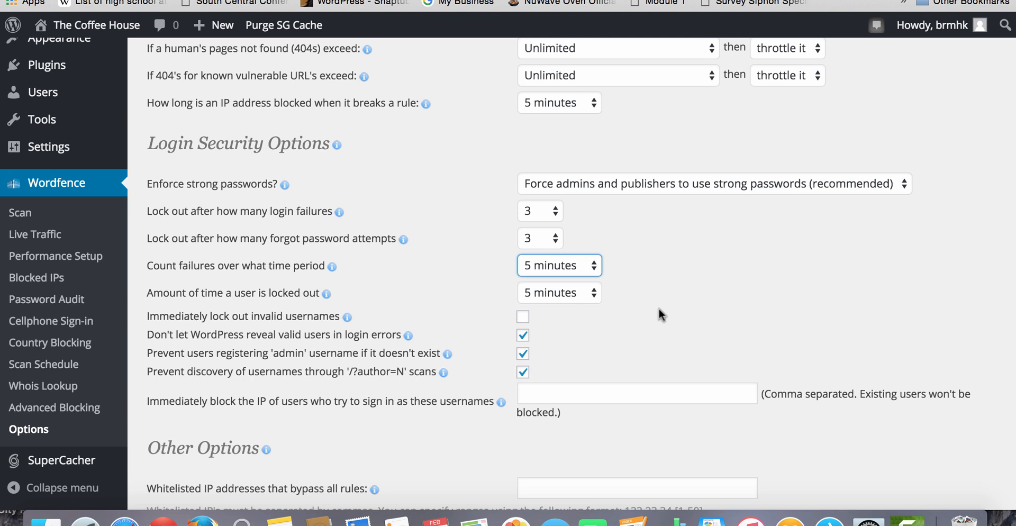
pyautogui.moveTo(616, 279)
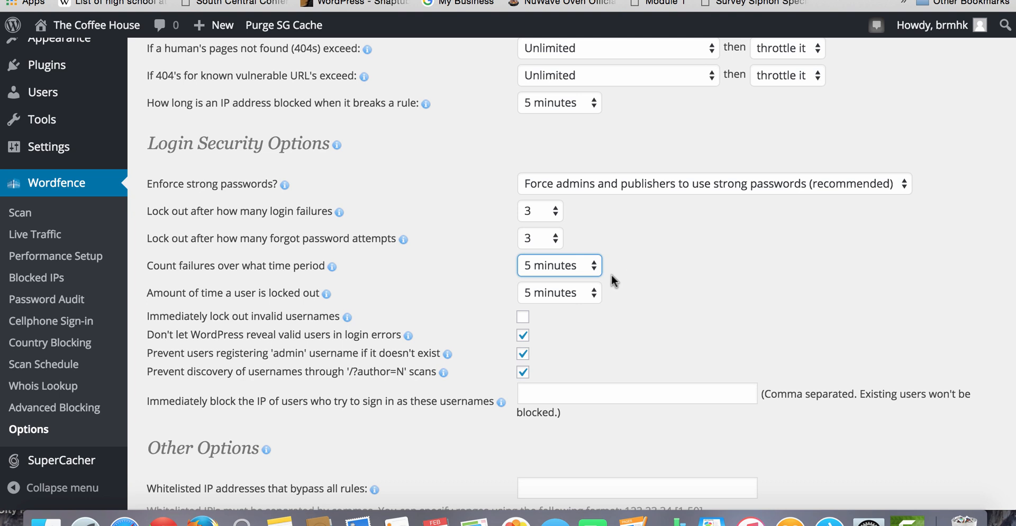
pyautogui.moveTo(252, 316)
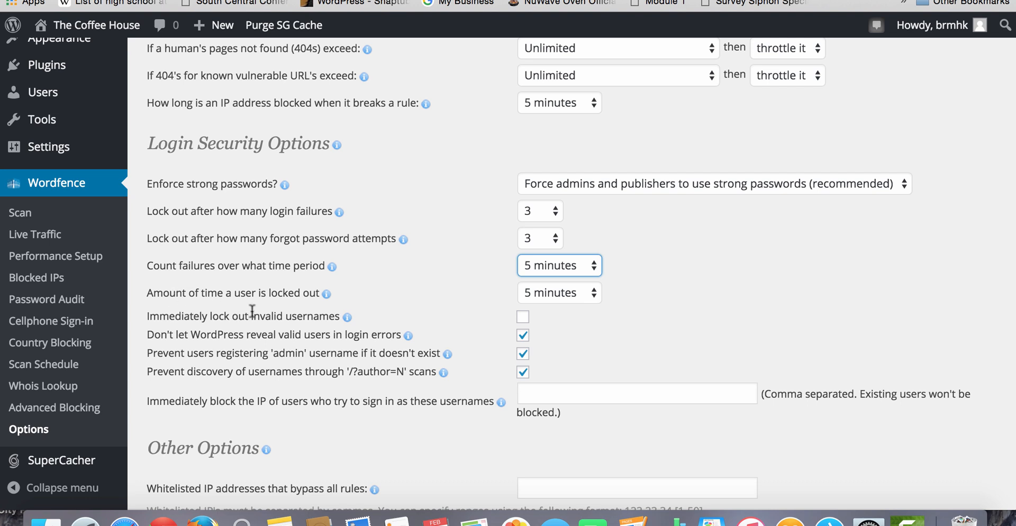
pyautogui.moveTo(540, 306)
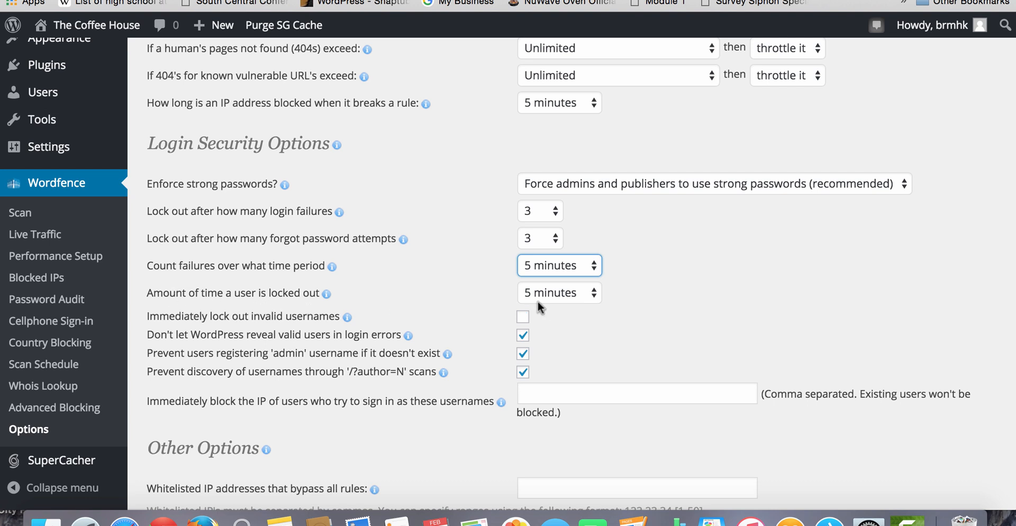
# Set the lockout duration for offending users to 60 days
pyautogui.click(559, 293)
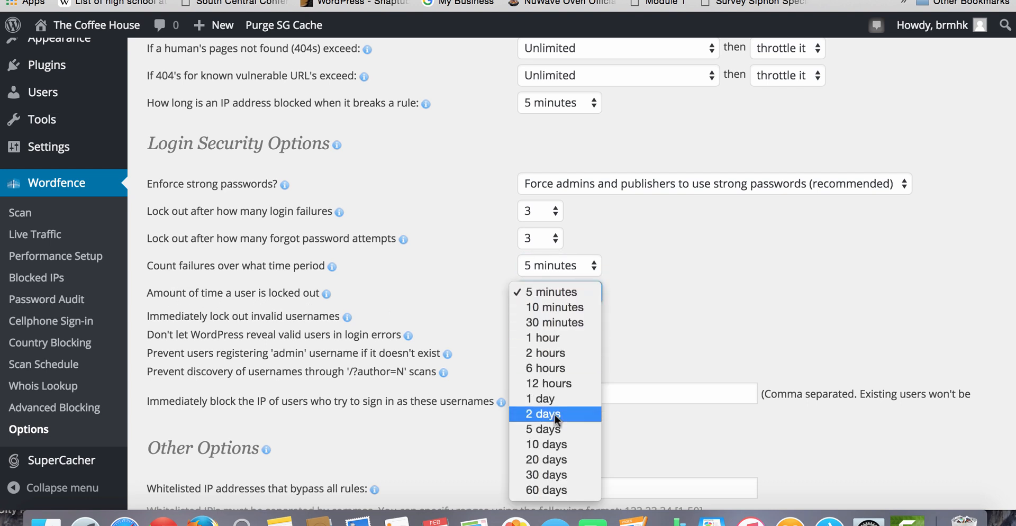
pyautogui.click(545, 490)
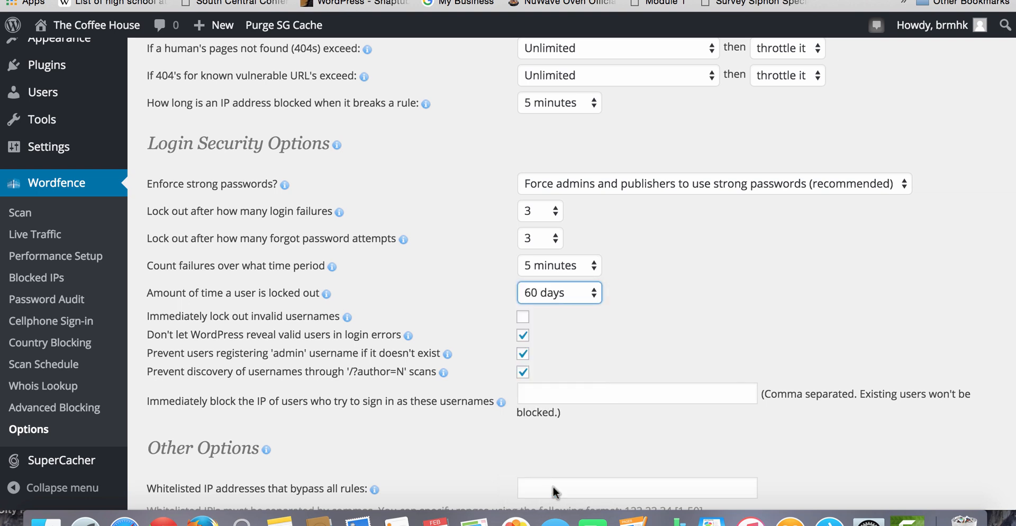
pyautogui.moveTo(675, 320)
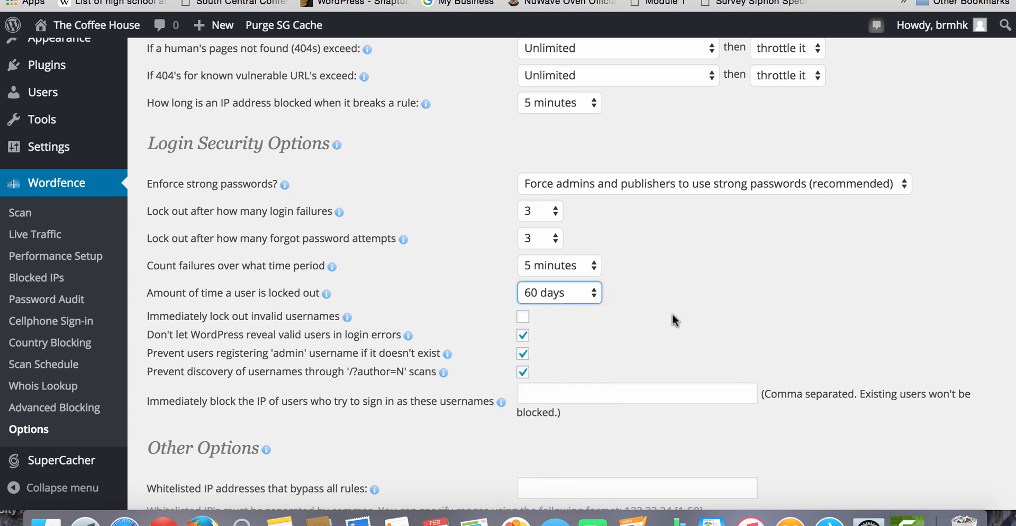
pyautogui.moveTo(642, 319)
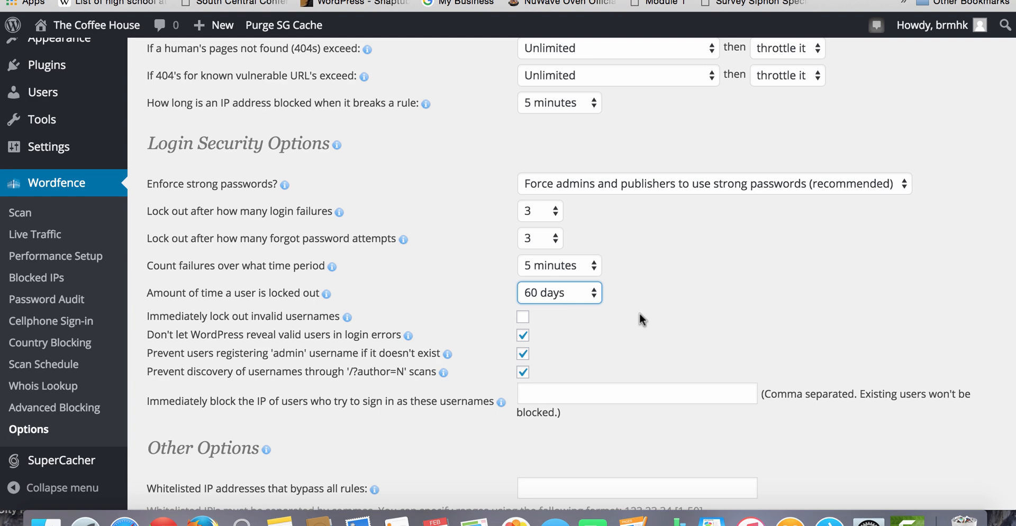
pyautogui.scroll(-3)
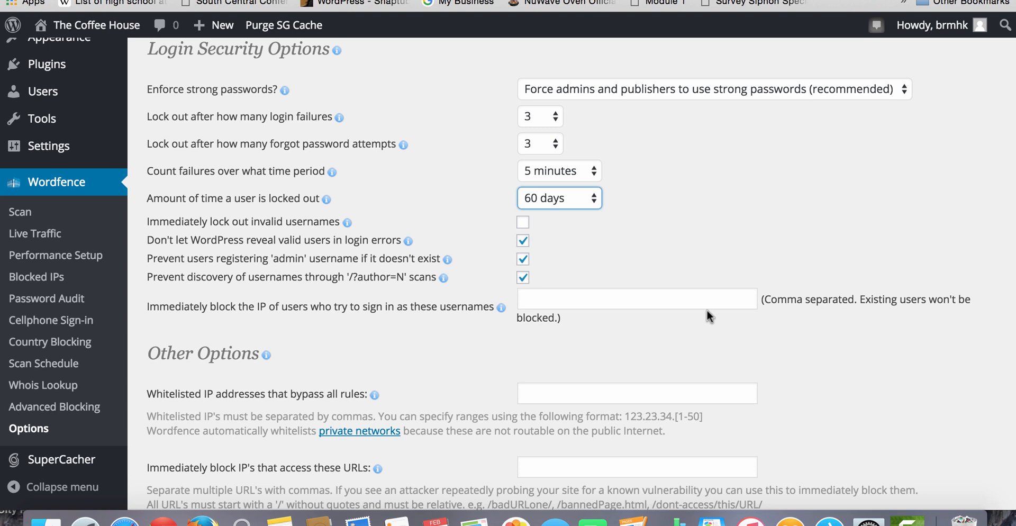
pyautogui.moveTo(363, 229)
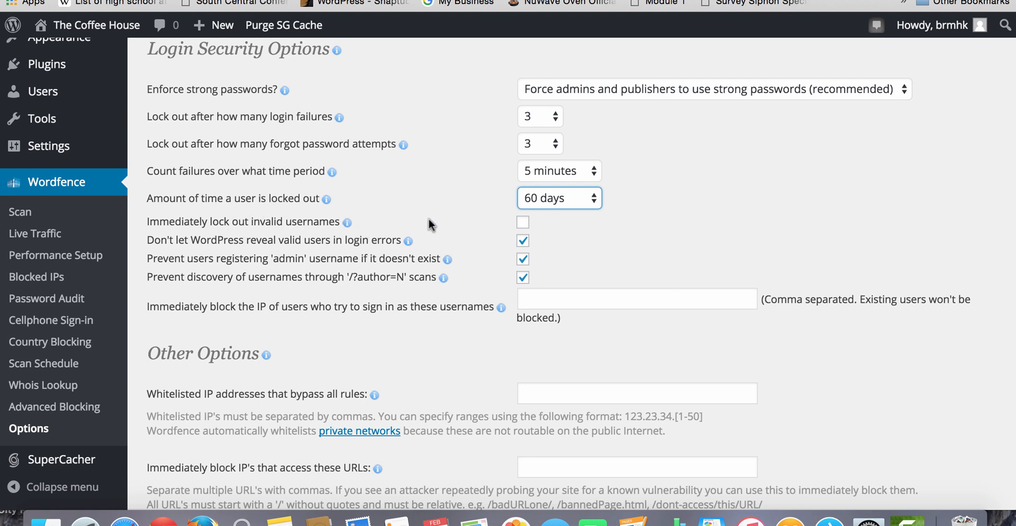
pyautogui.moveTo(517, 218)
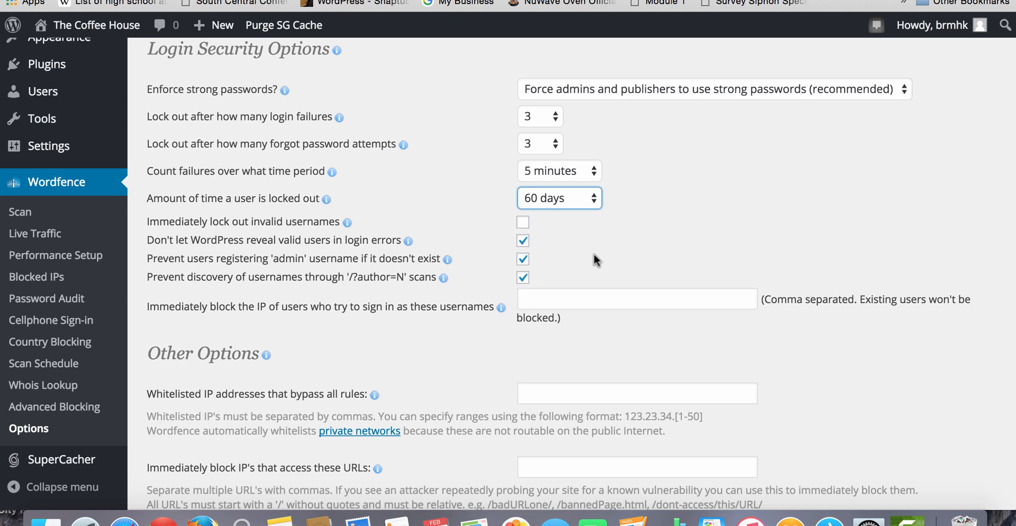
pyautogui.scroll(-3)
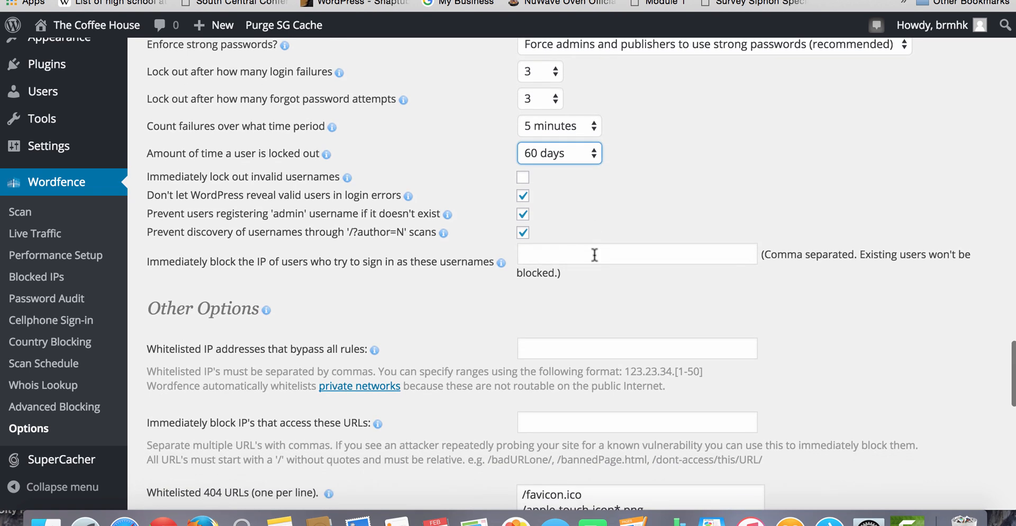
pyautogui.moveTo(548, 258)
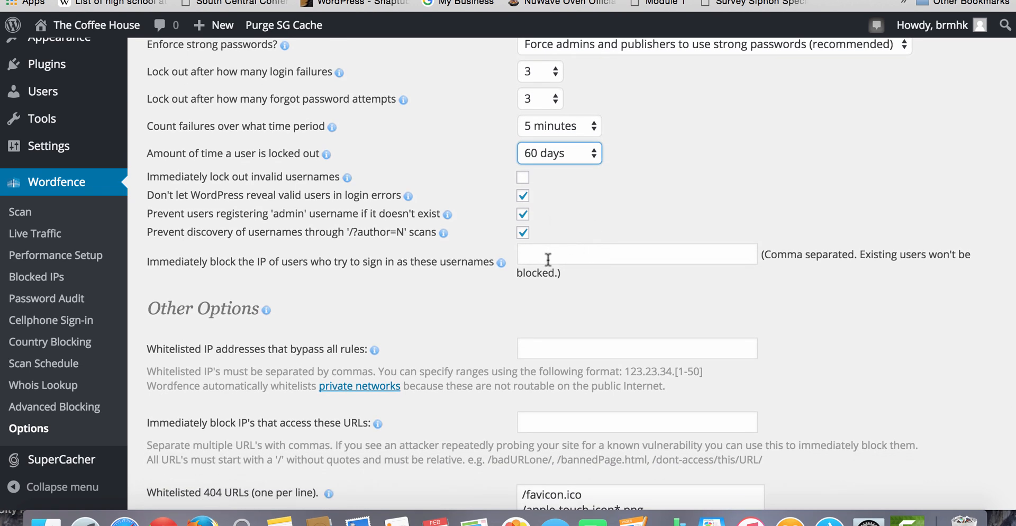
pyautogui.moveTo(201, 286)
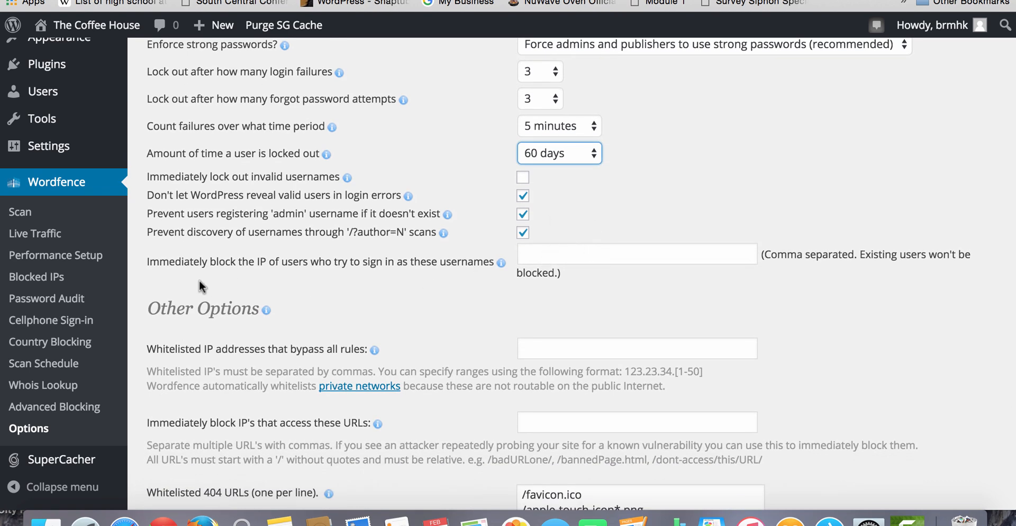
pyautogui.moveTo(268, 280)
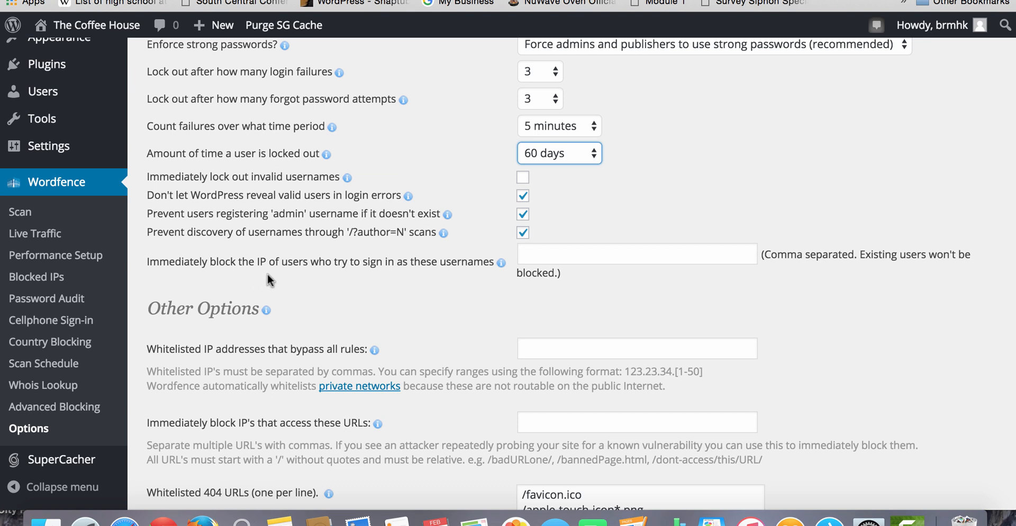
pyautogui.moveTo(353, 284)
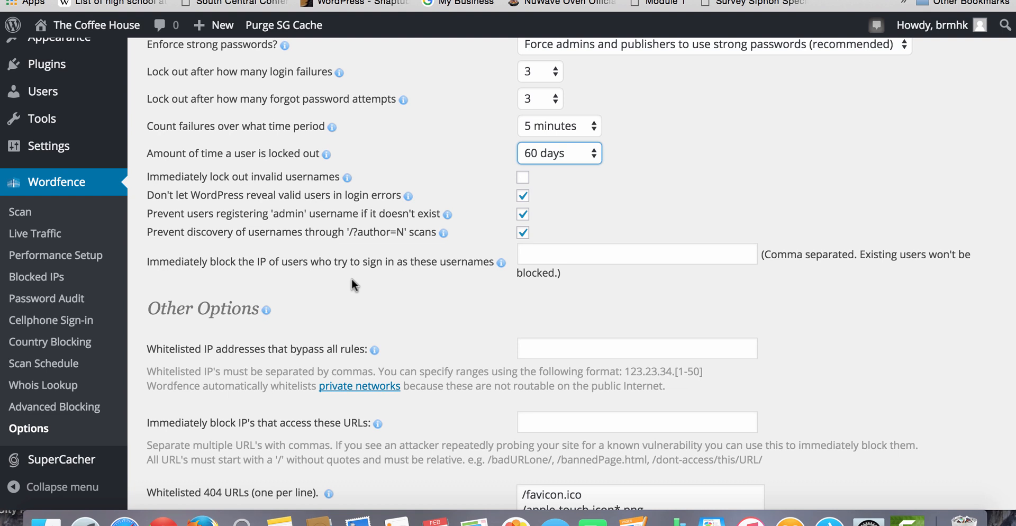
pyautogui.moveTo(590, 278)
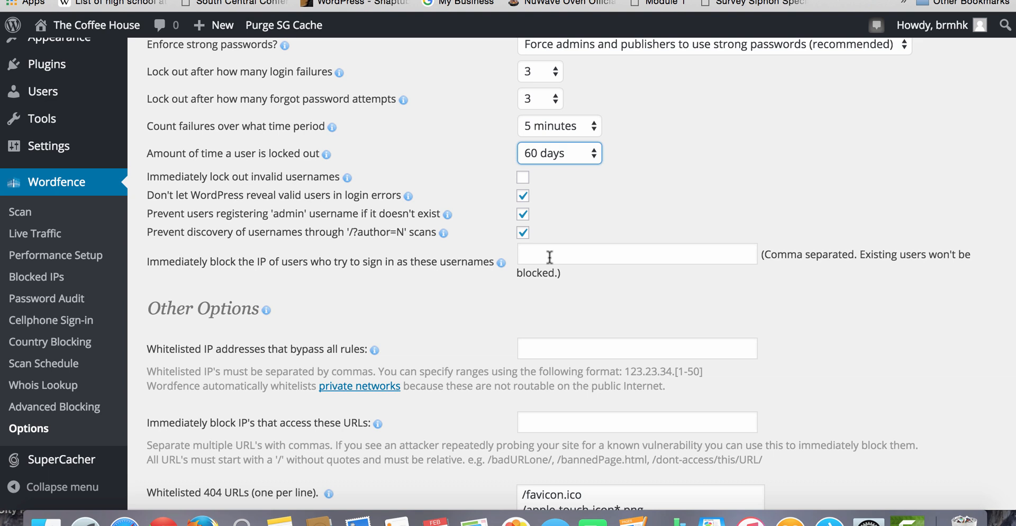
pyautogui.moveTo(90, 24)
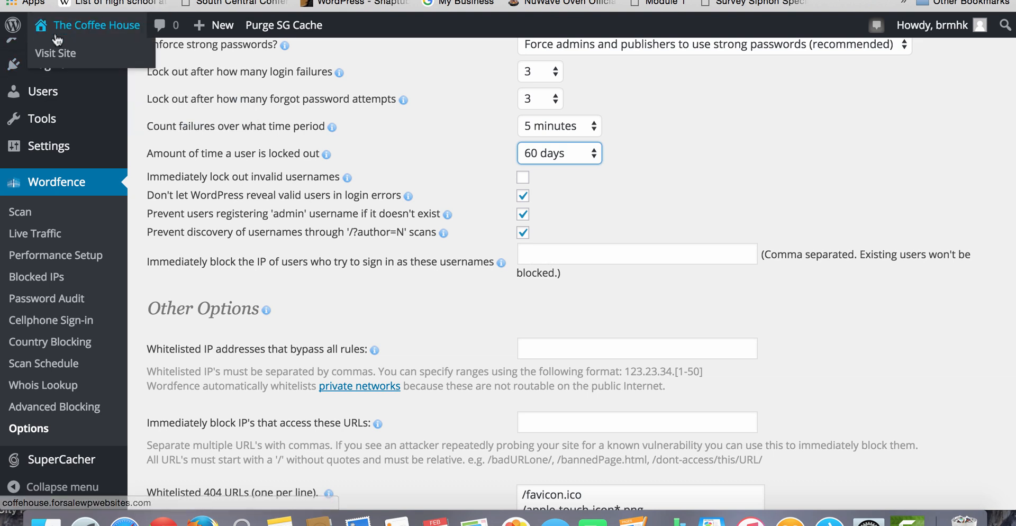
pyautogui.moveTo(395, 232)
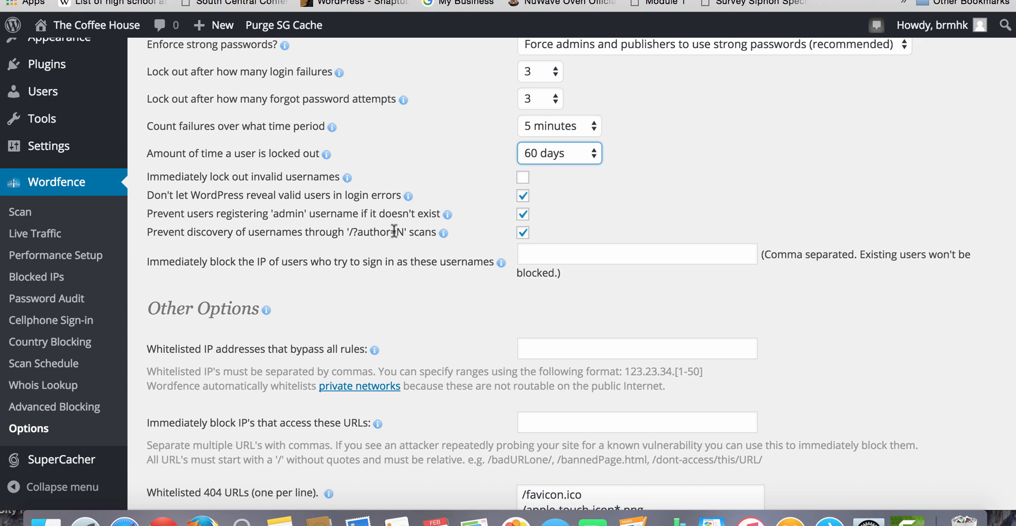
pyautogui.moveTo(508, 220)
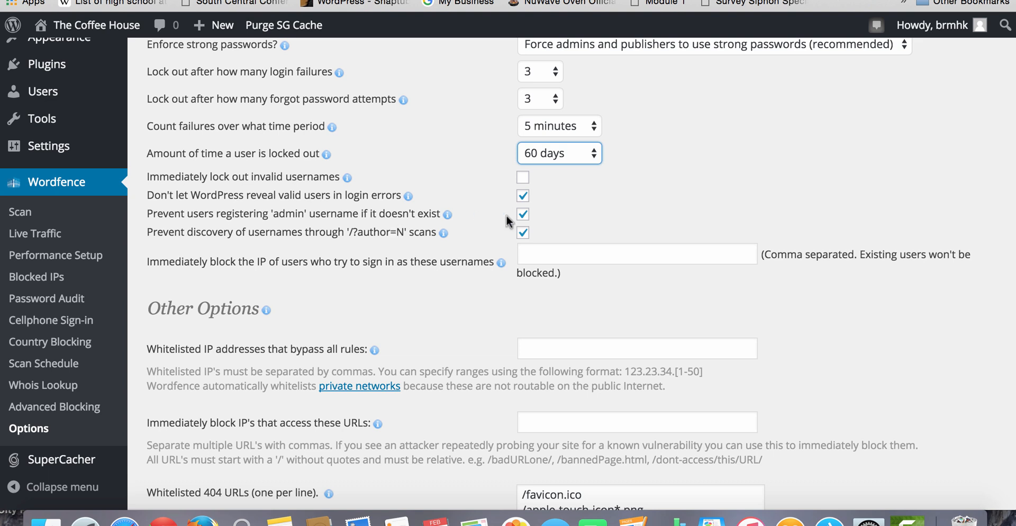
# List admin, coffeehouse, thecoffeehouse as usernames whose sign-in attempts get the IP blocked
pyautogui.click(636, 253)
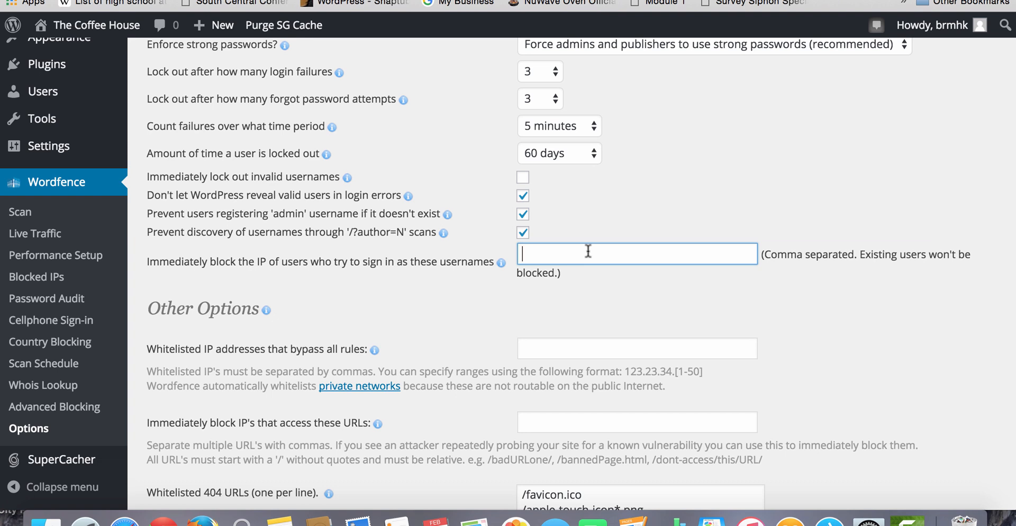
pyautogui.write('admin')
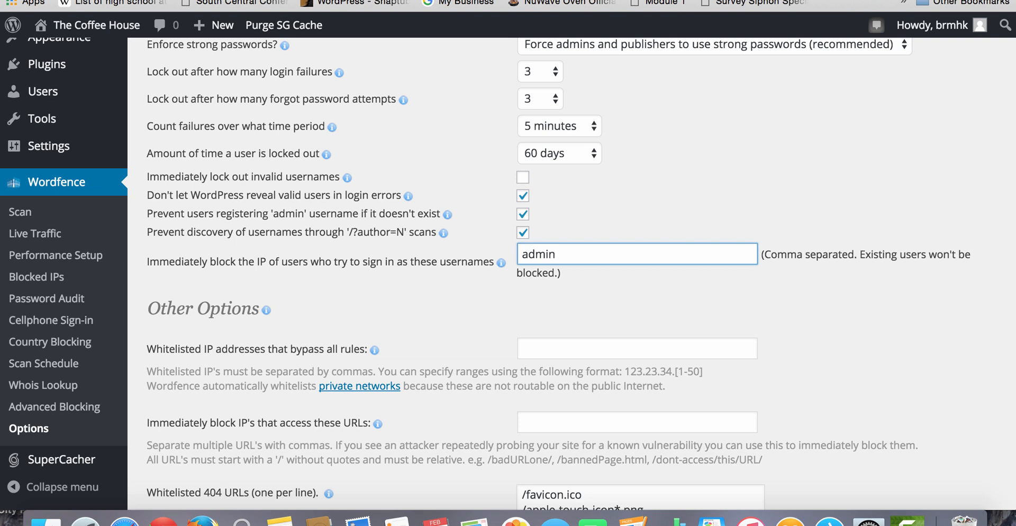
pyautogui.moveTo(587, 255)
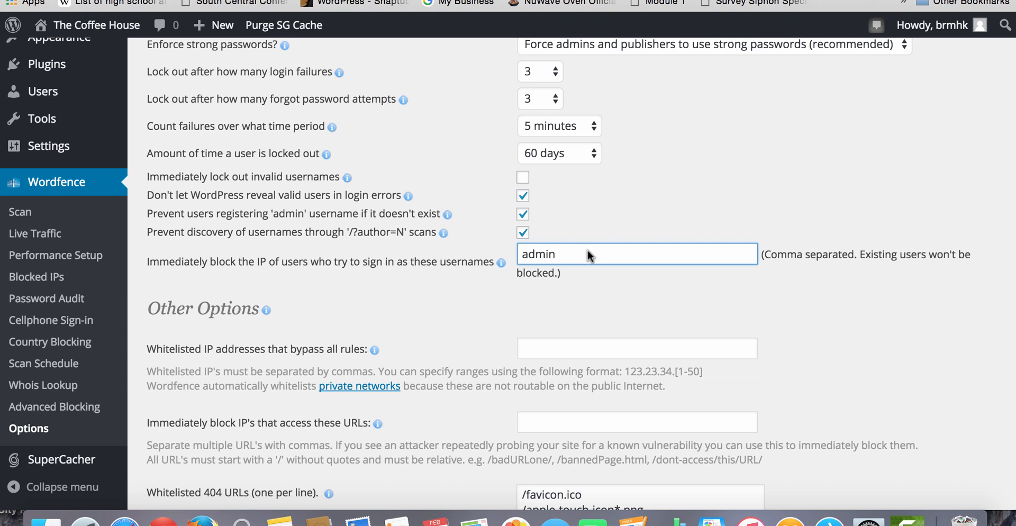
pyautogui.moveTo(944, 164)
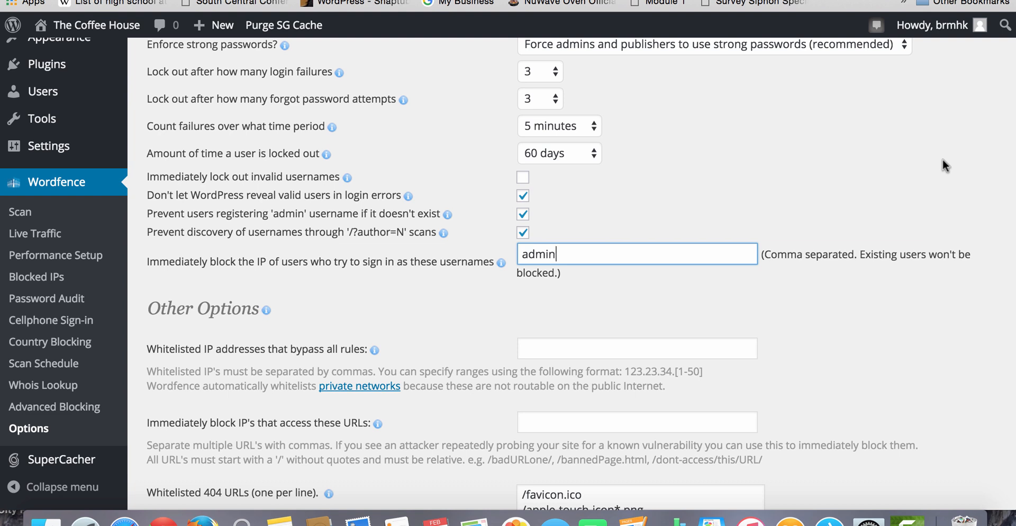
pyautogui.moveTo(953, 49)
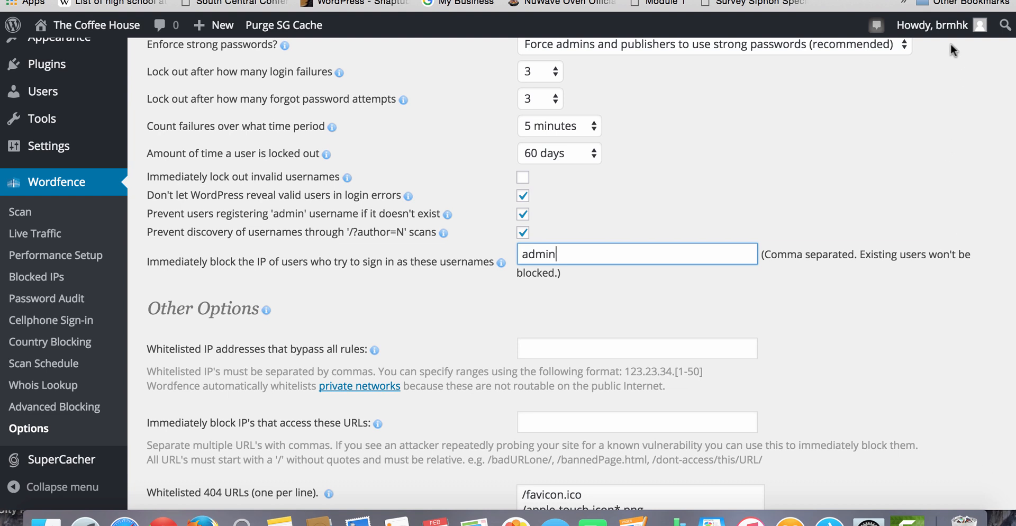
pyautogui.moveTo(883, 192)
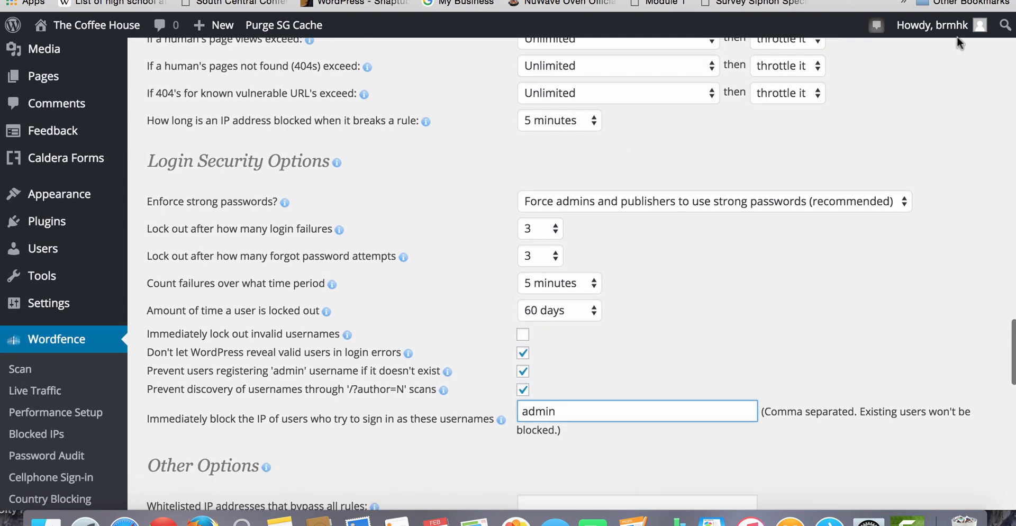
pyautogui.scroll(-3)
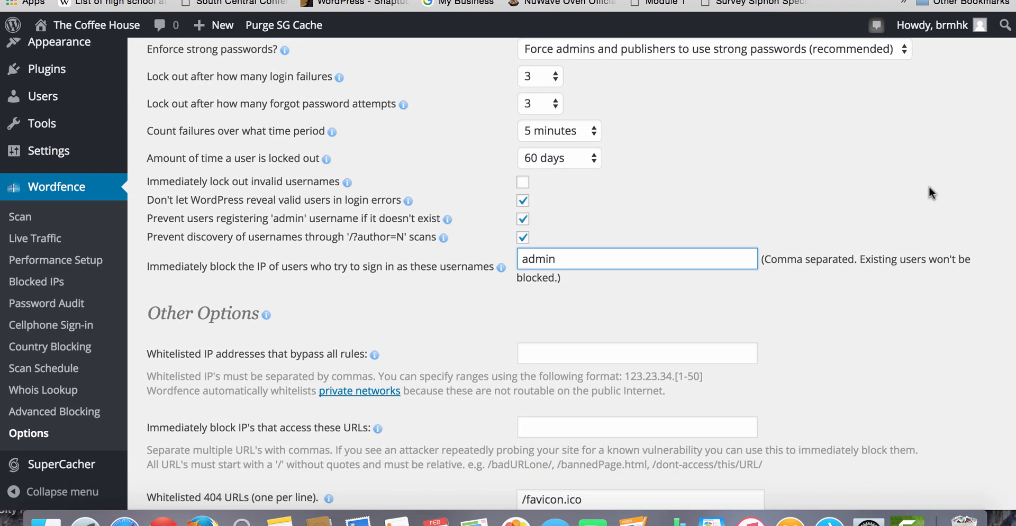
pyautogui.write(',')
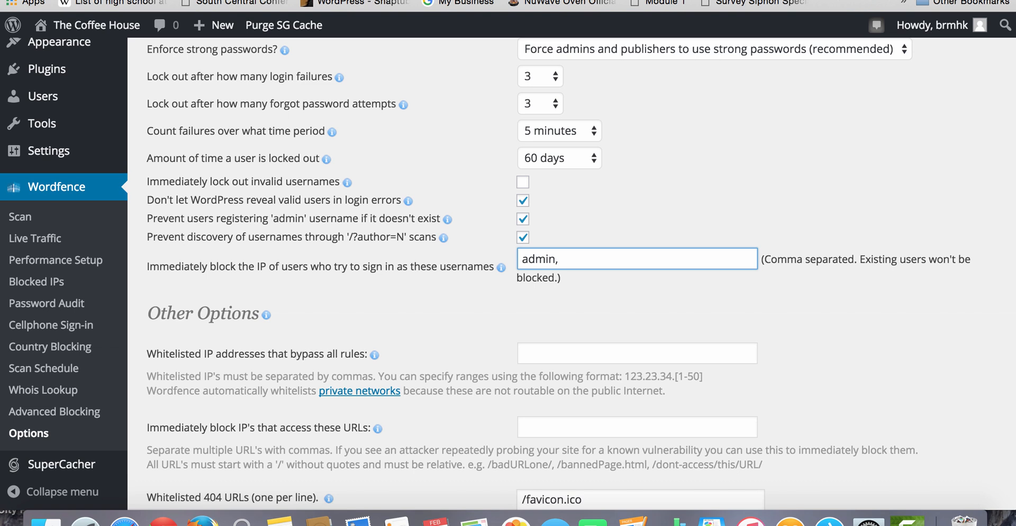
pyautogui.write('" "')
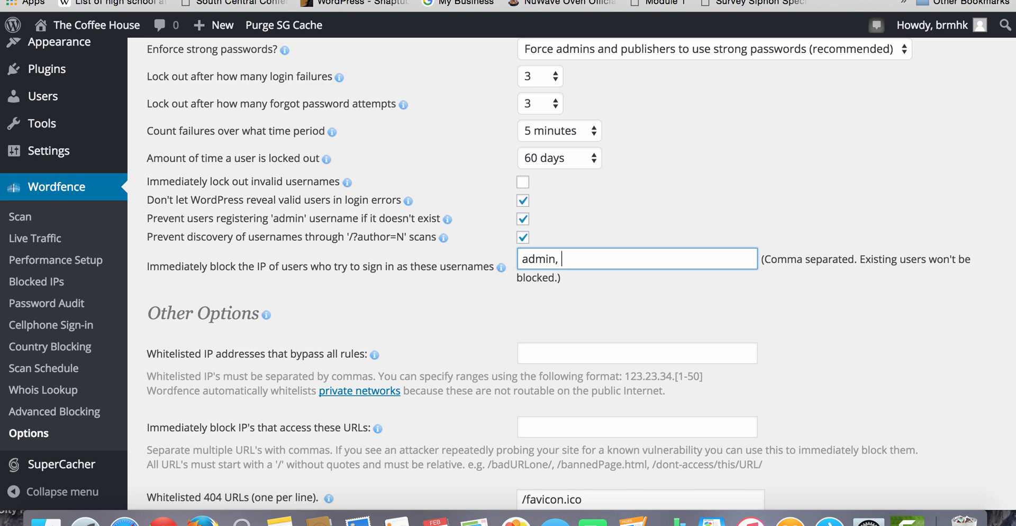
pyautogui.write('coffee')
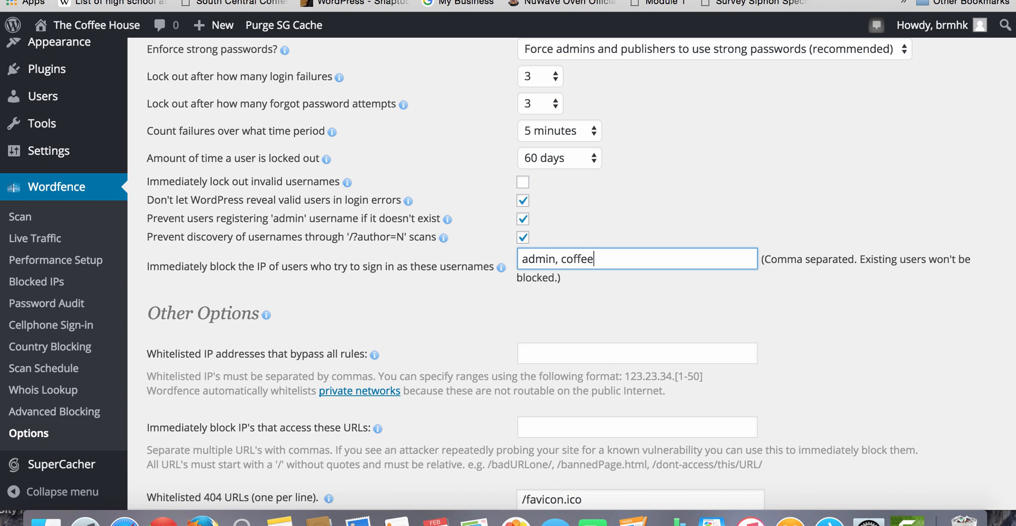
pyautogui.write('house,')
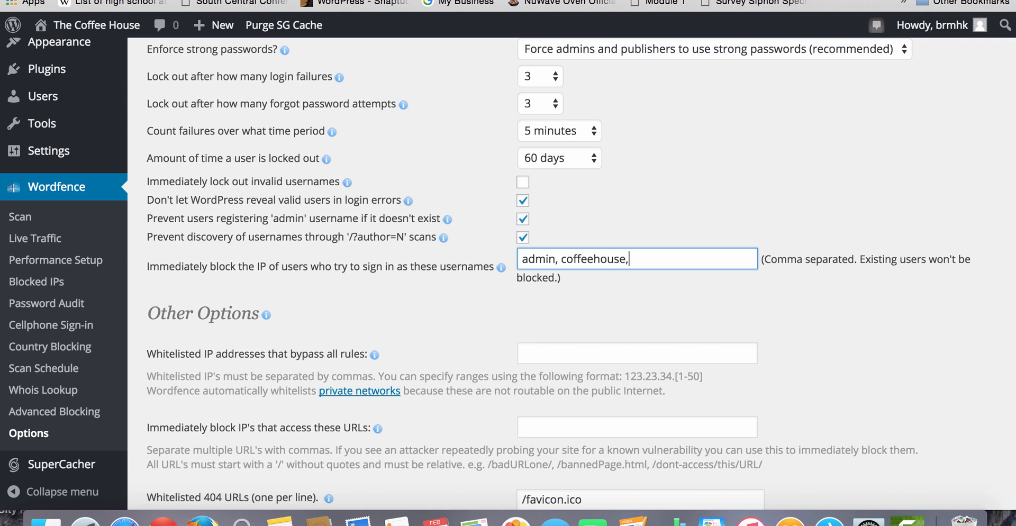
pyautogui.write('thecoffe')
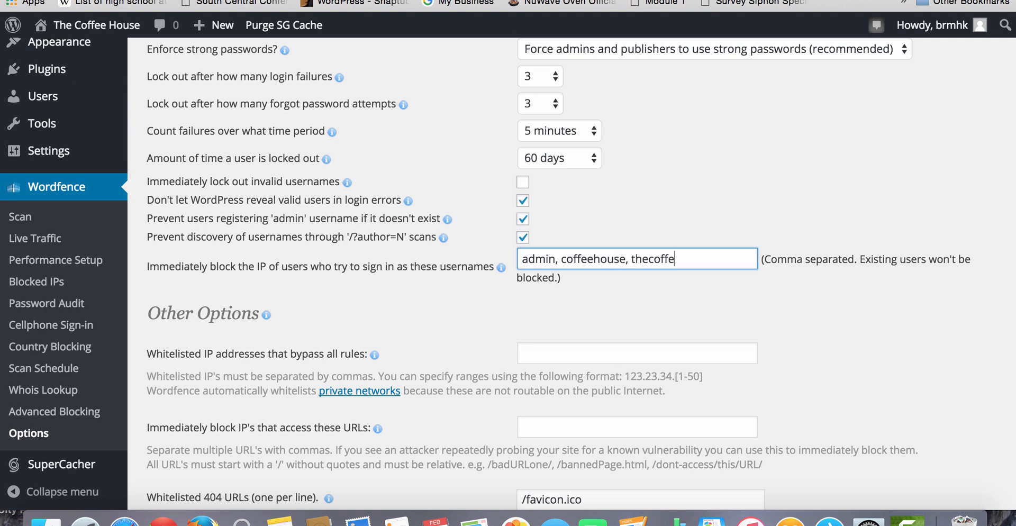
pyautogui.write('house')
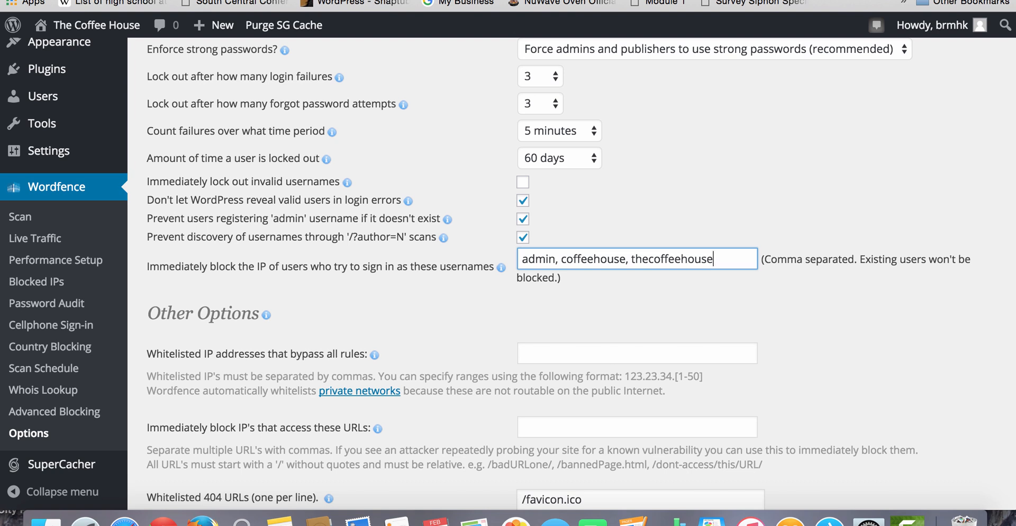
pyautogui.moveTo(777, 255)
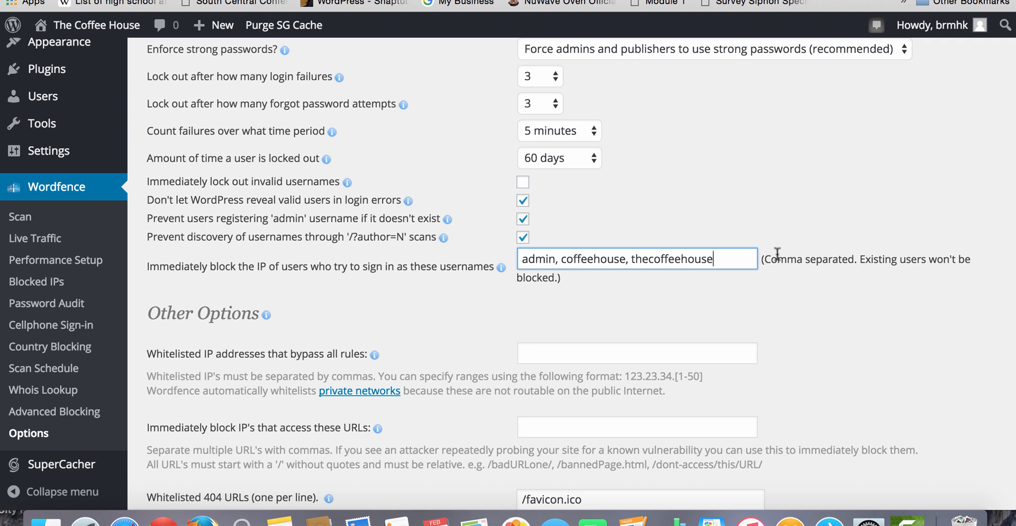
pyautogui.moveTo(627, 265)
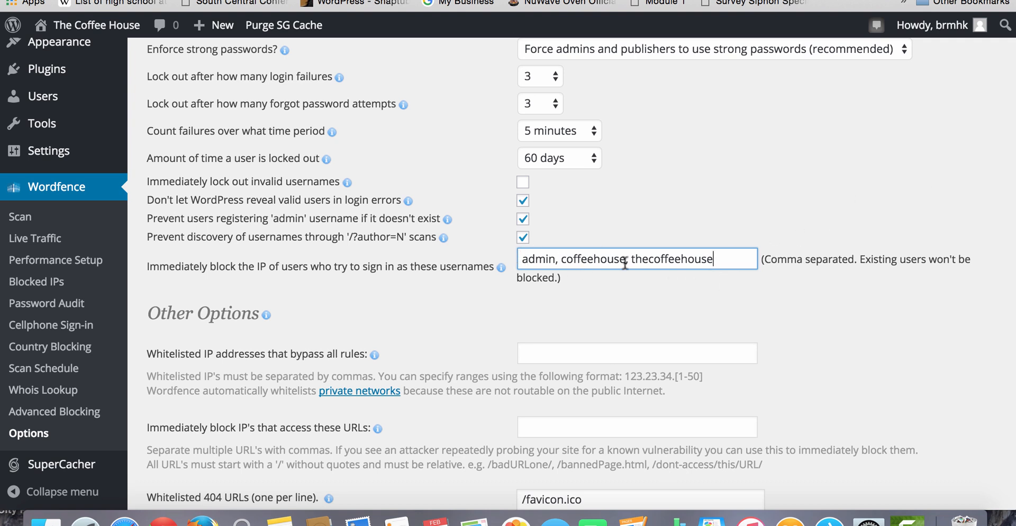
pyautogui.write(',')
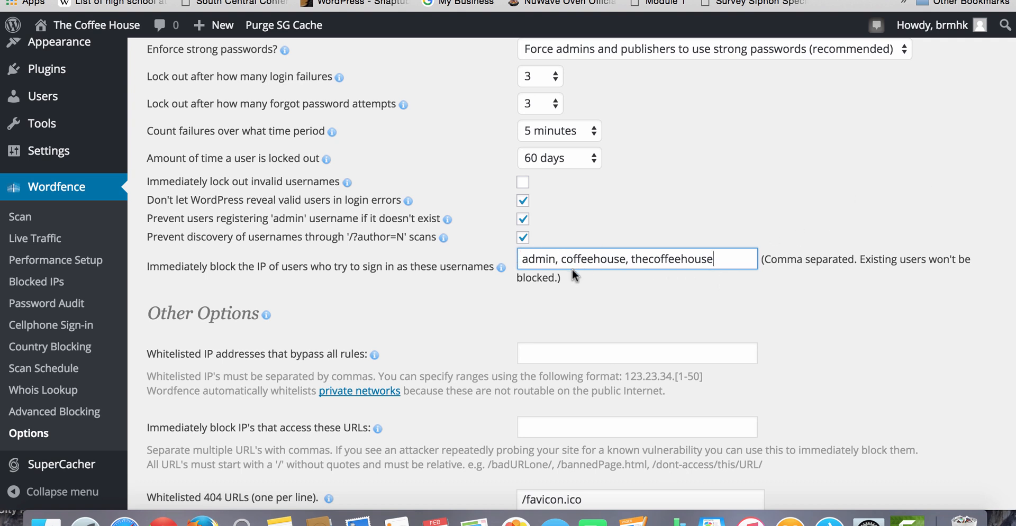
pyautogui.moveTo(575, 139)
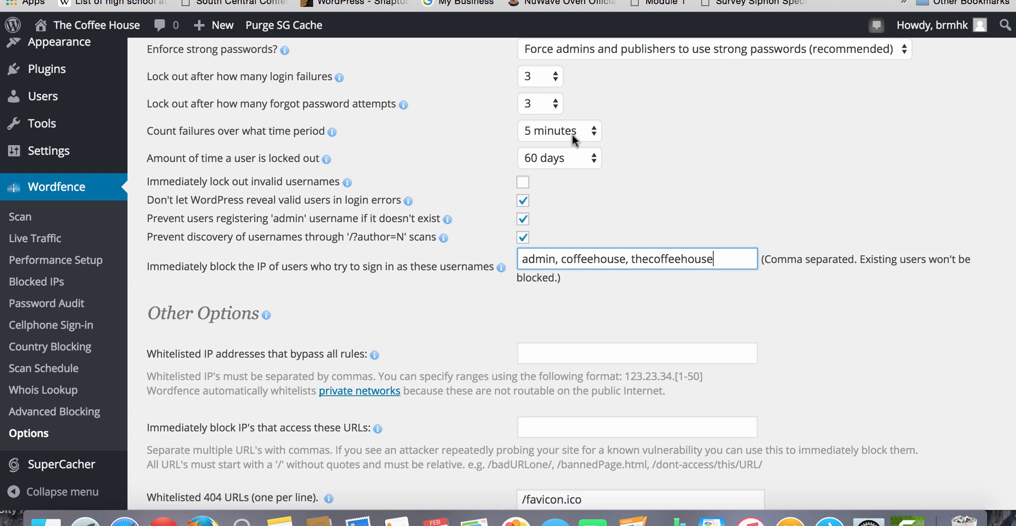
pyautogui.moveTo(592, 217)
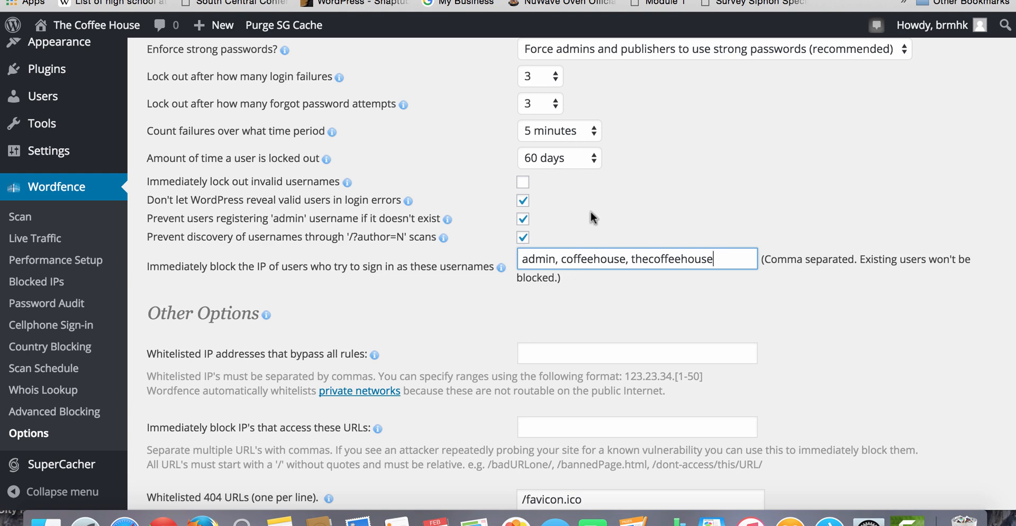
# Save the updated Wordfence options from the bottom of the page
pyautogui.scroll(-3)
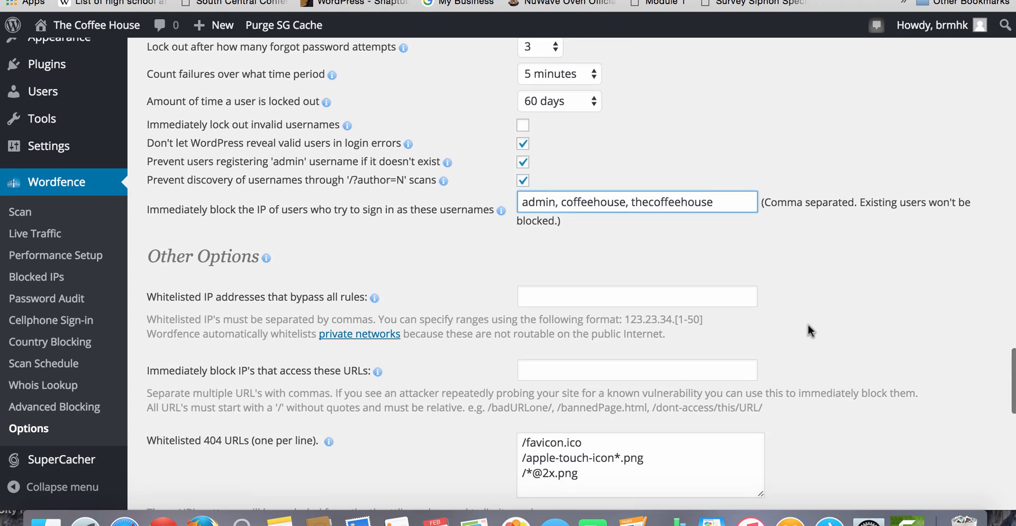
pyautogui.scroll(-3)
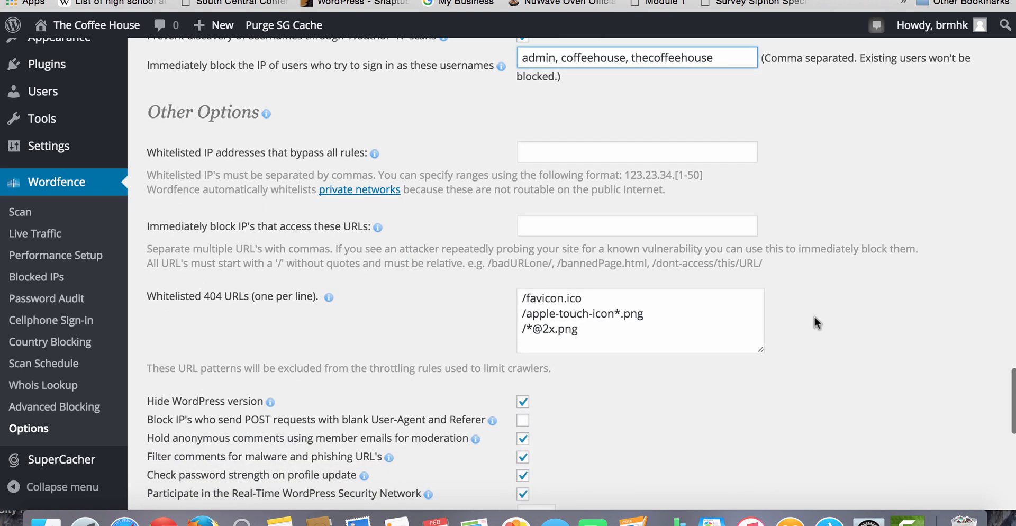
pyautogui.scroll(-3)
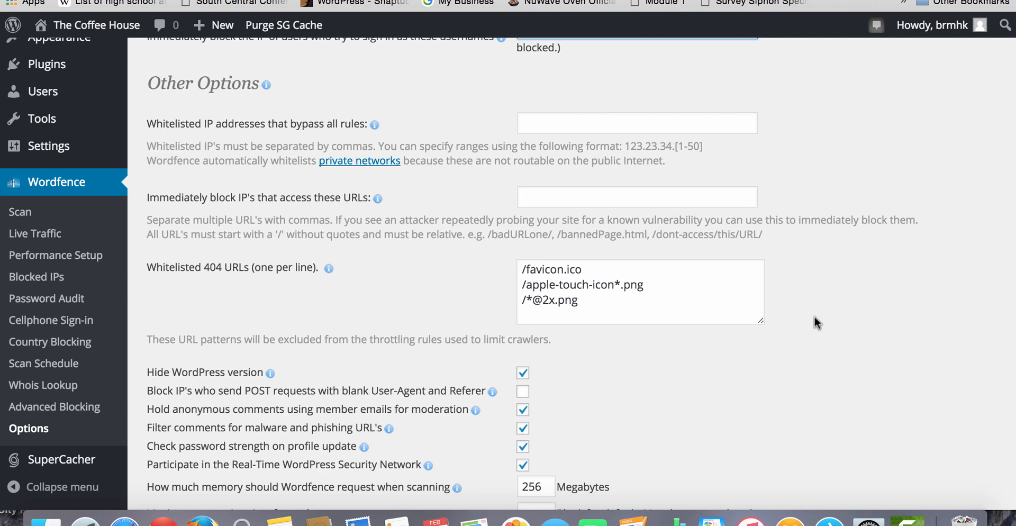
pyautogui.scroll(-3)
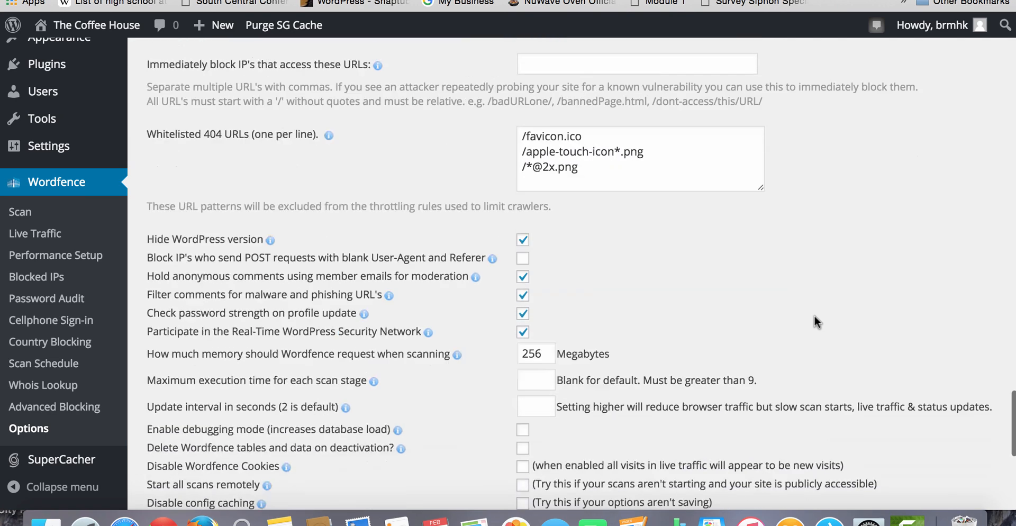
pyautogui.scroll(-3)
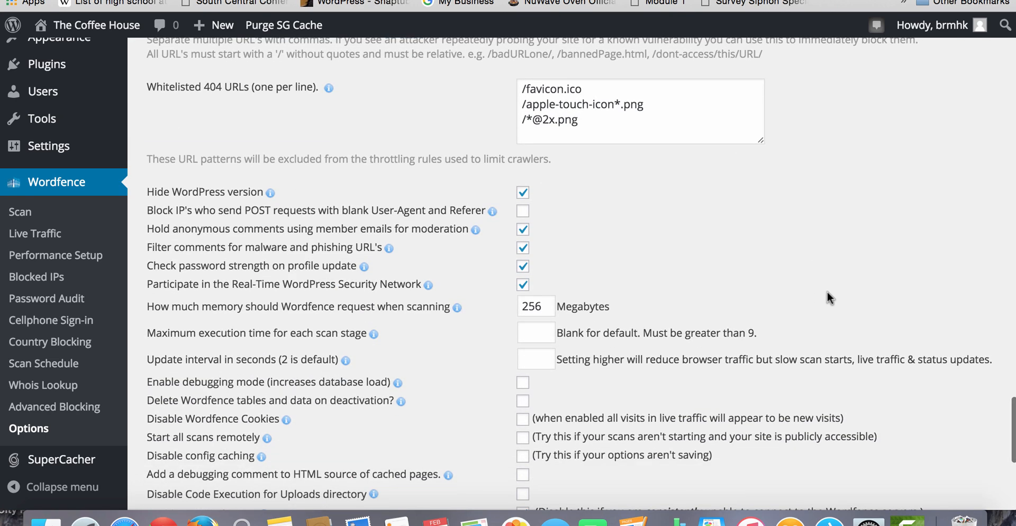
pyautogui.scroll(-3)
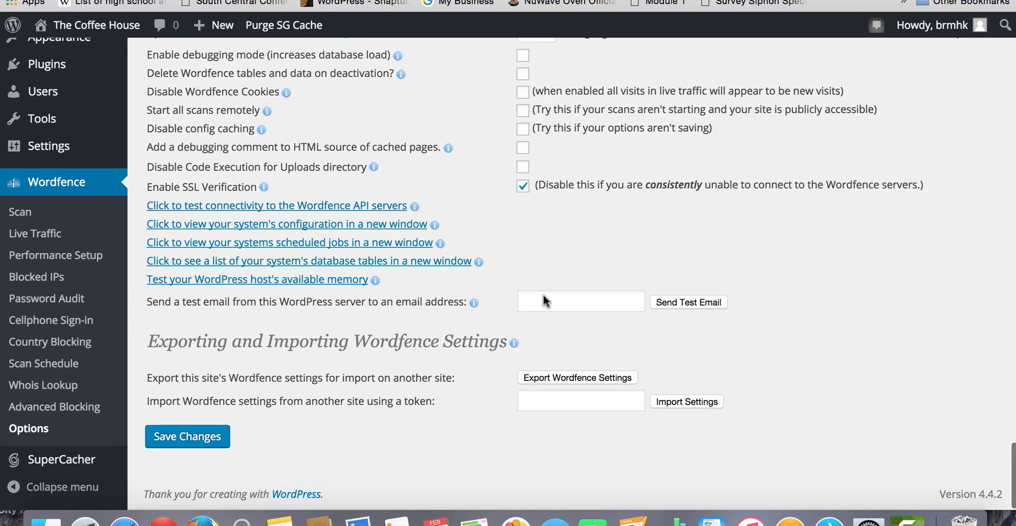
pyautogui.click(187, 436)
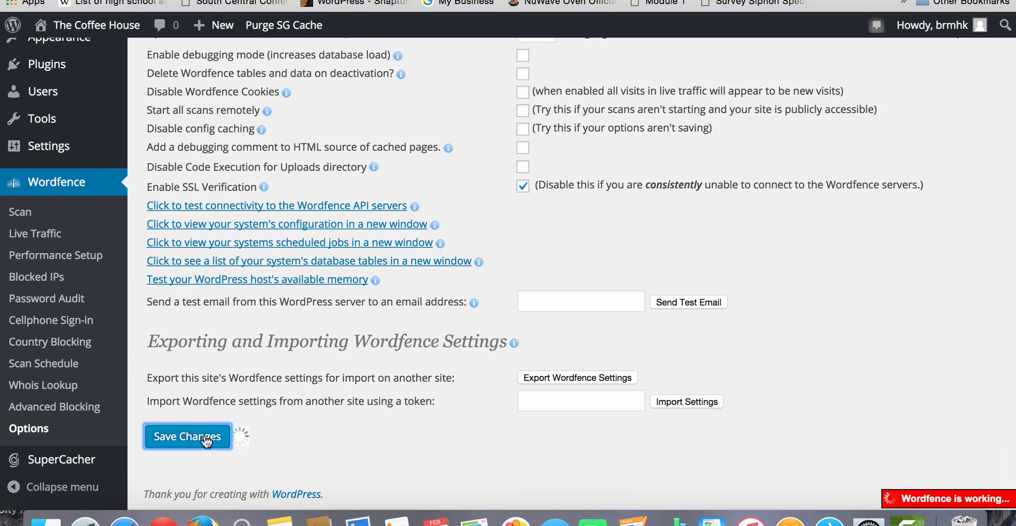
pyautogui.click(186, 436)
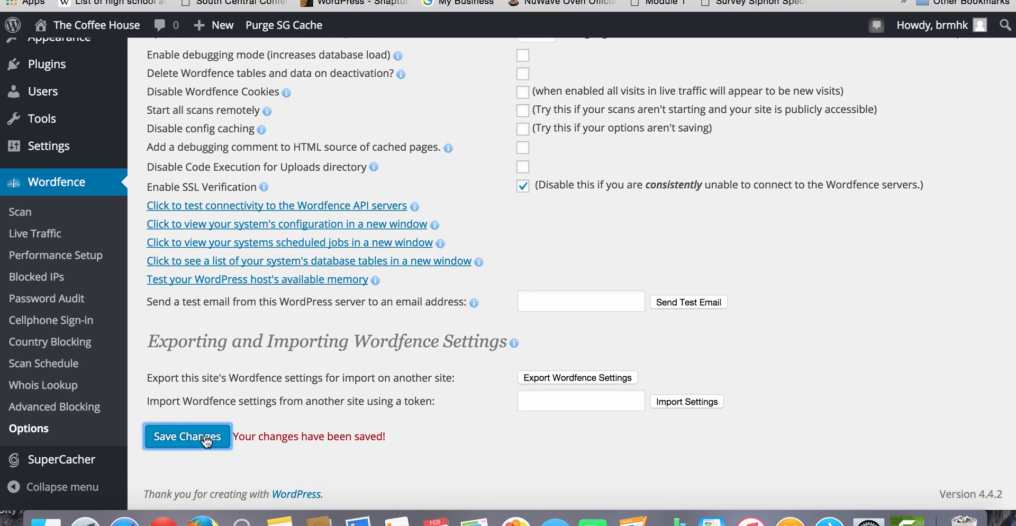
pyautogui.moveTo(26, 218)
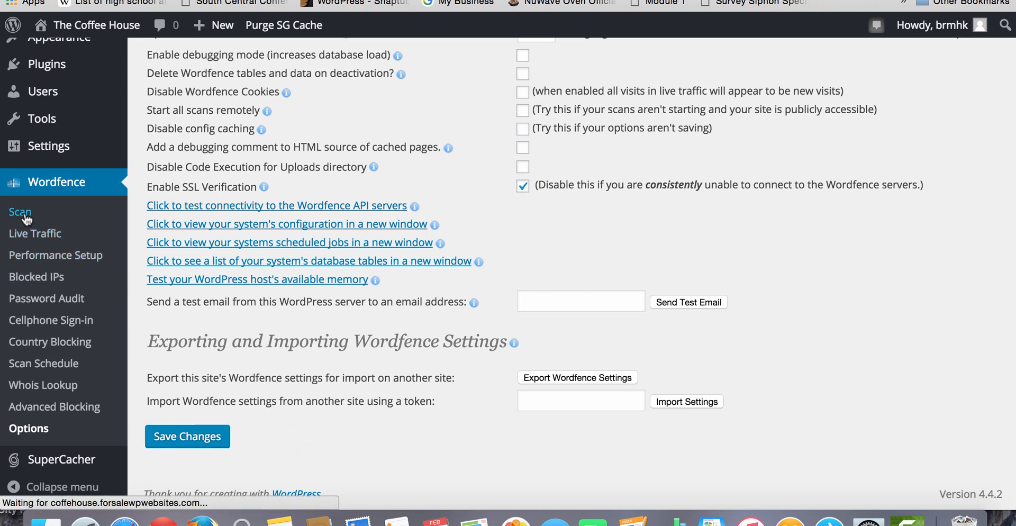
# Run a Wordfence scan from the Scan page and let it finish with no problems found
pyautogui.click(20, 211)
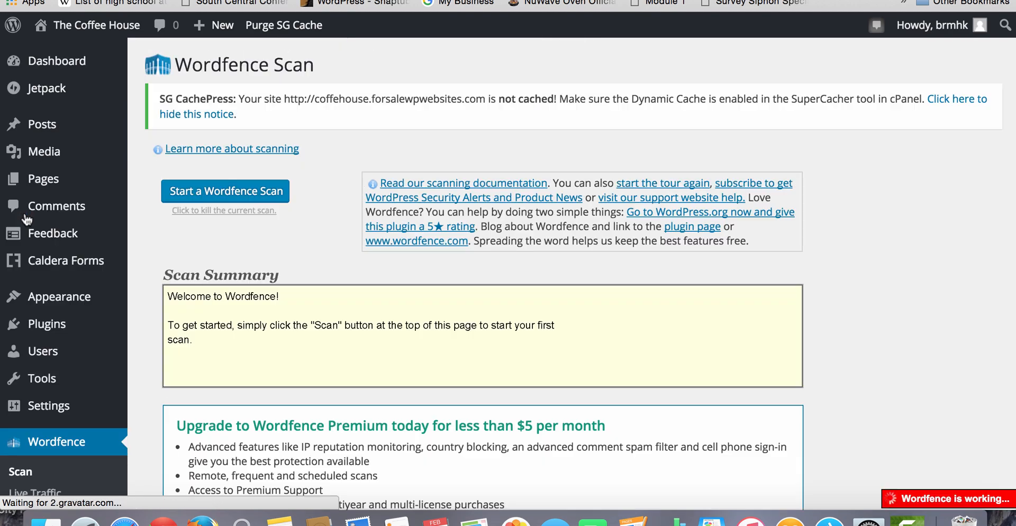
pyautogui.scroll(-3)
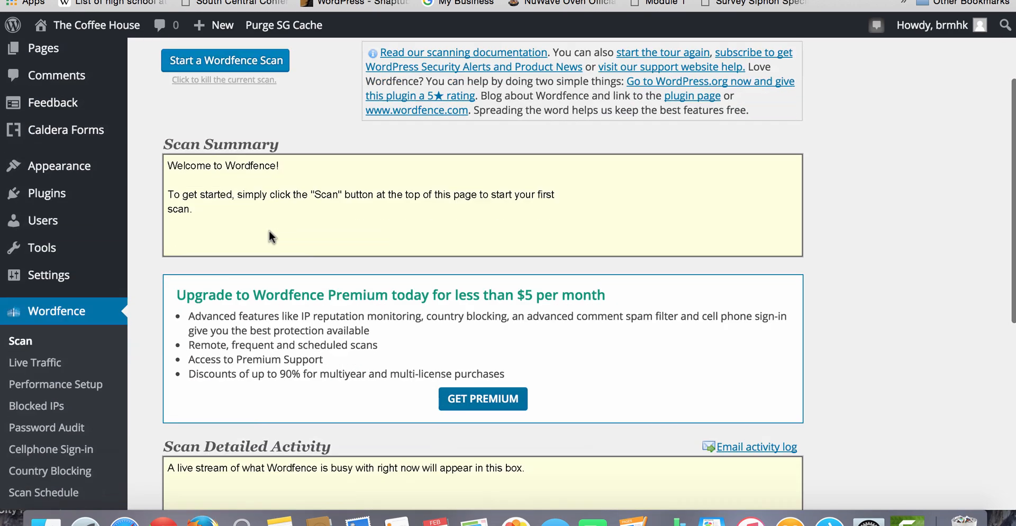
pyautogui.scroll(-3)
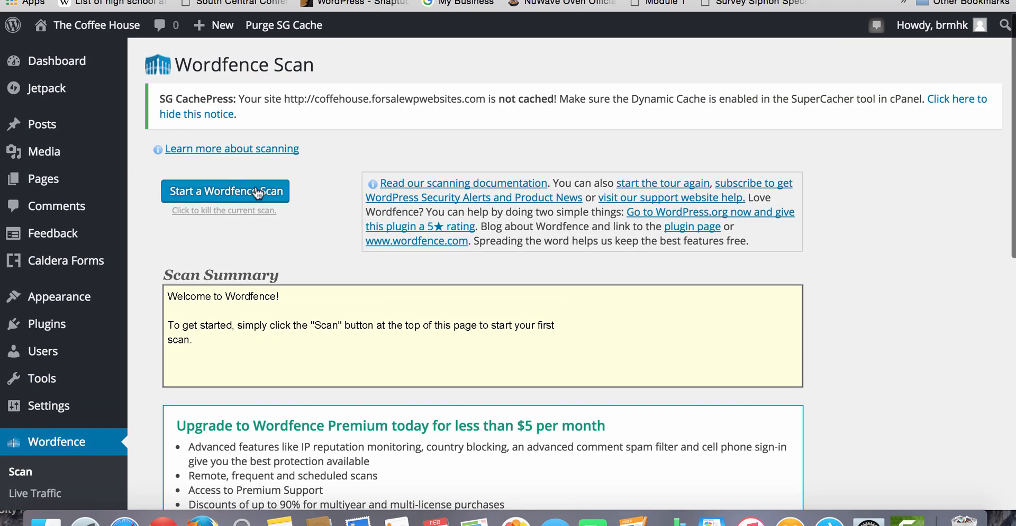
pyautogui.click(225, 191)
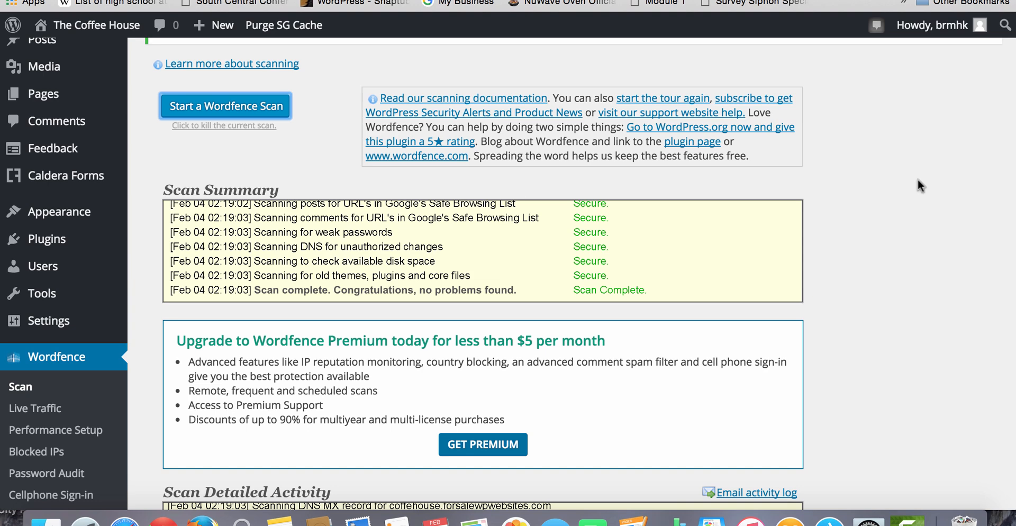
pyautogui.moveTo(910, 202)
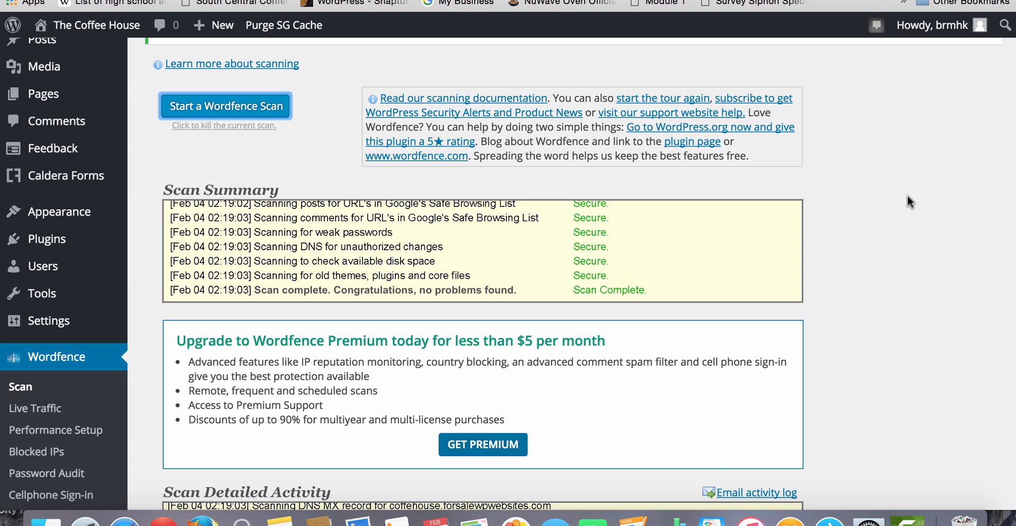
pyautogui.scroll(-3)
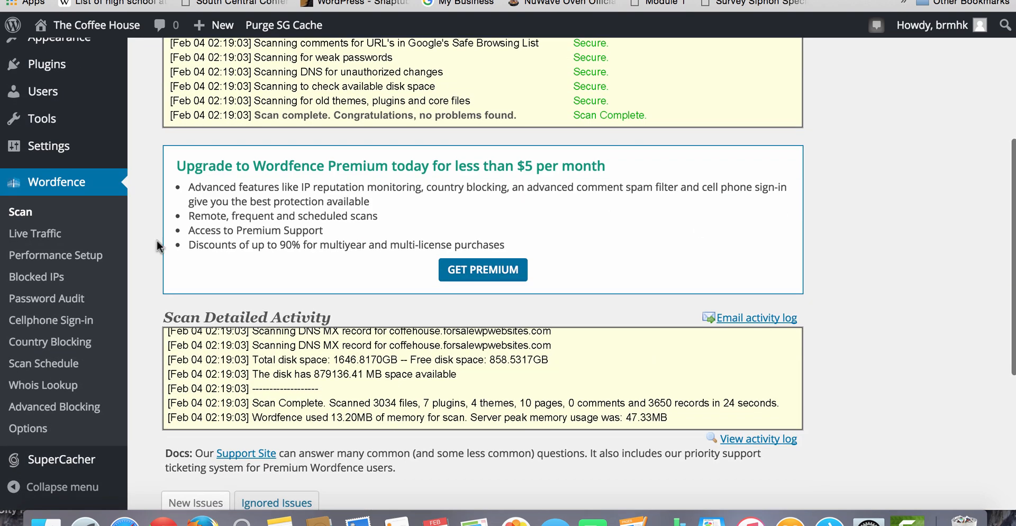
pyautogui.click(35, 233)
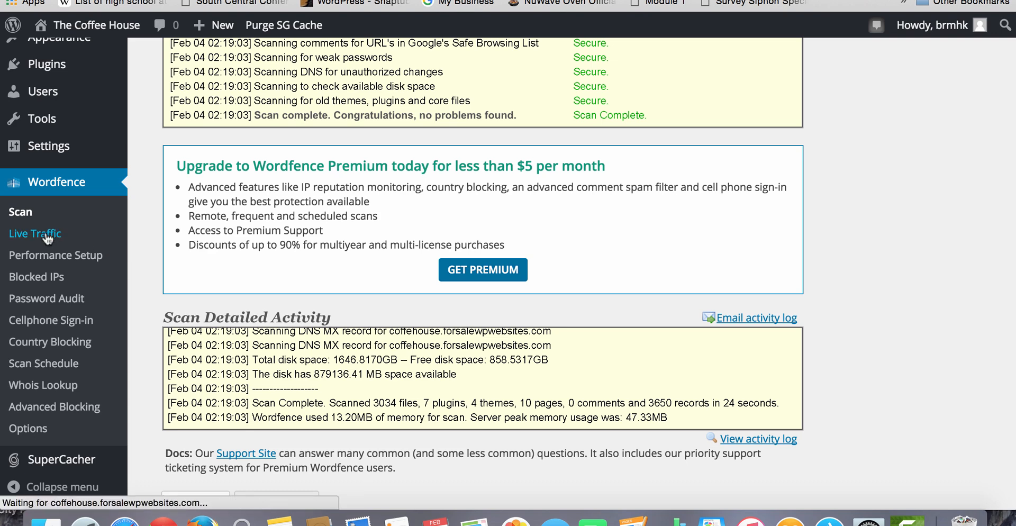
pyautogui.moveTo(30, 240)
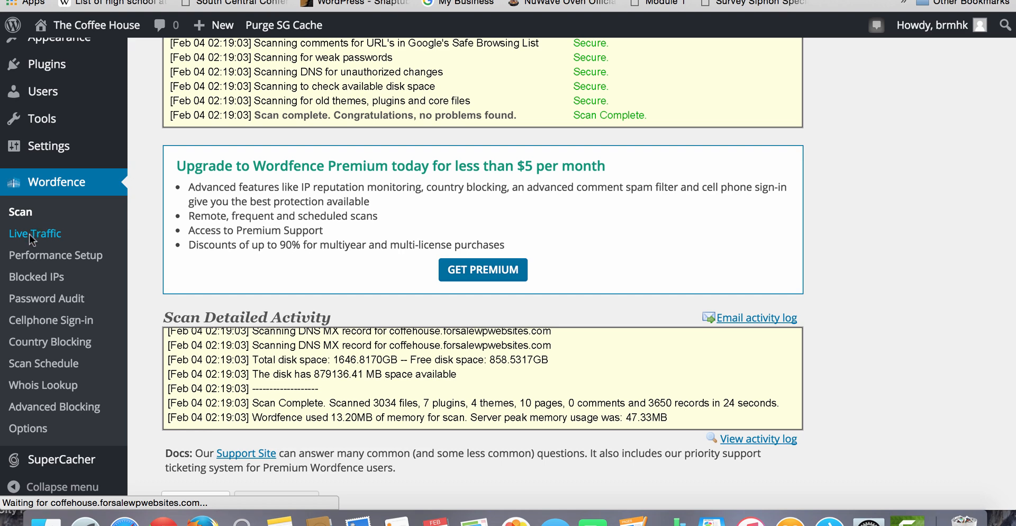
pyautogui.click(35, 233)
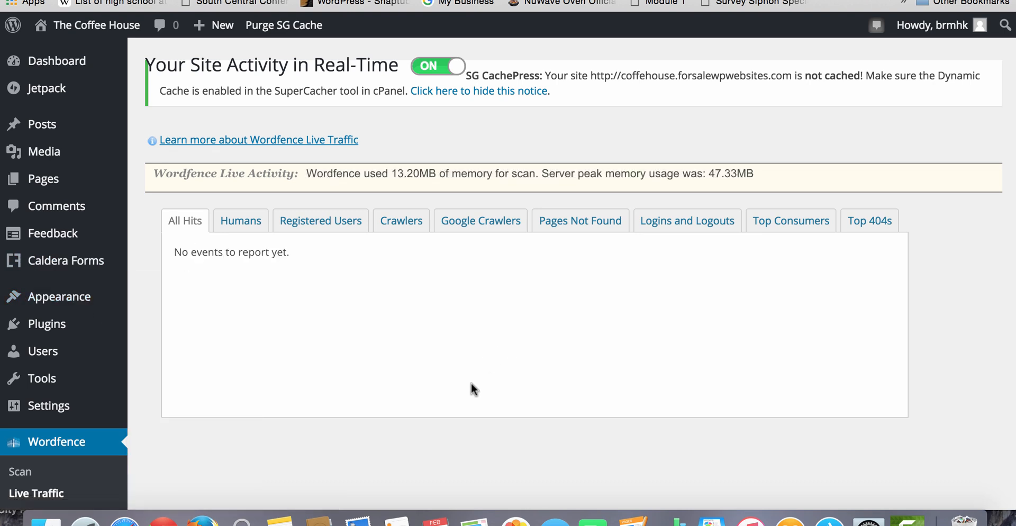
pyautogui.moveTo(221, 351)
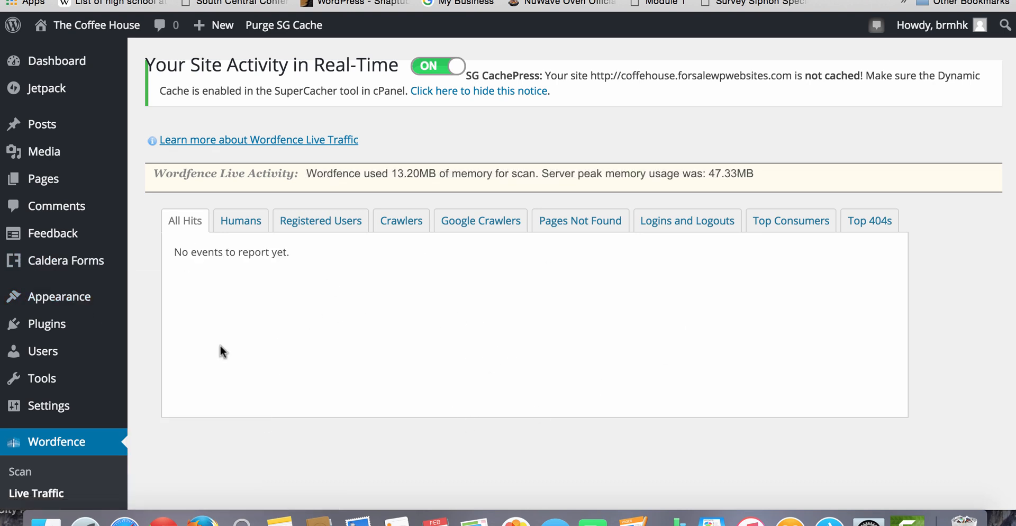
pyautogui.moveTo(360, 280)
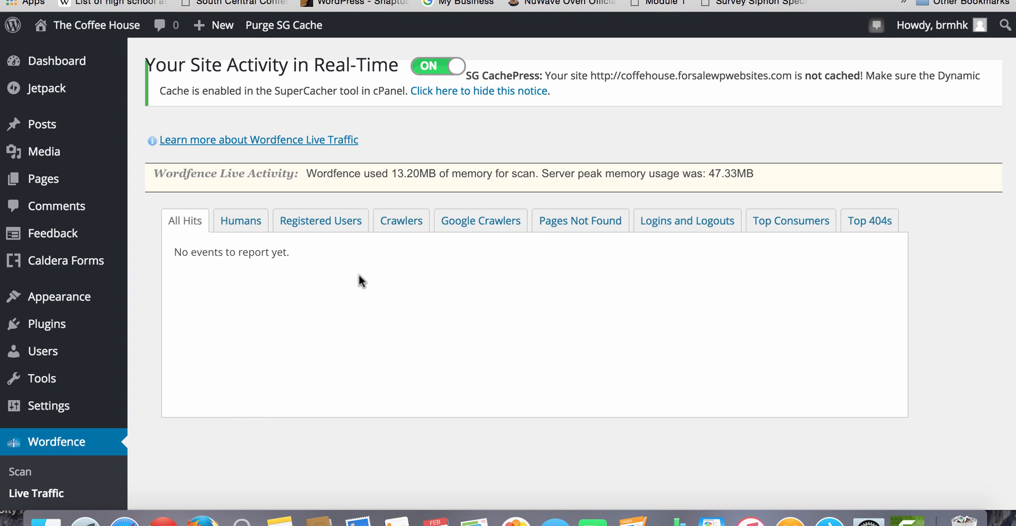
pyautogui.moveTo(250, 363)
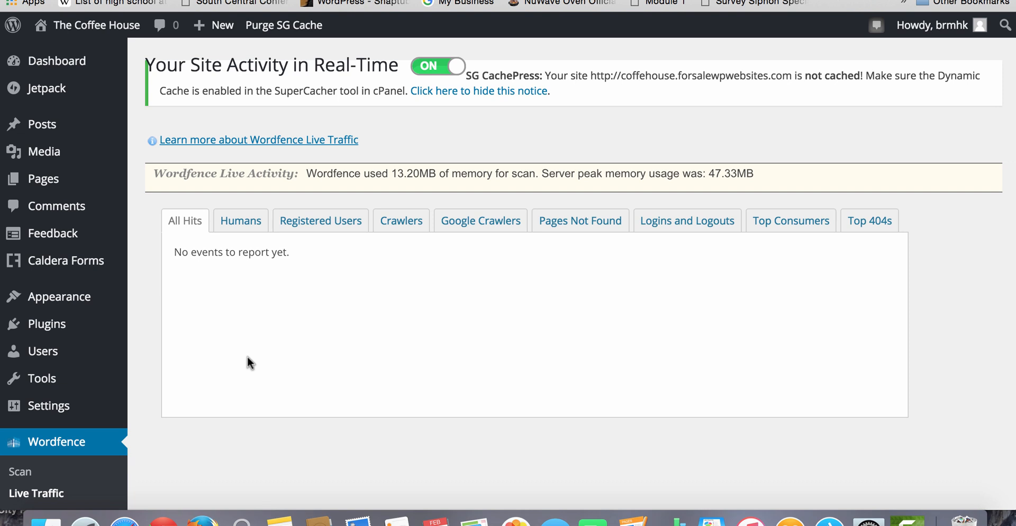
pyautogui.moveTo(332, 330)
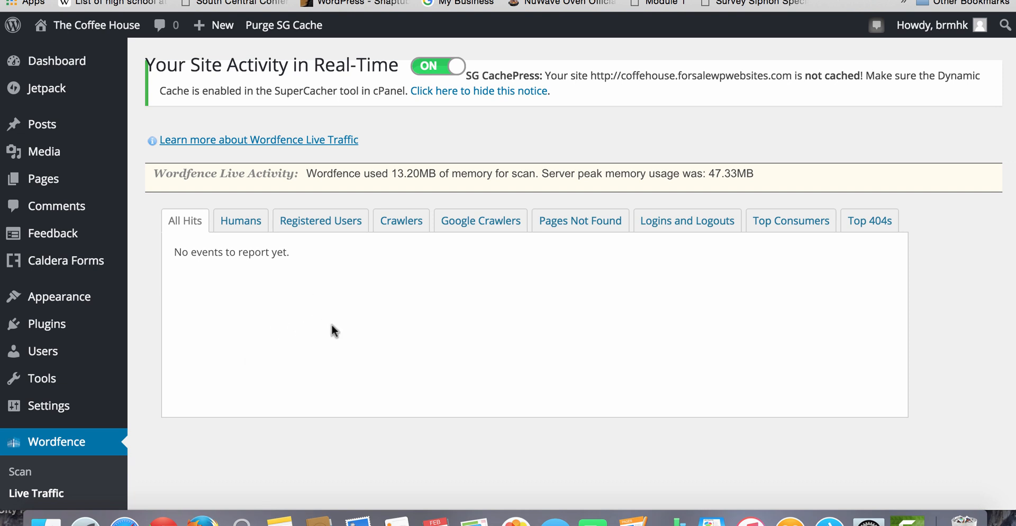
pyautogui.moveTo(330, 340)
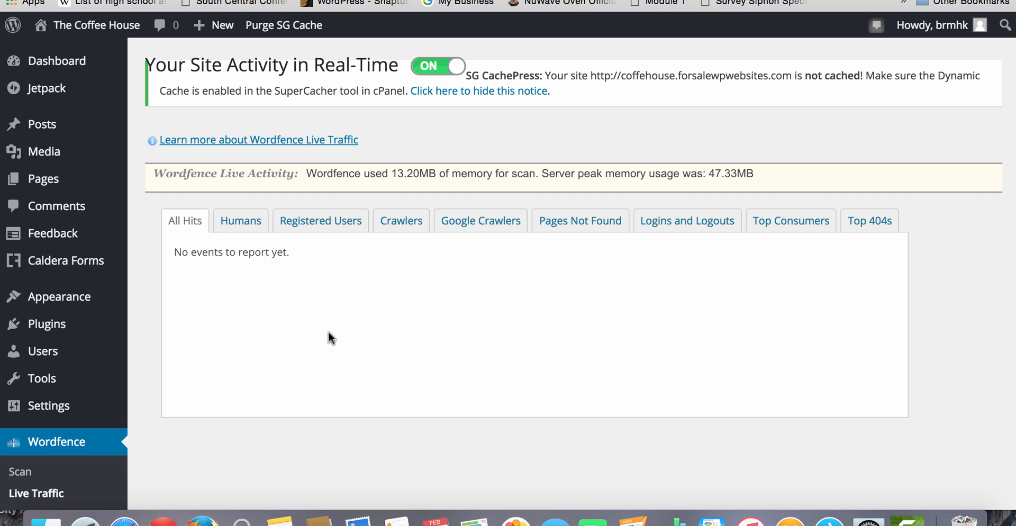
pyautogui.moveTo(293, 445)
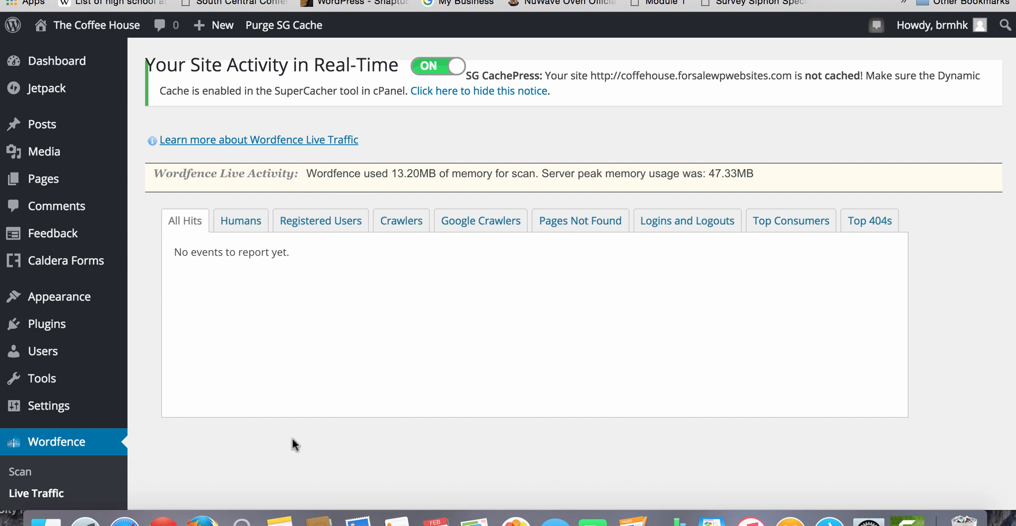
pyautogui.moveTo(297, 282)
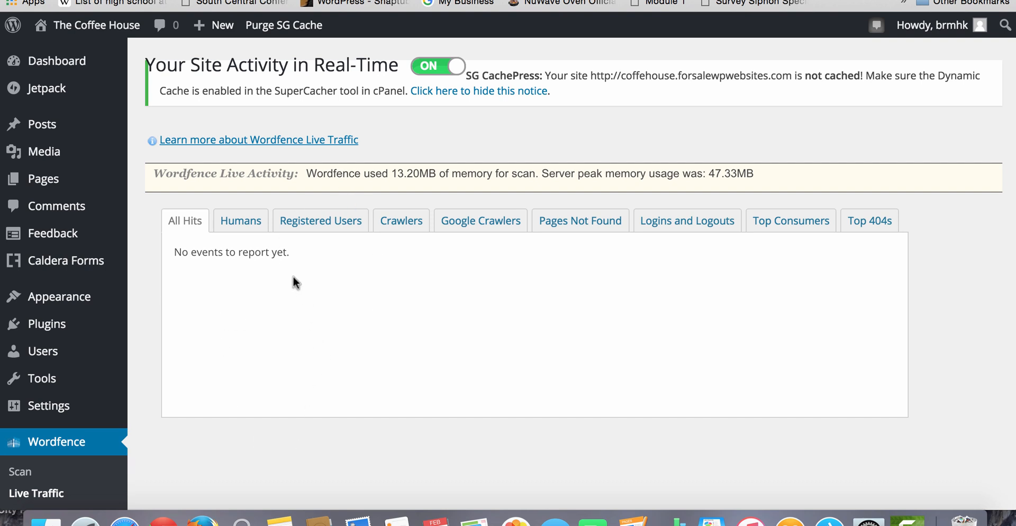
pyautogui.scroll(-3)
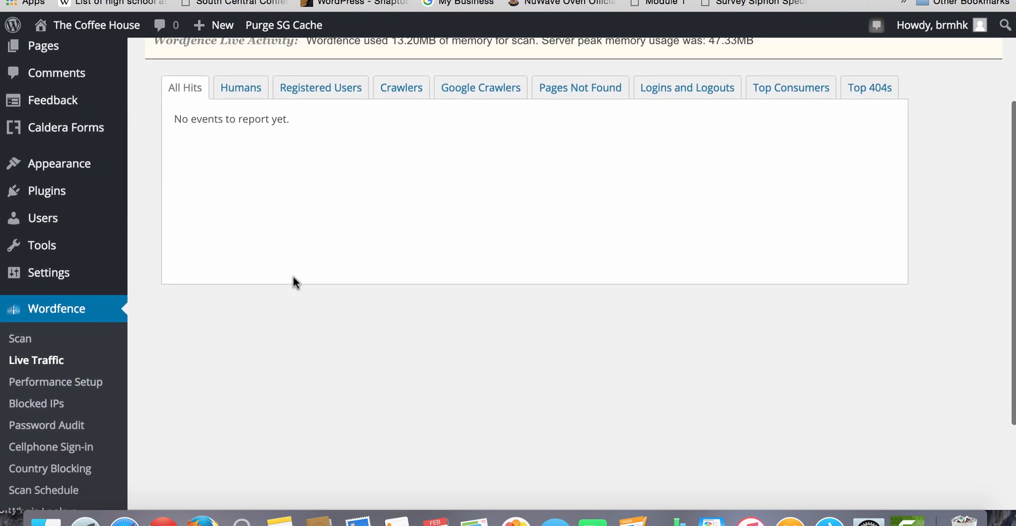
pyautogui.scroll(-3)
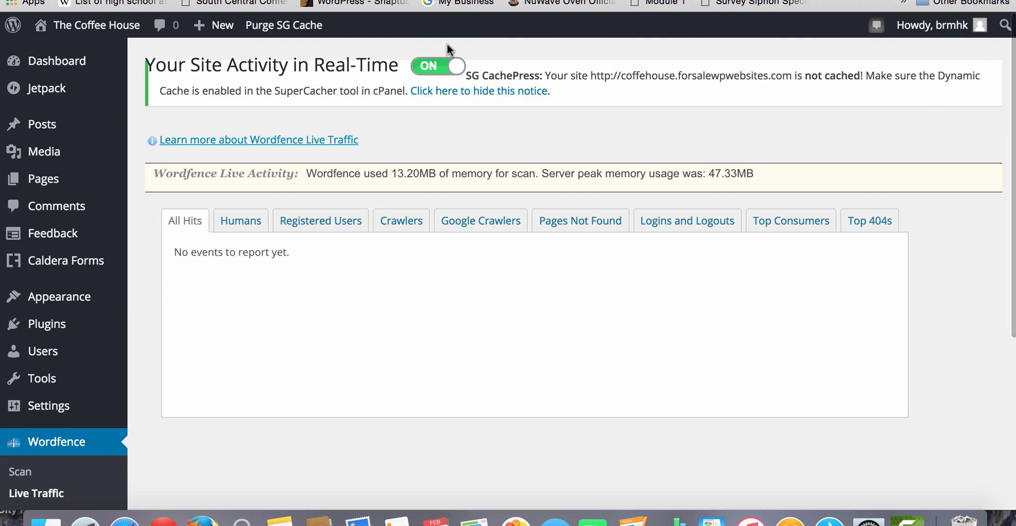
pyautogui.scroll(-3)
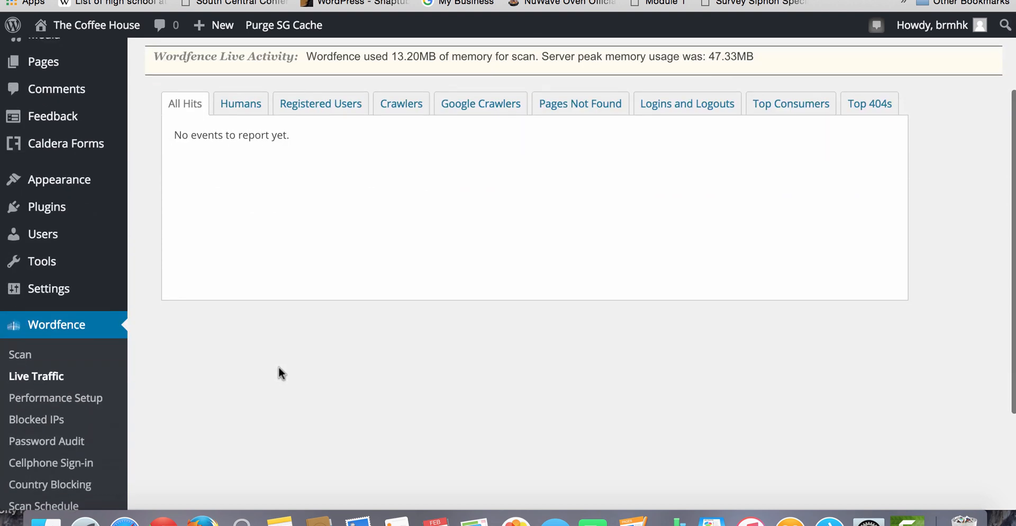
pyautogui.scroll(-3)
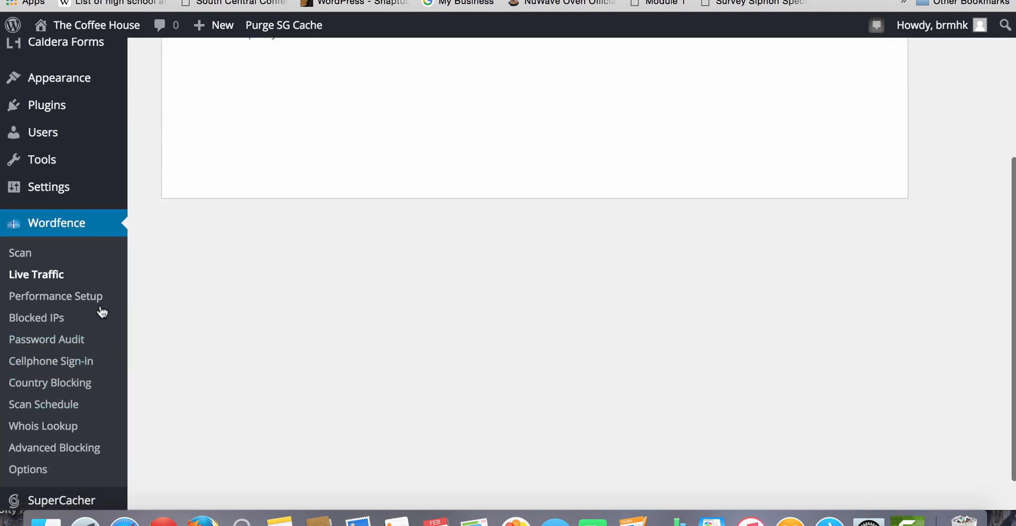
pyautogui.moveTo(89, 299)
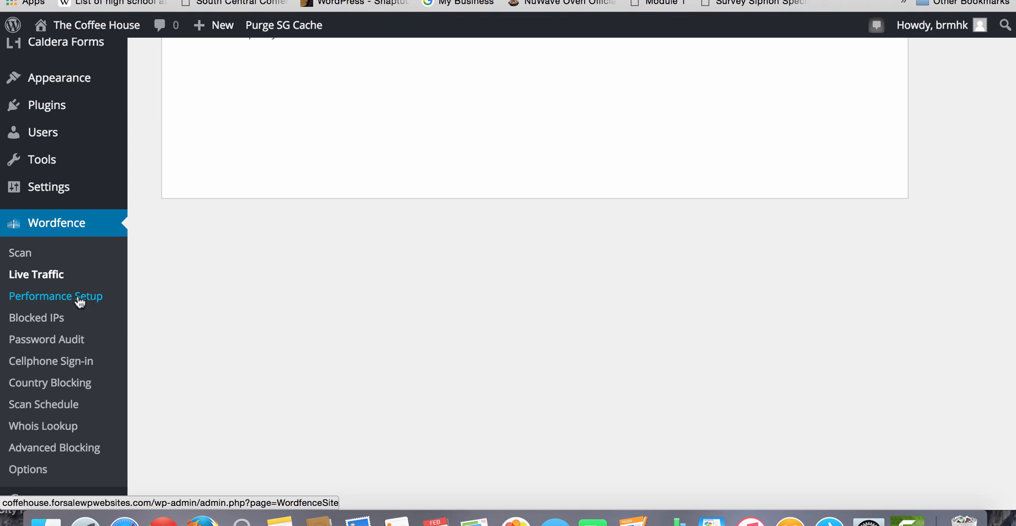
# Review Wordfence Performance Setup, leaving caching disabled and cache options unchecked
pyautogui.click(55, 296)
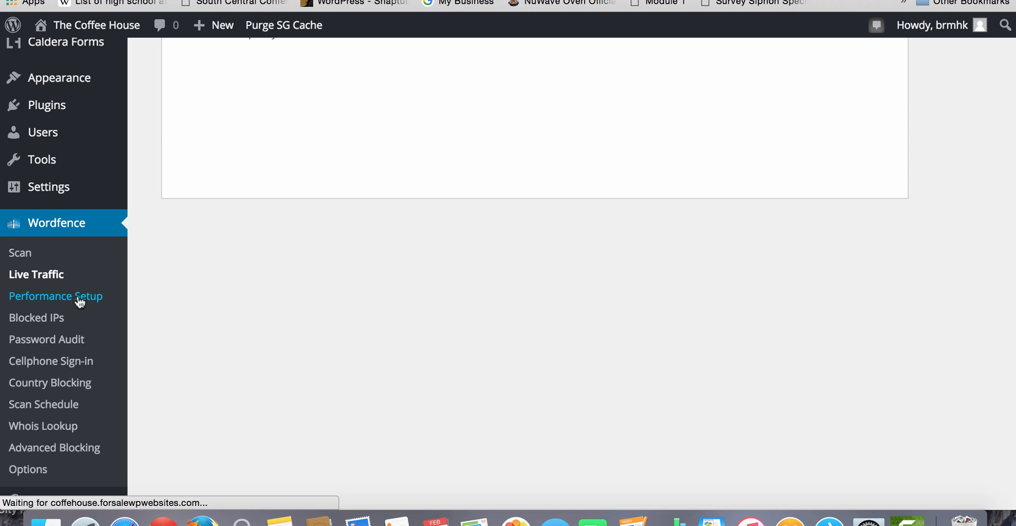
pyautogui.click(55, 295)
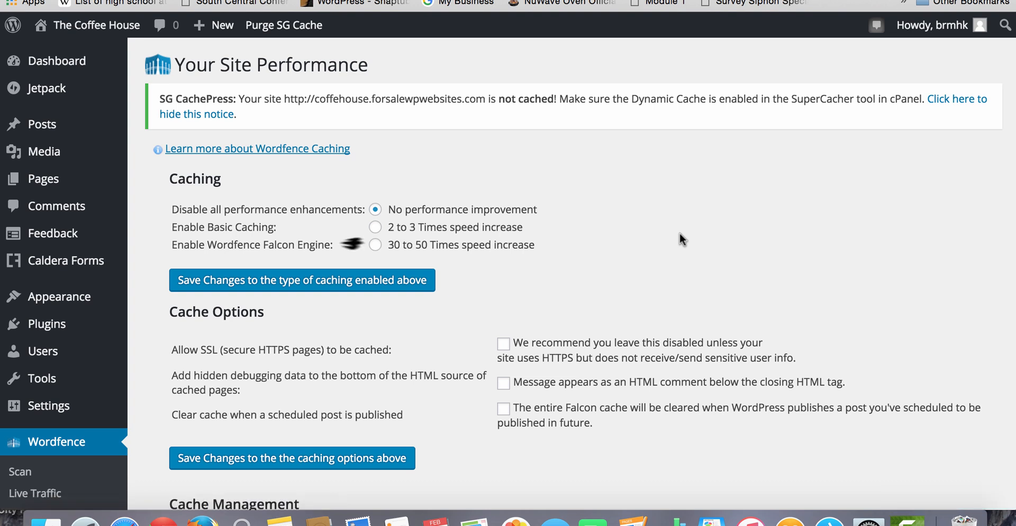
pyautogui.scroll(-3)
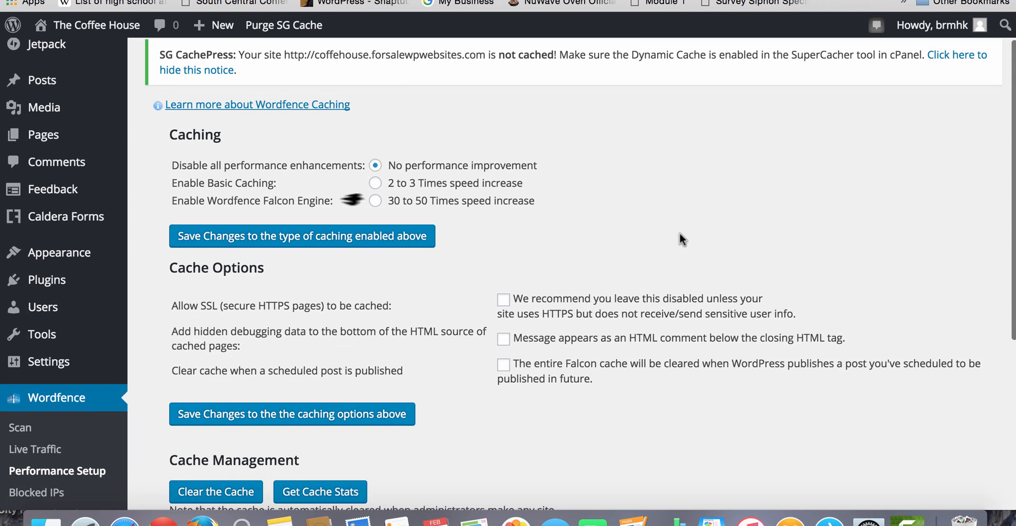
pyautogui.moveTo(556, 141)
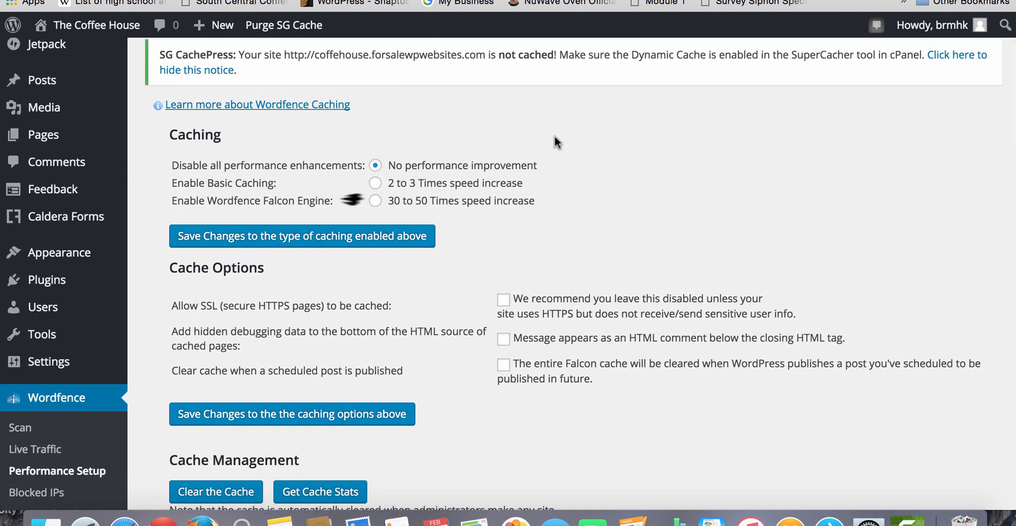
pyautogui.scroll(-3)
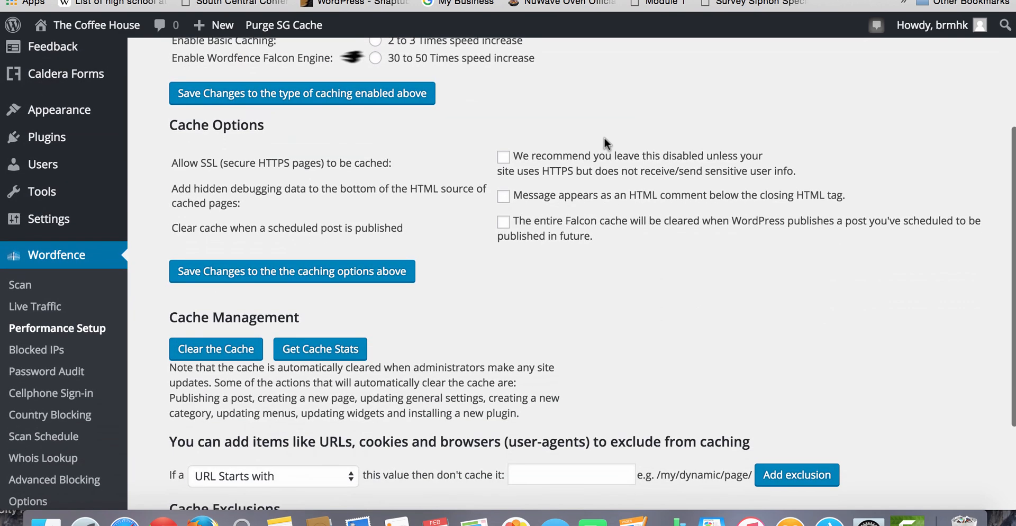
pyautogui.moveTo(252, 401)
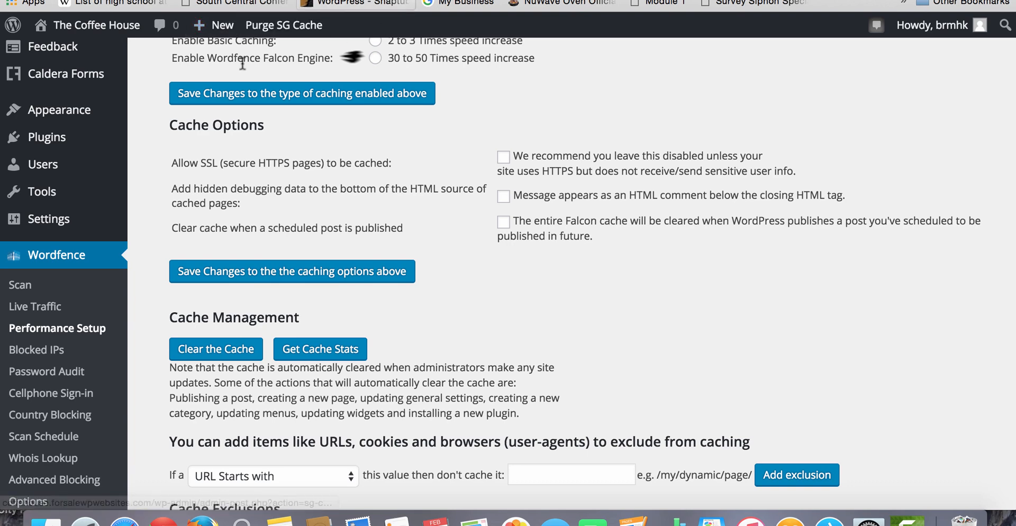
pyautogui.moveTo(36, 350)
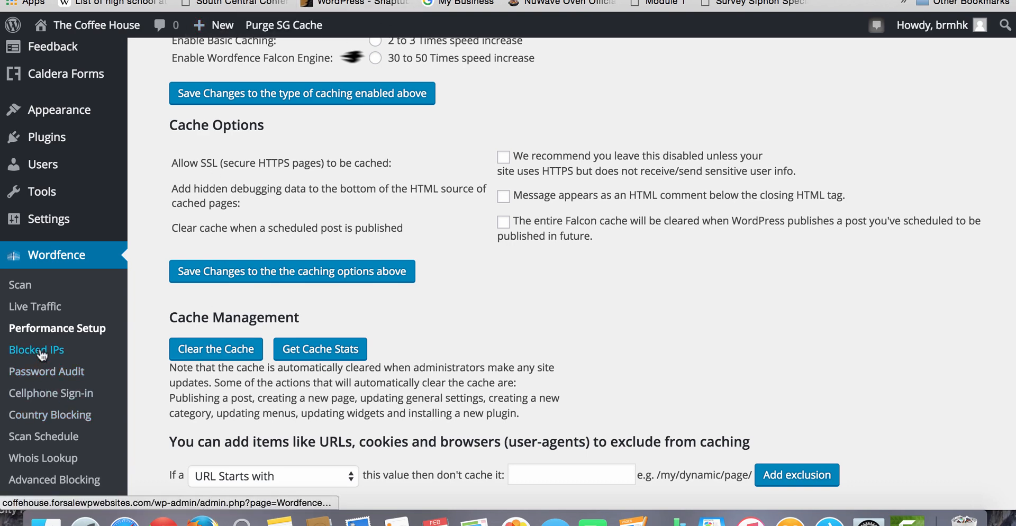
# View Wordfence Blocked IPs, confirming no addresses are blocked yet
pyautogui.click(37, 350)
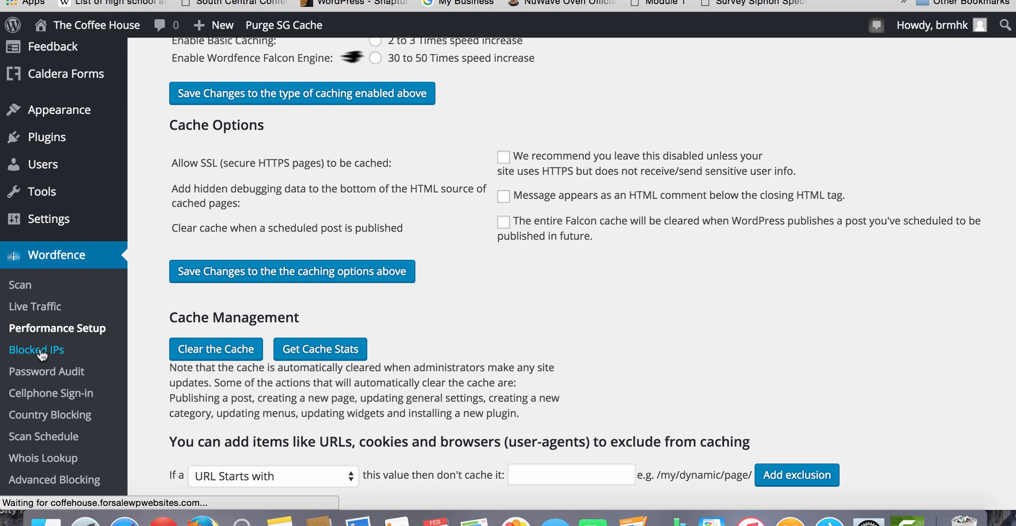
pyautogui.click(38, 349)
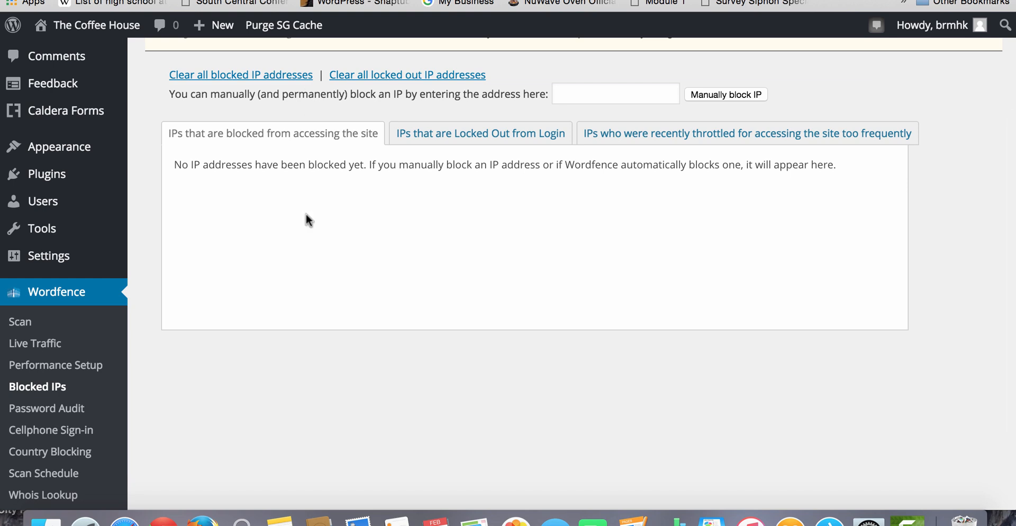
pyautogui.moveTo(310, 217)
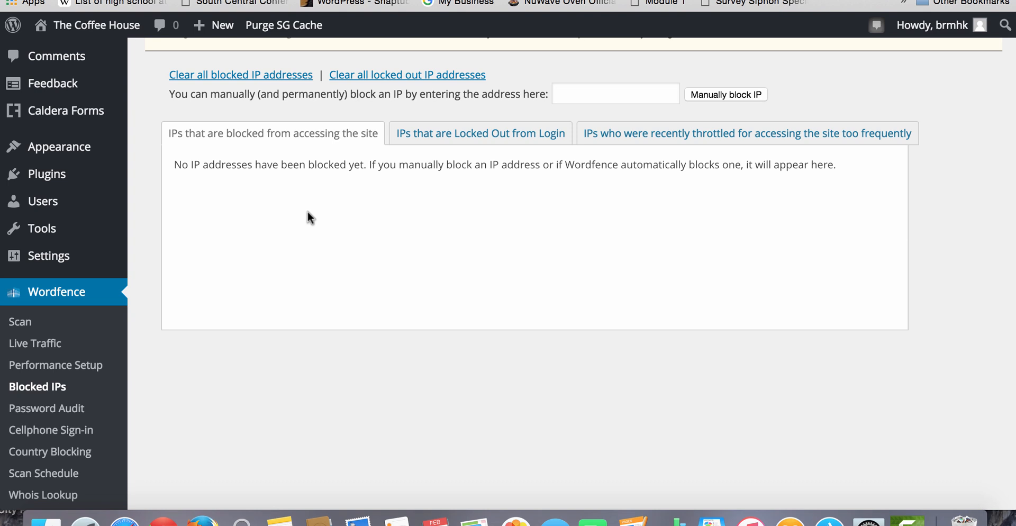
pyautogui.moveTo(339, 242)
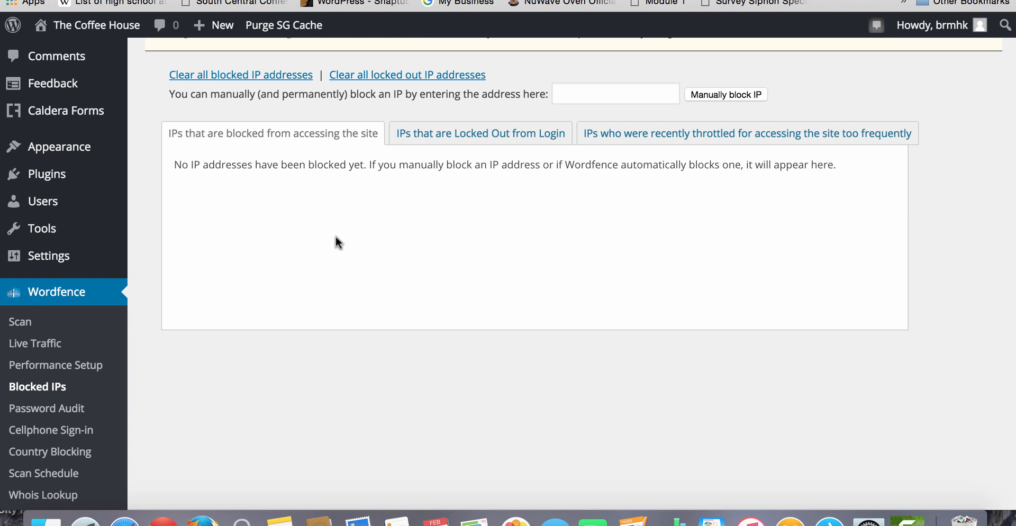
pyautogui.moveTo(196, 337)
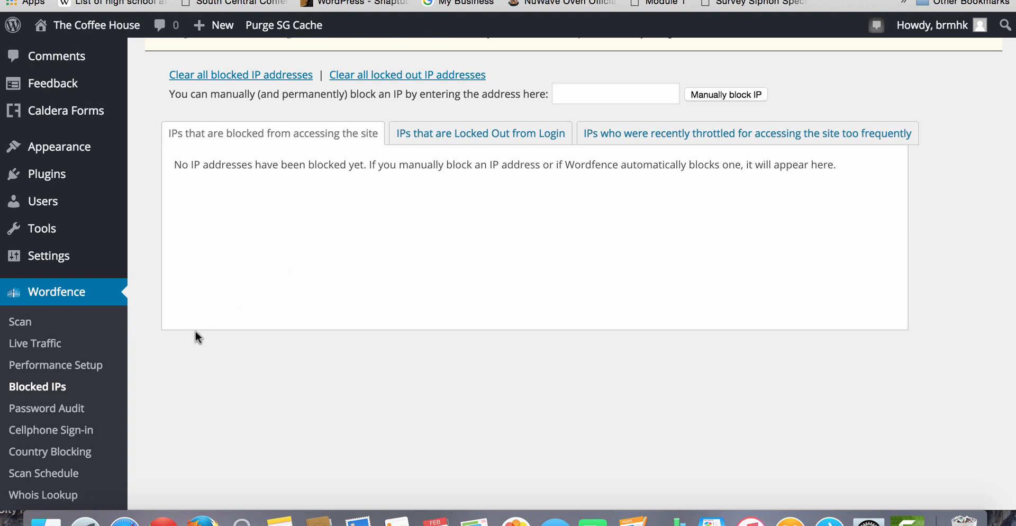
pyautogui.moveTo(129, 374)
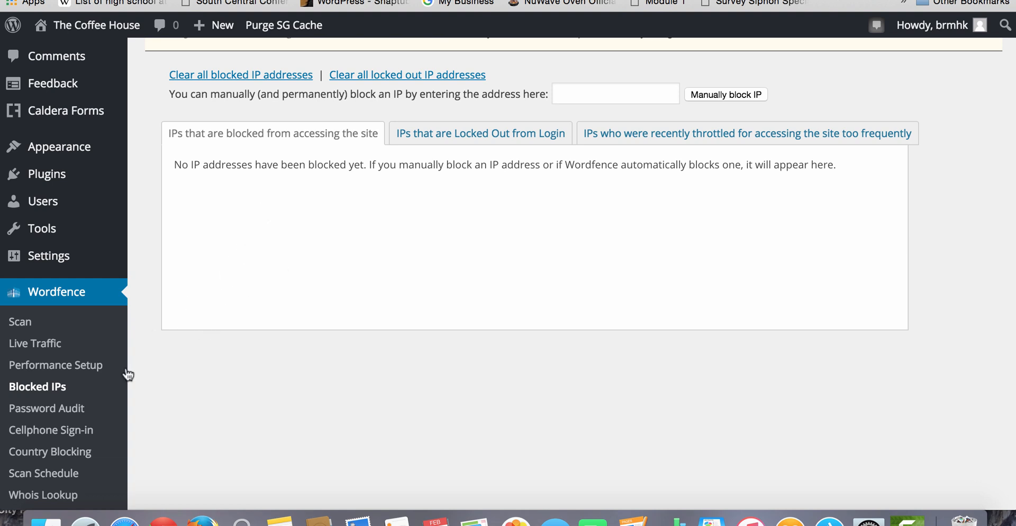
pyautogui.moveTo(265, 245)
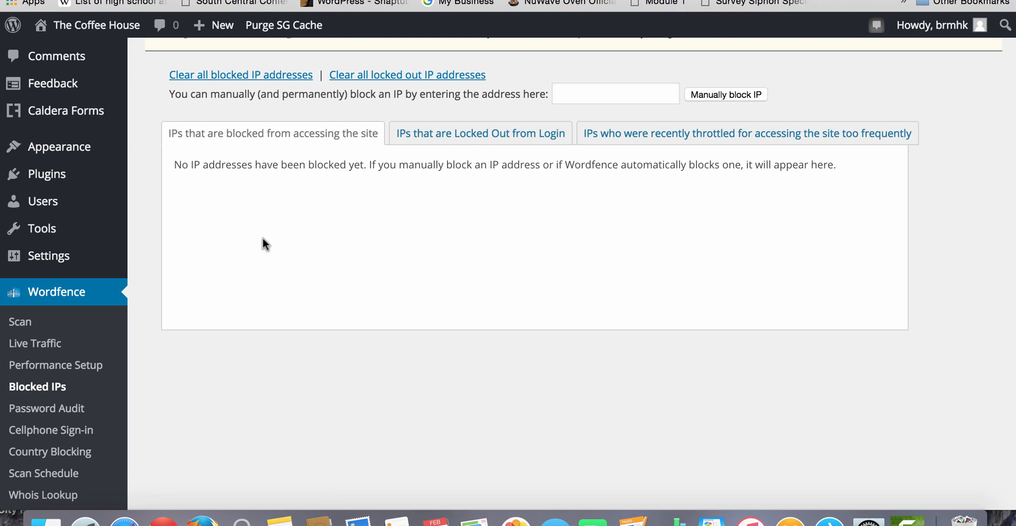
pyautogui.moveTo(58, 409)
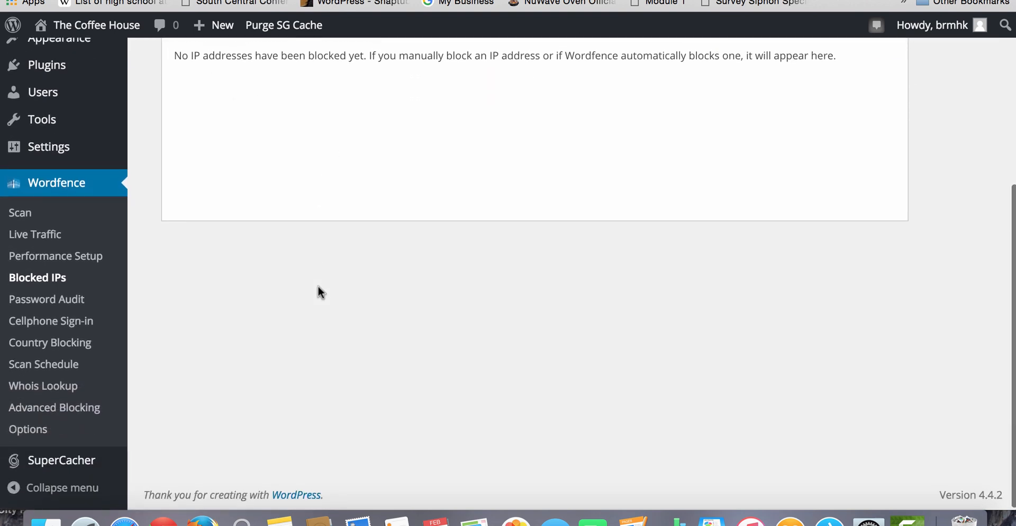
pyautogui.moveTo(170, 343)
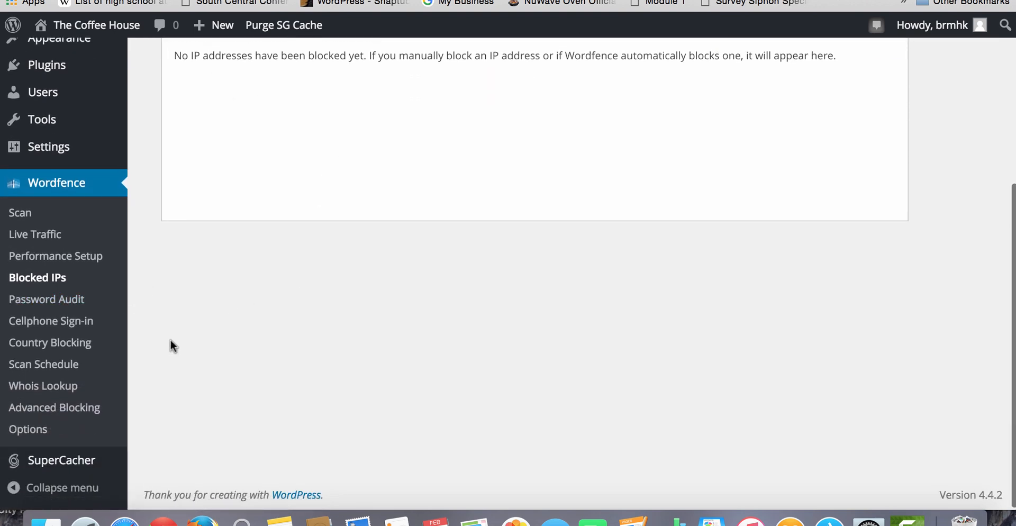
pyautogui.moveTo(63, 360)
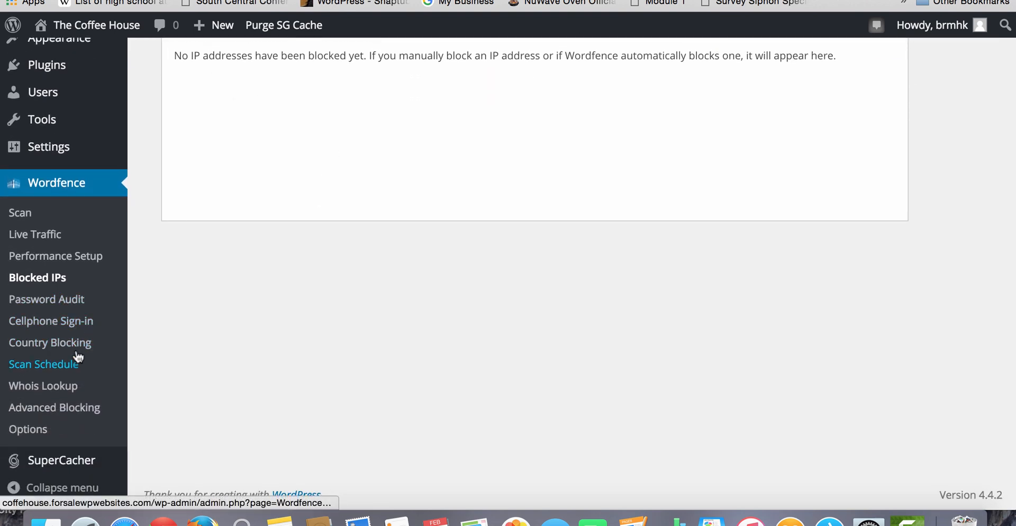
pyautogui.moveTo(55, 321)
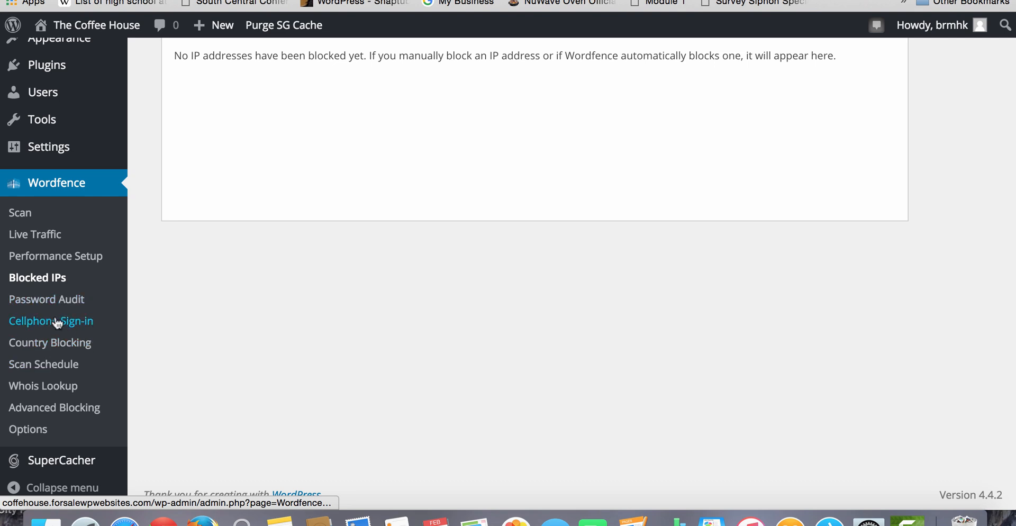
pyautogui.moveTo(57, 345)
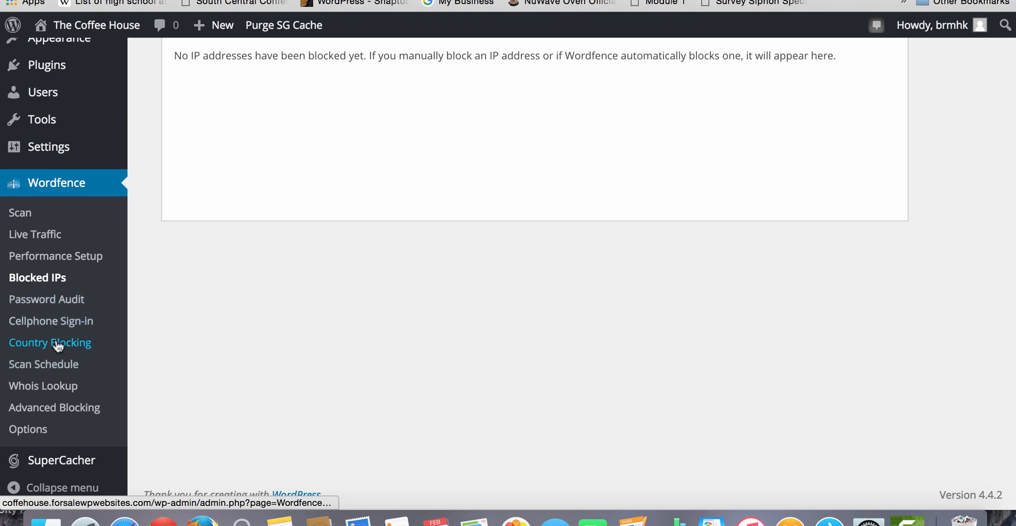
pyautogui.moveTo(63, 299)
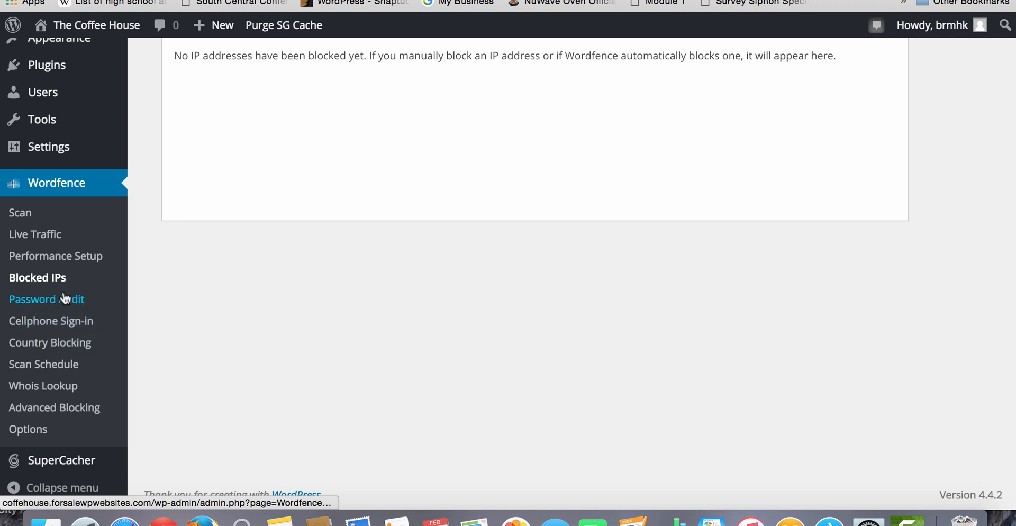
pyautogui.moveTo(93, 373)
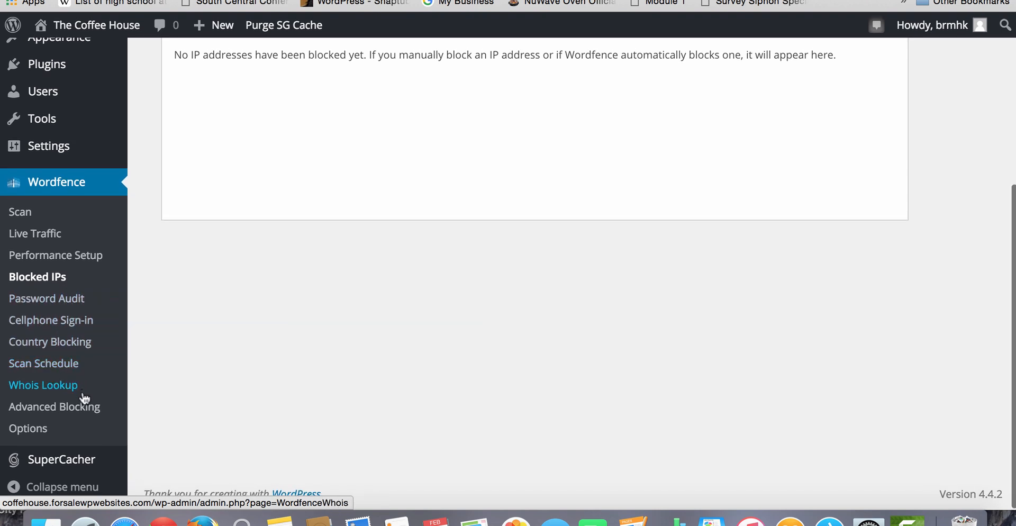
pyautogui.moveTo(80, 388)
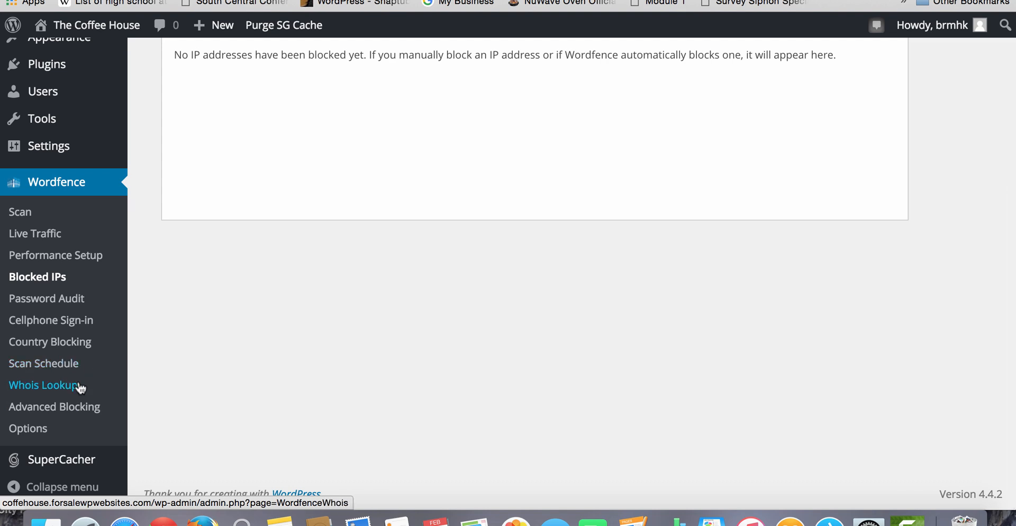
pyautogui.moveTo(91, 397)
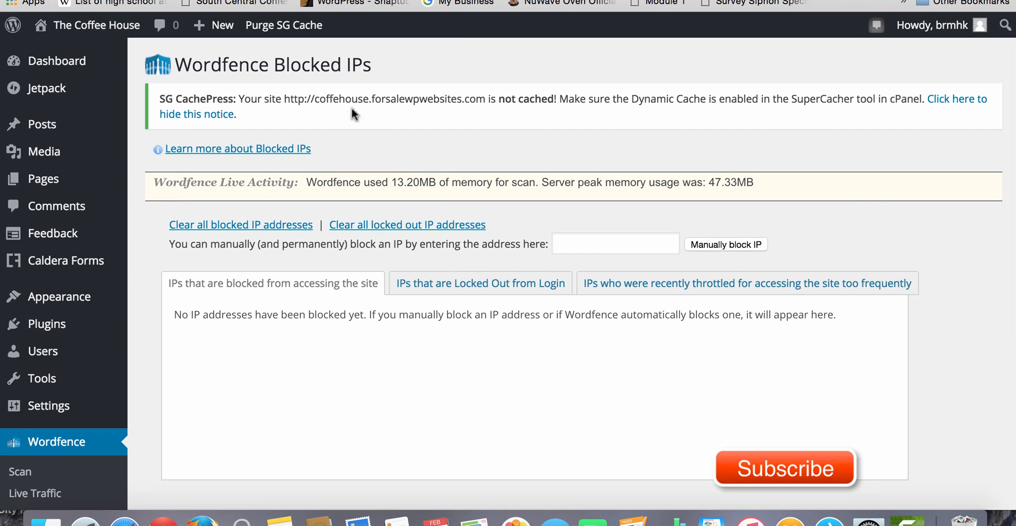
pyautogui.moveTo(161, 127)
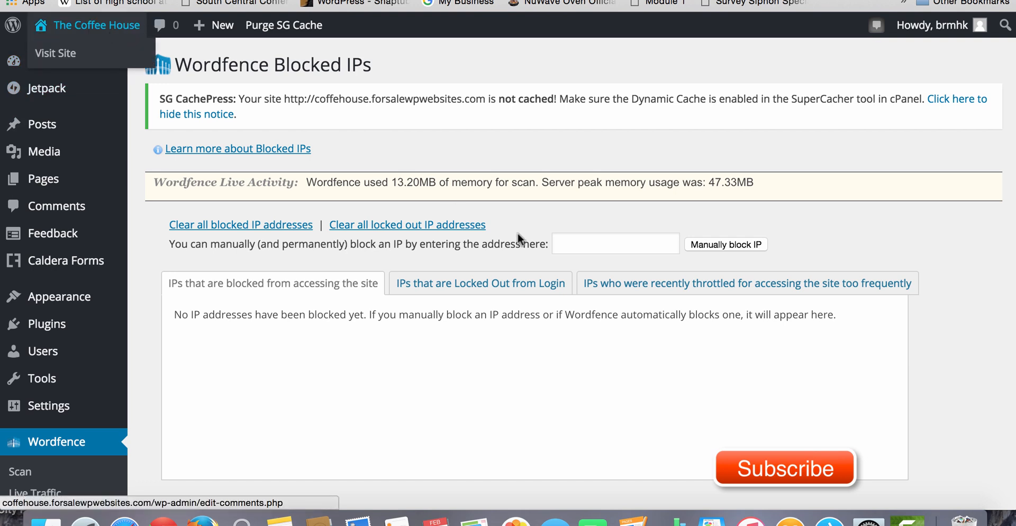
pyautogui.moveTo(519, 237)
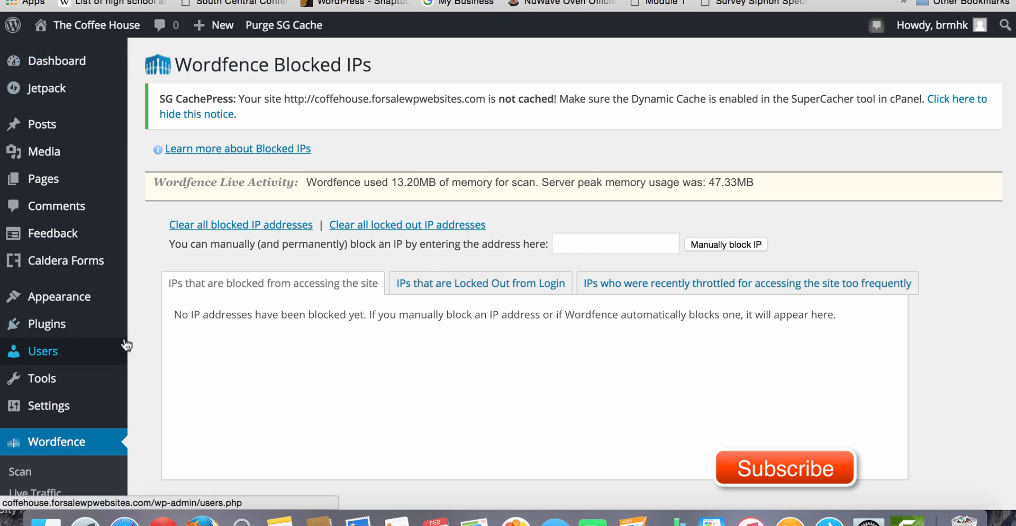
pyautogui.moveTo(154, 79)
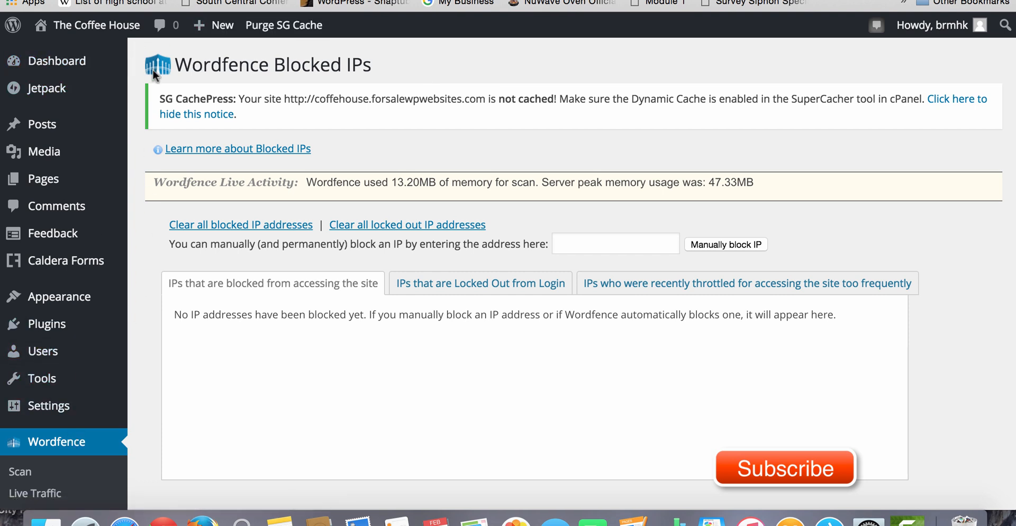